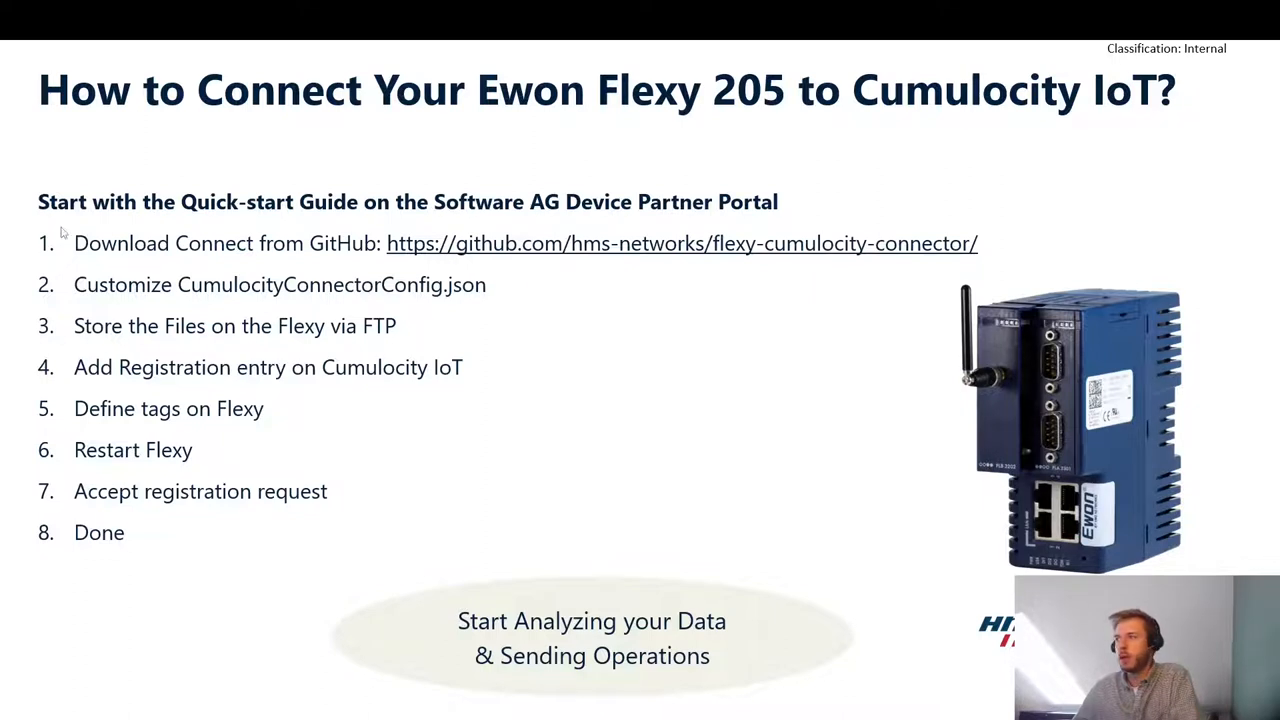
pyautogui.moveTo(599, 289)
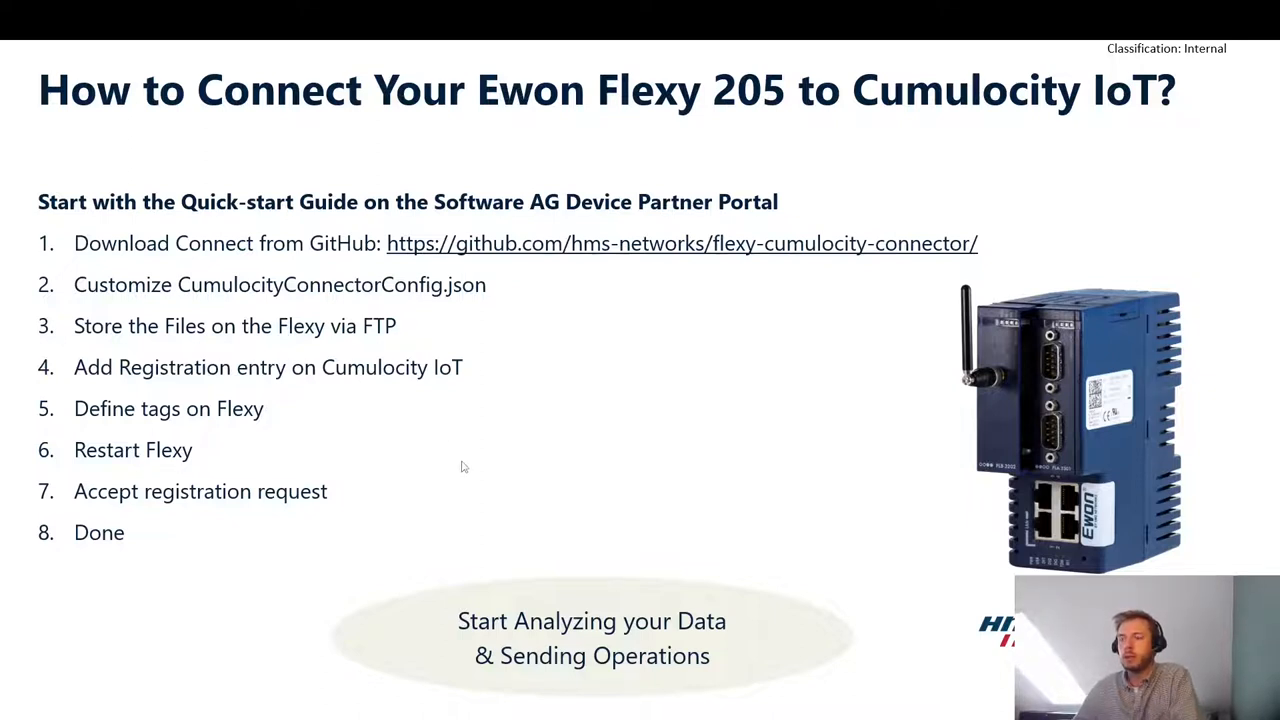
pyautogui.moveTo(416, 494)
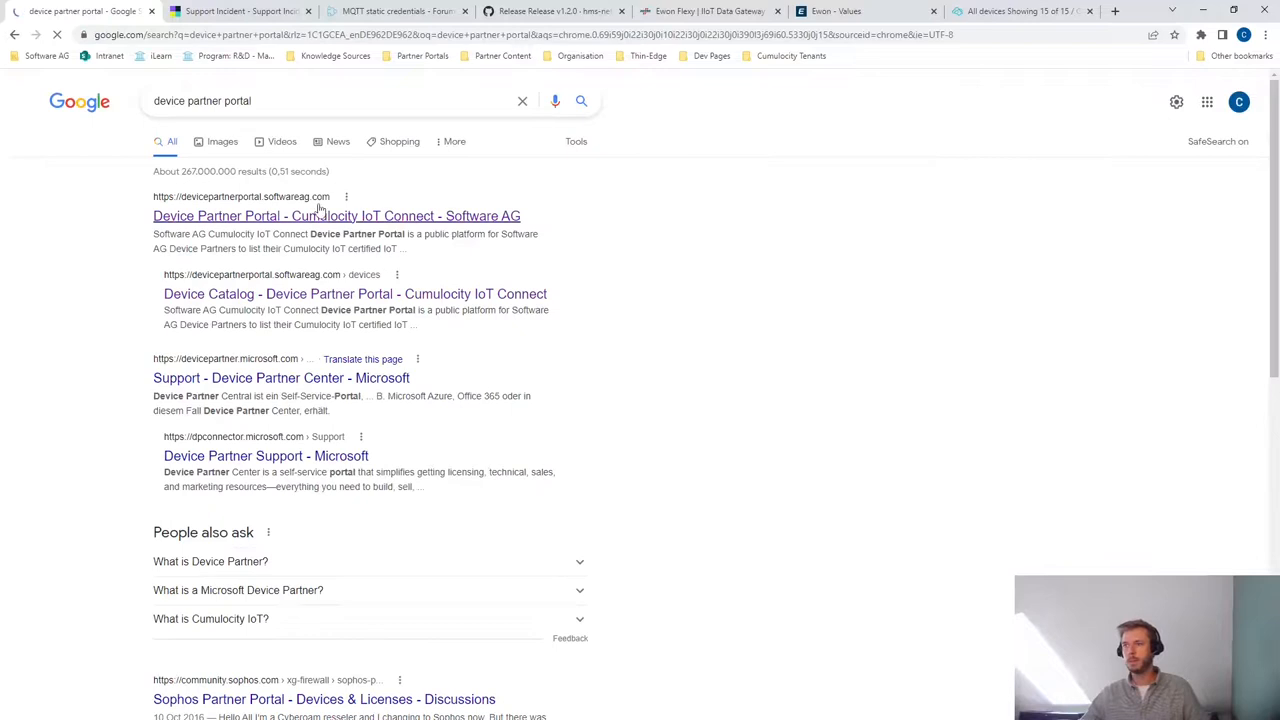
# - Search the Device Partner Portal catalog for 'Ewon Fl' and open the Ewon Flexy 205 page
pyautogui.click(336, 216)
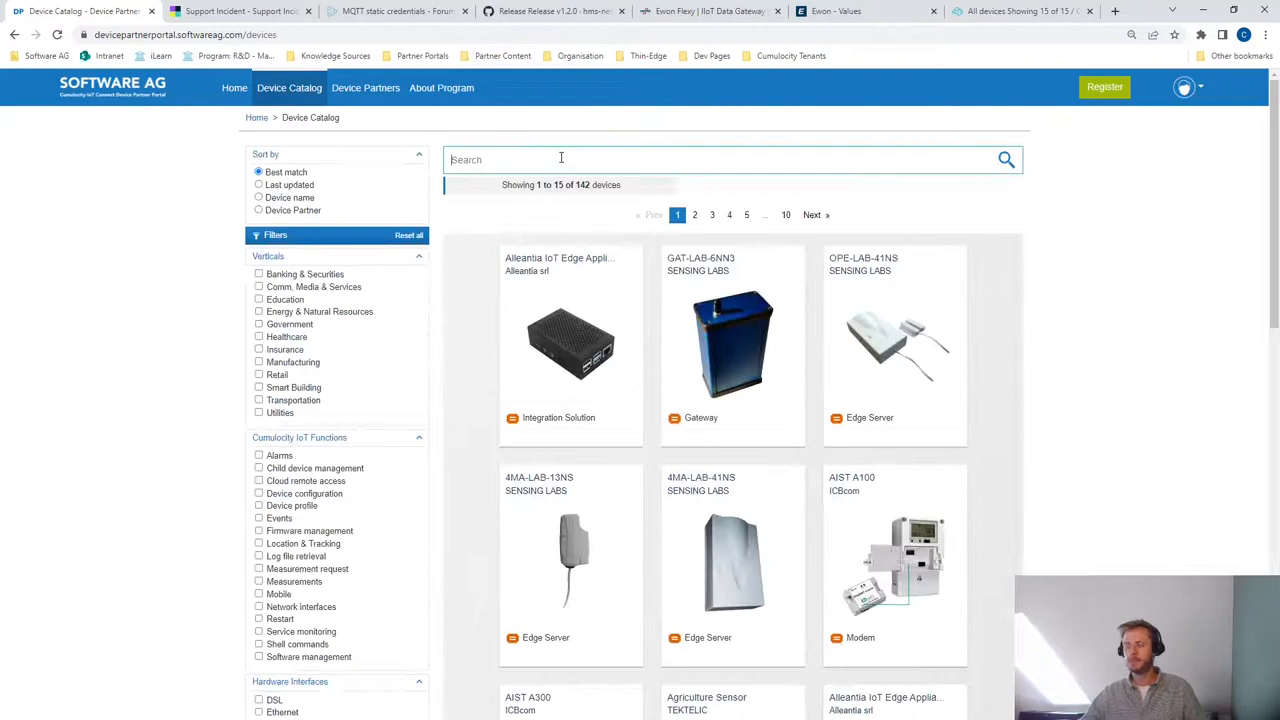
pyautogui.write('Ewon Flexy')
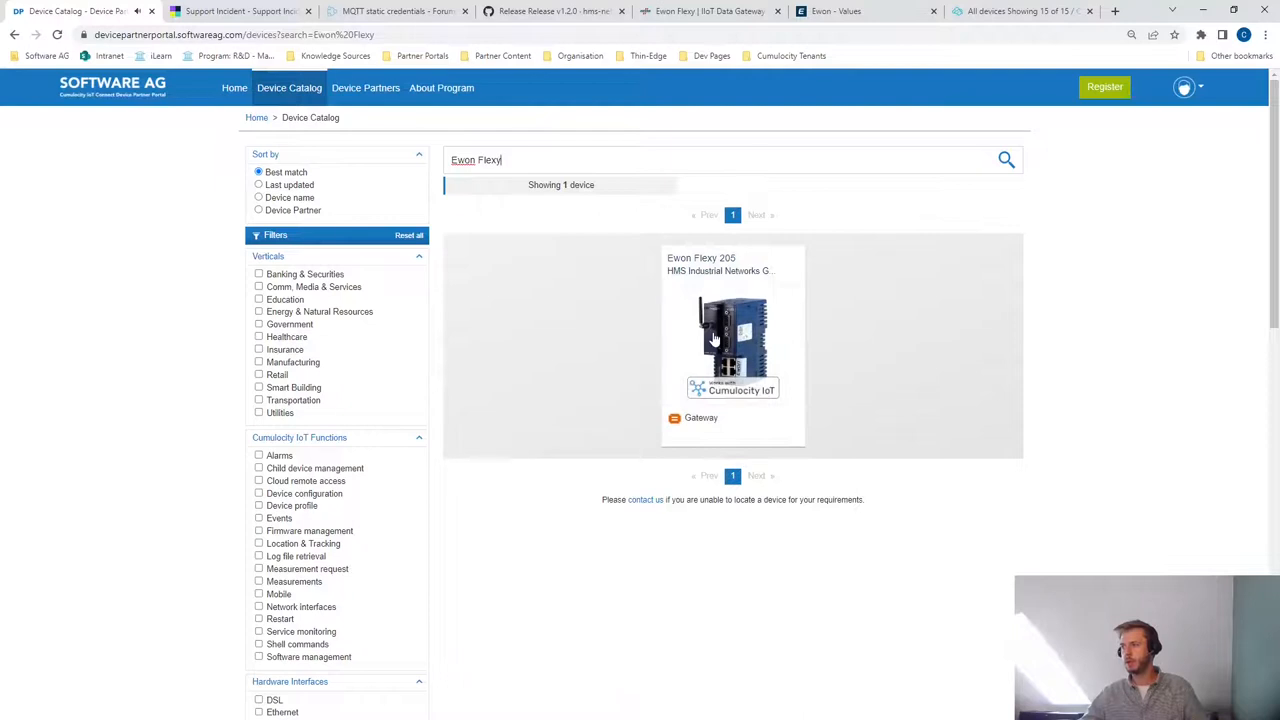
pyautogui.click(732, 345)
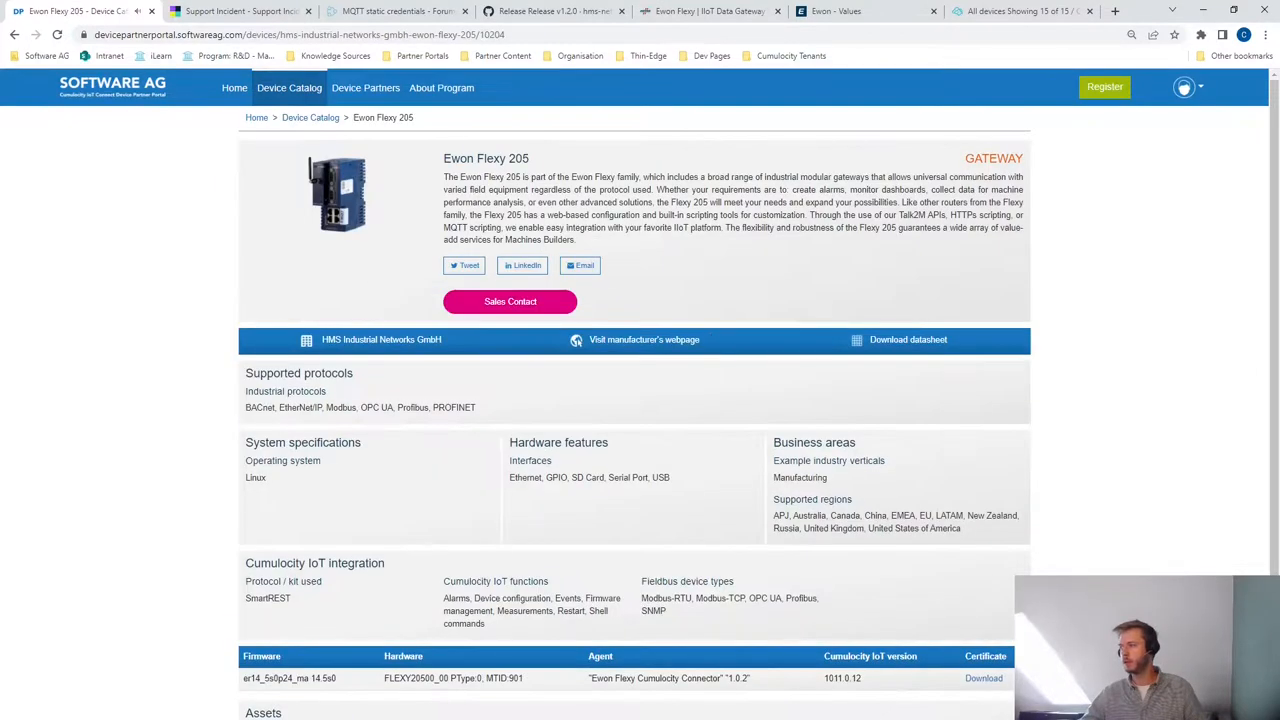
# - Scroll to the Assets section and open the Quickstart guide document
pyautogui.scroll(-3)
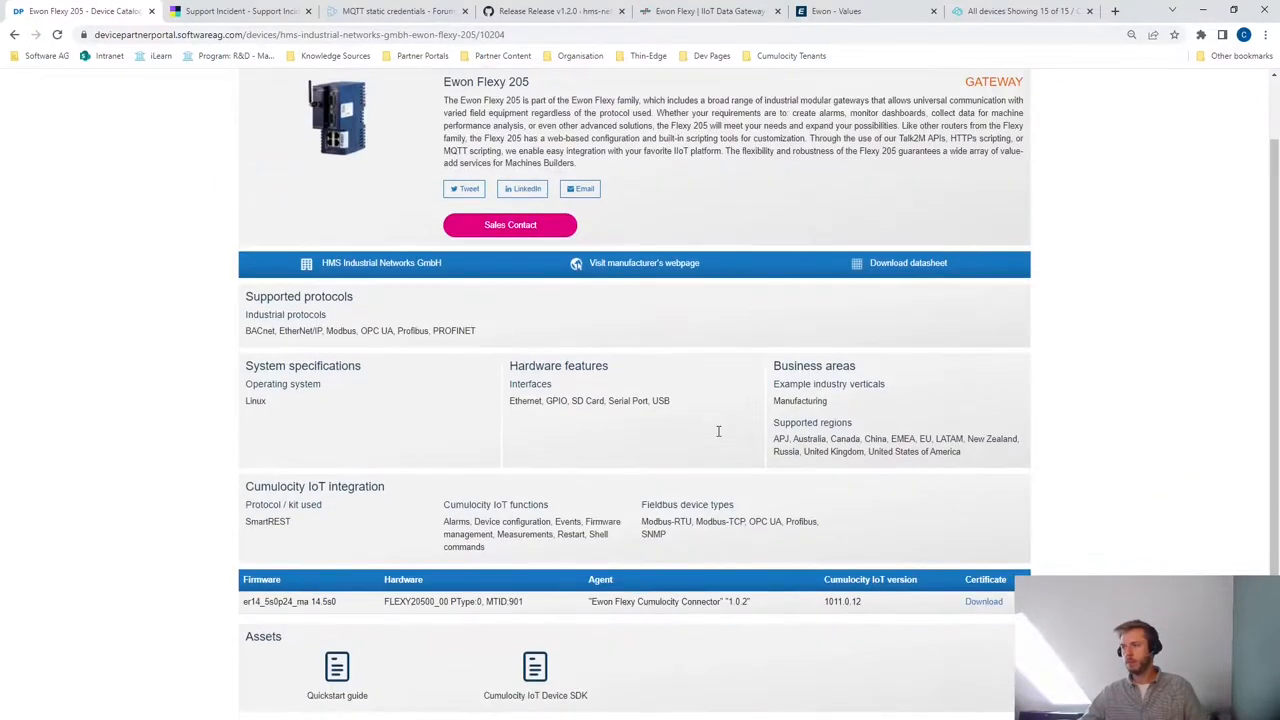
pyautogui.scroll(-3)
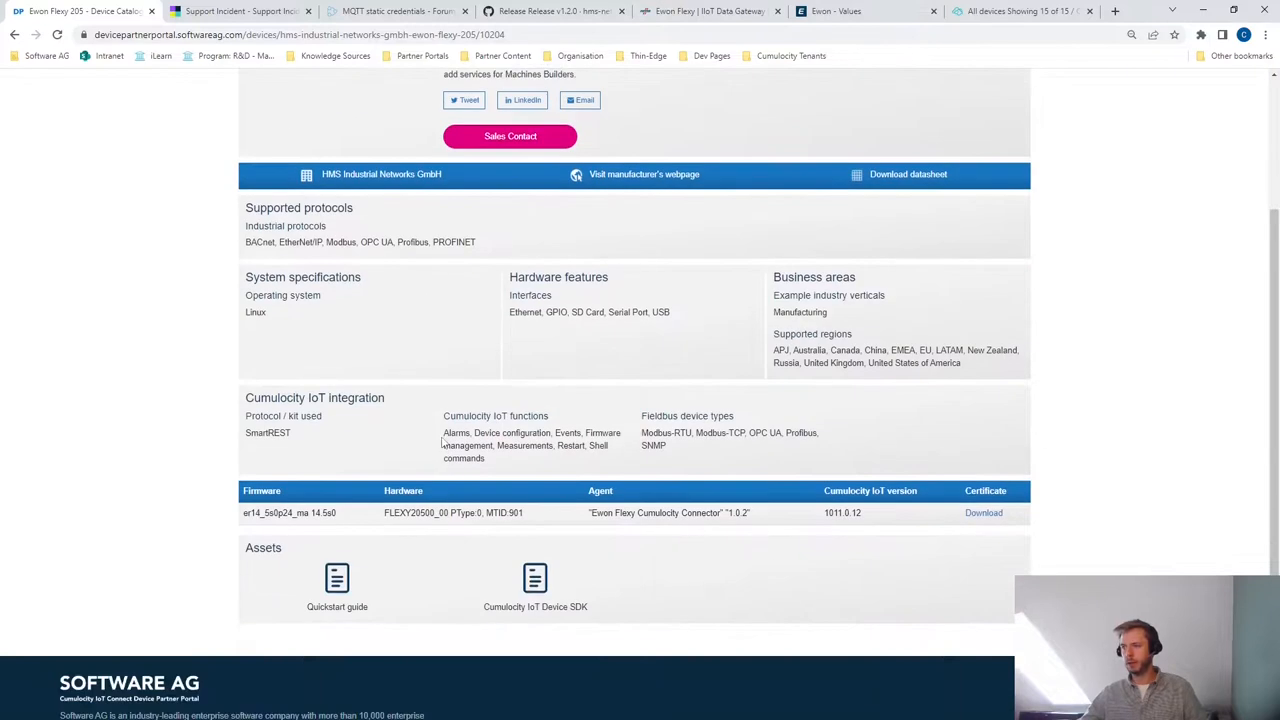
pyautogui.moveTo(444, 432); pyautogui.dragTo(545, 452)
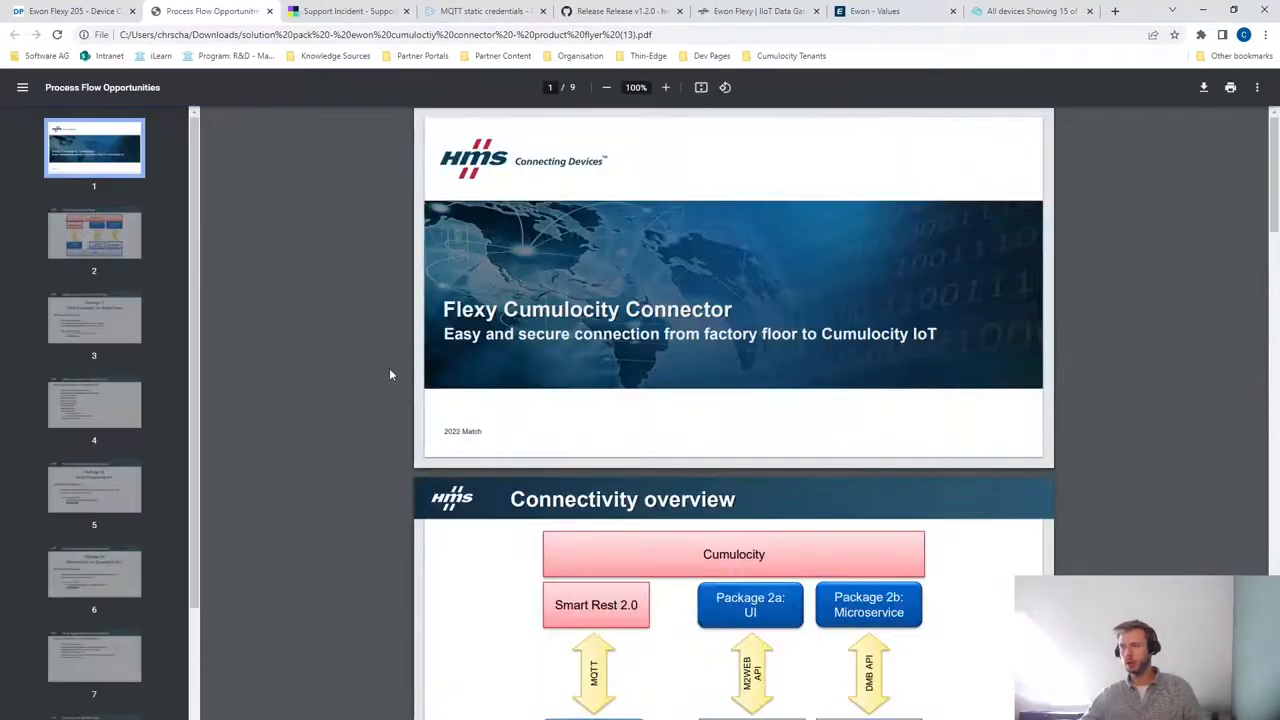
# - Scroll the flyer to the GitHub links summary and open the connector's GitHub release
pyautogui.scroll(-3)
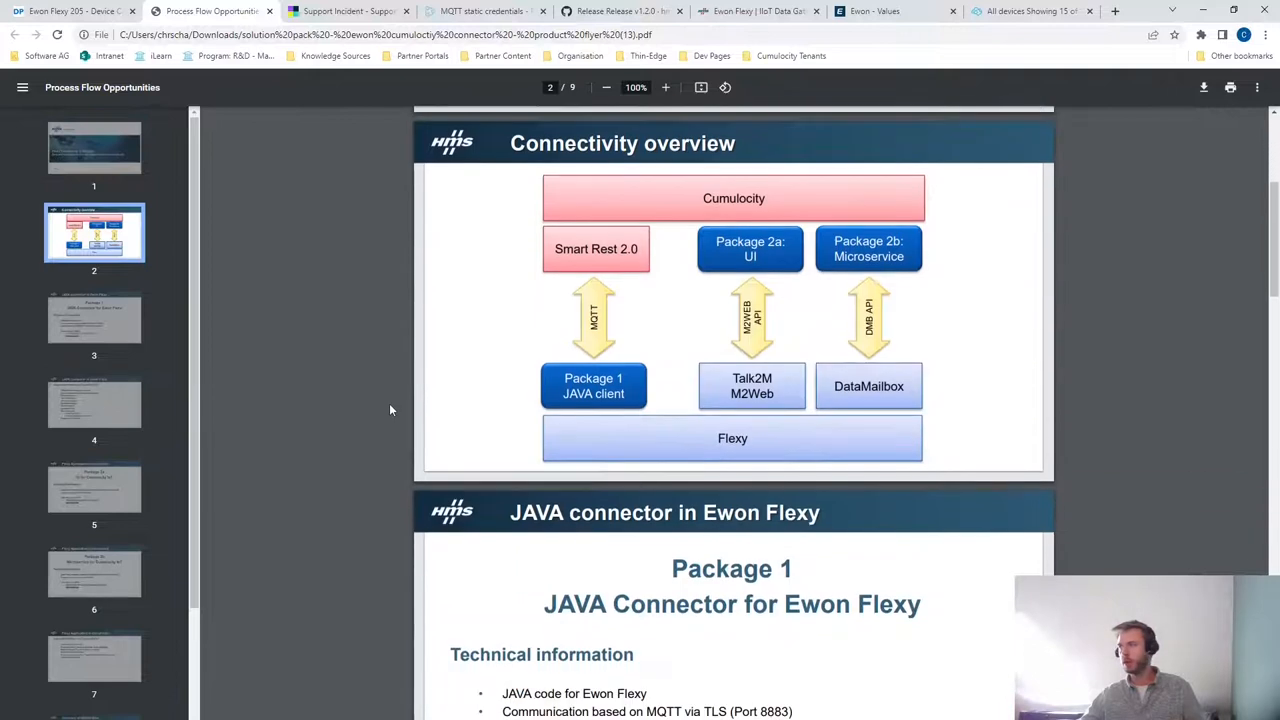
pyautogui.scroll(-3)
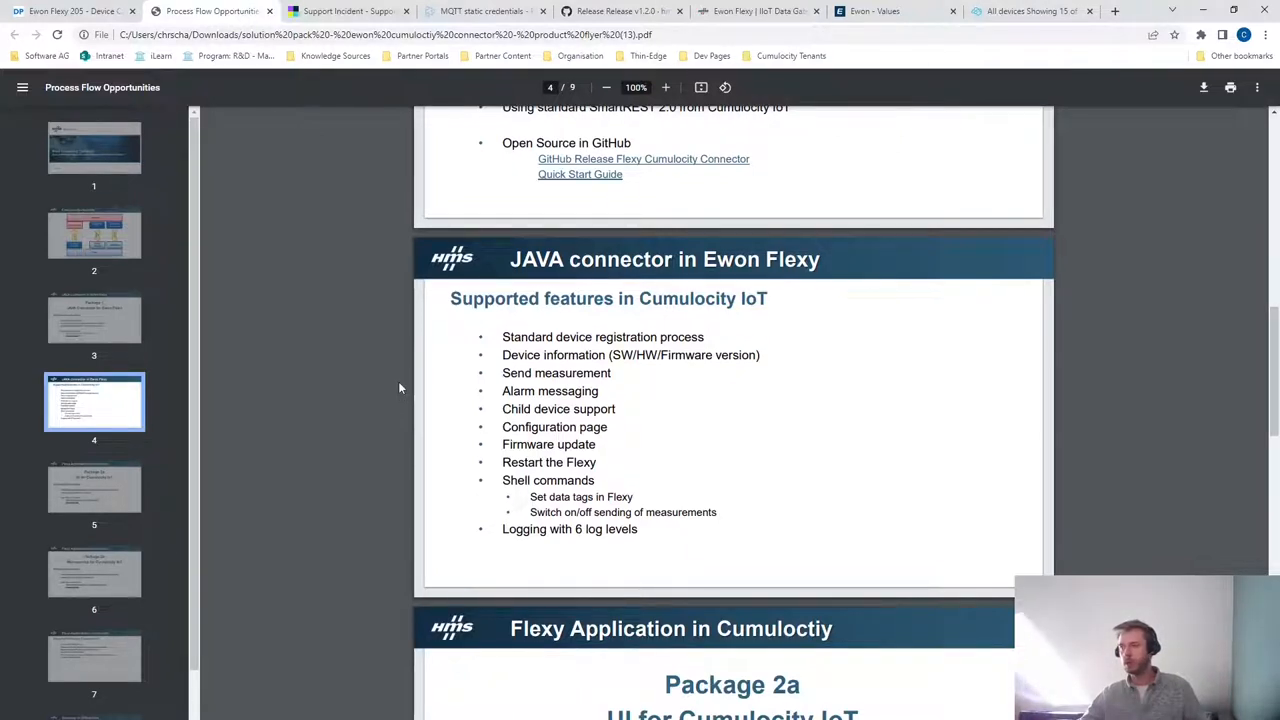
pyautogui.scroll(-3)
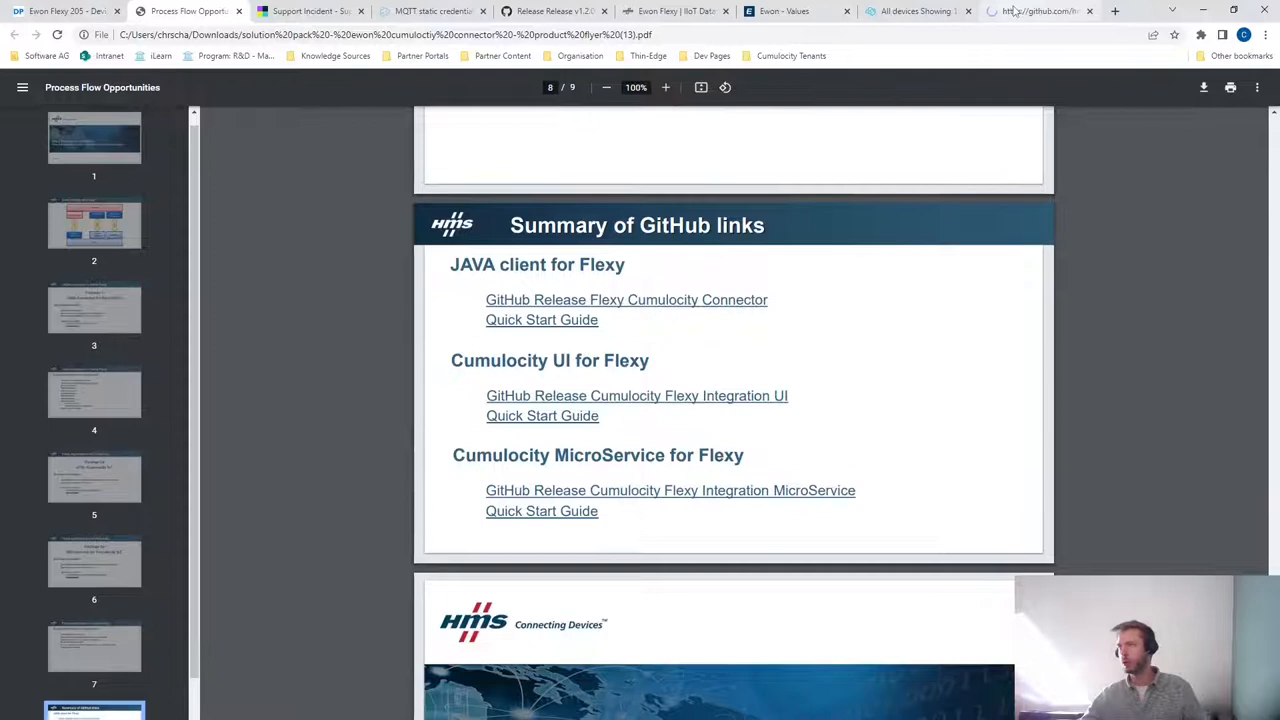
pyautogui.click(1040, 11)
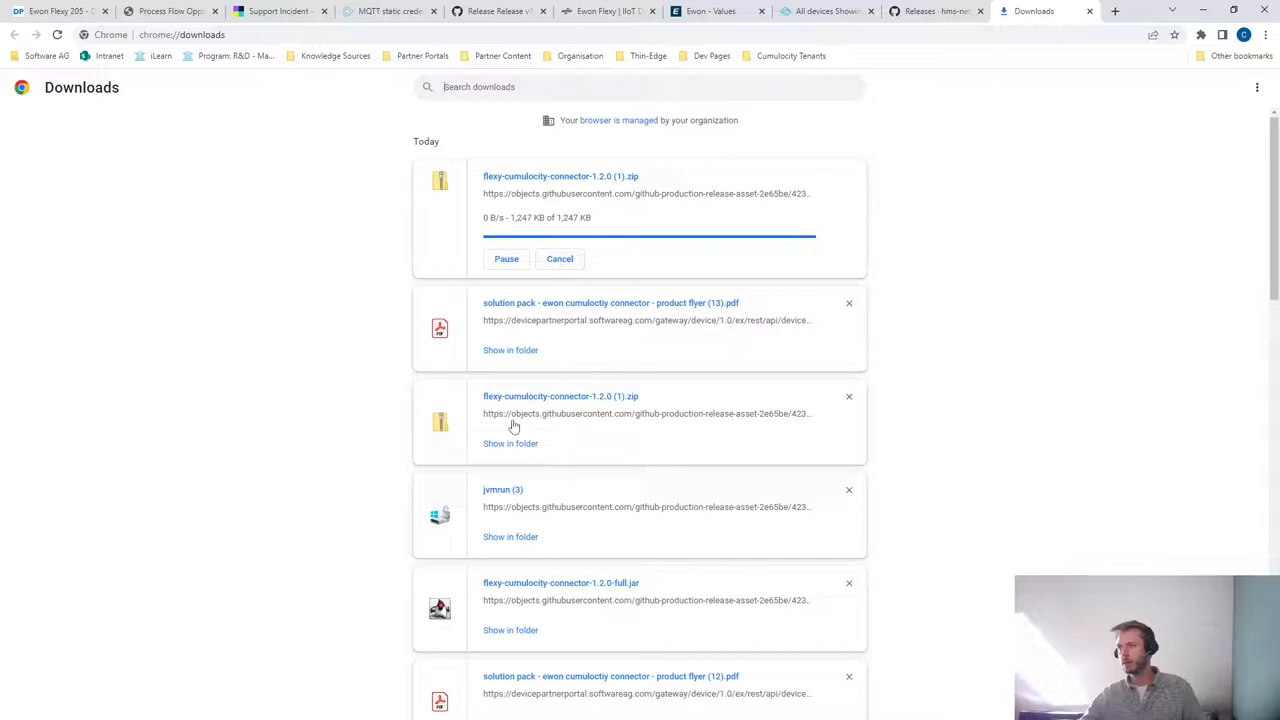
pyautogui.moveTo(505, 453)
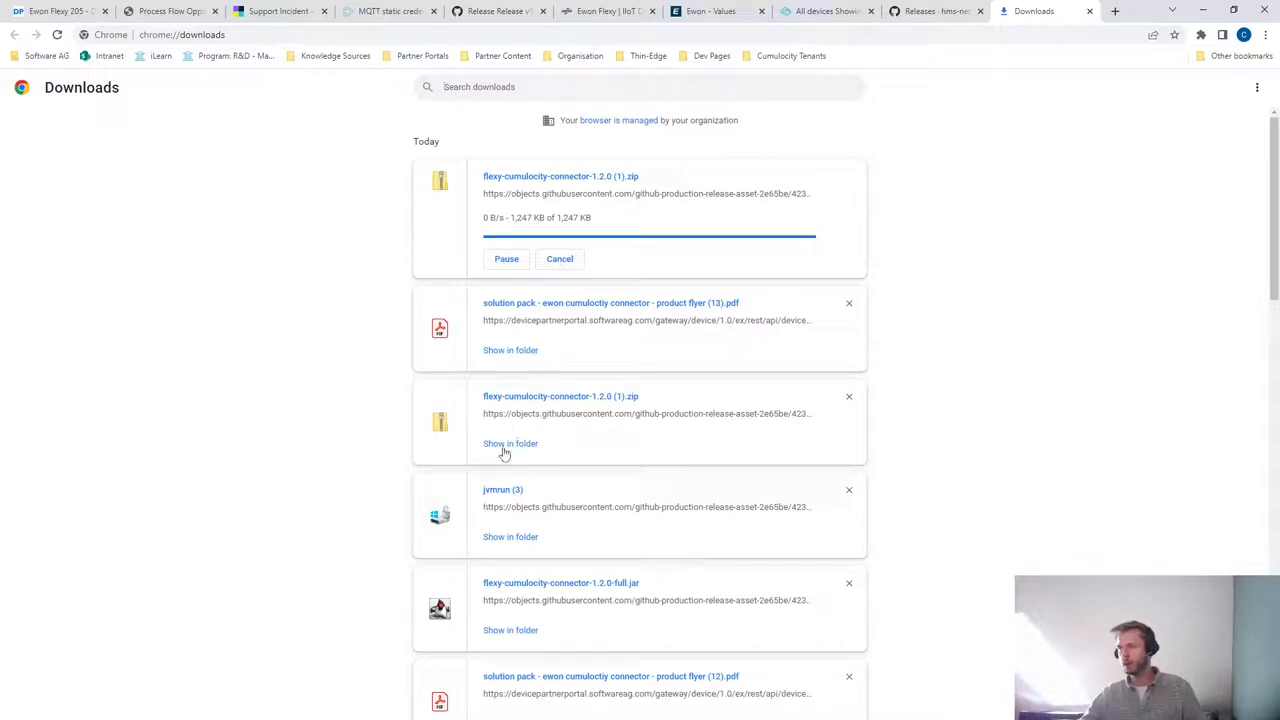
pyautogui.moveTo(504, 444)
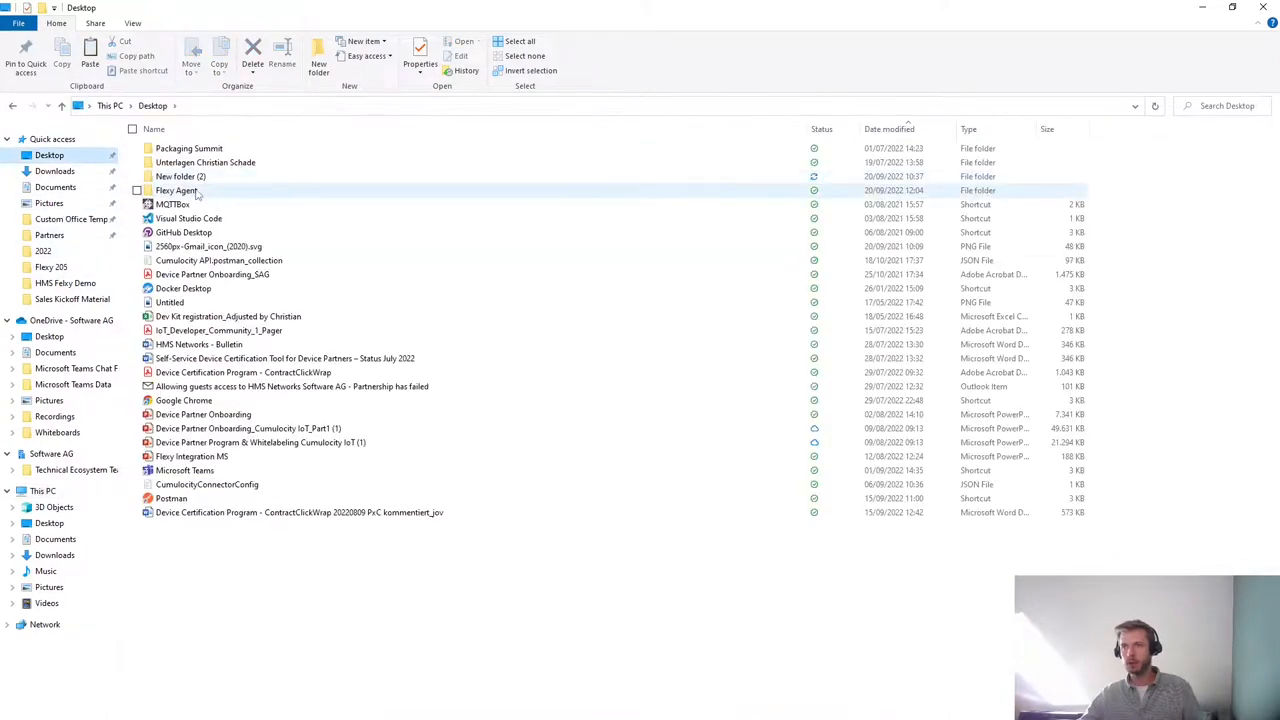
# - Extract the connector zip's contents into the Flexy Agent folder with 7-Zip
pyautogui.doubleClick(176, 190)
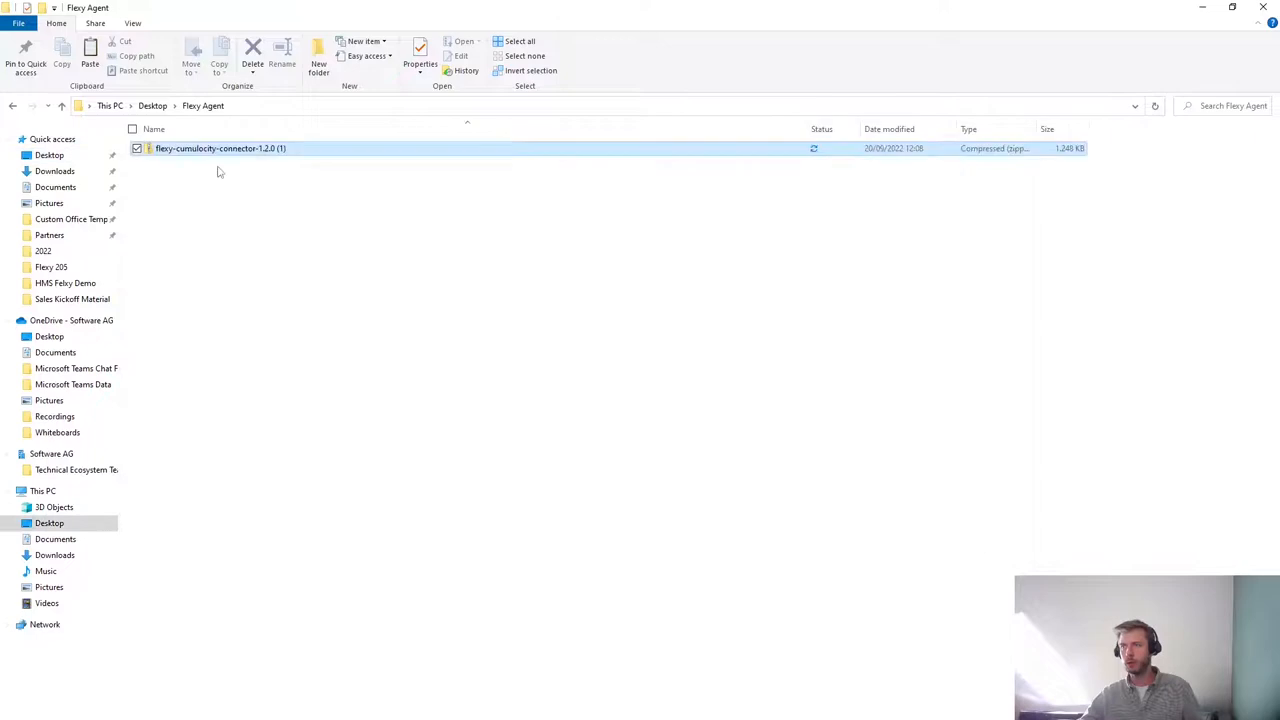
pyautogui.rightClick(220, 148)
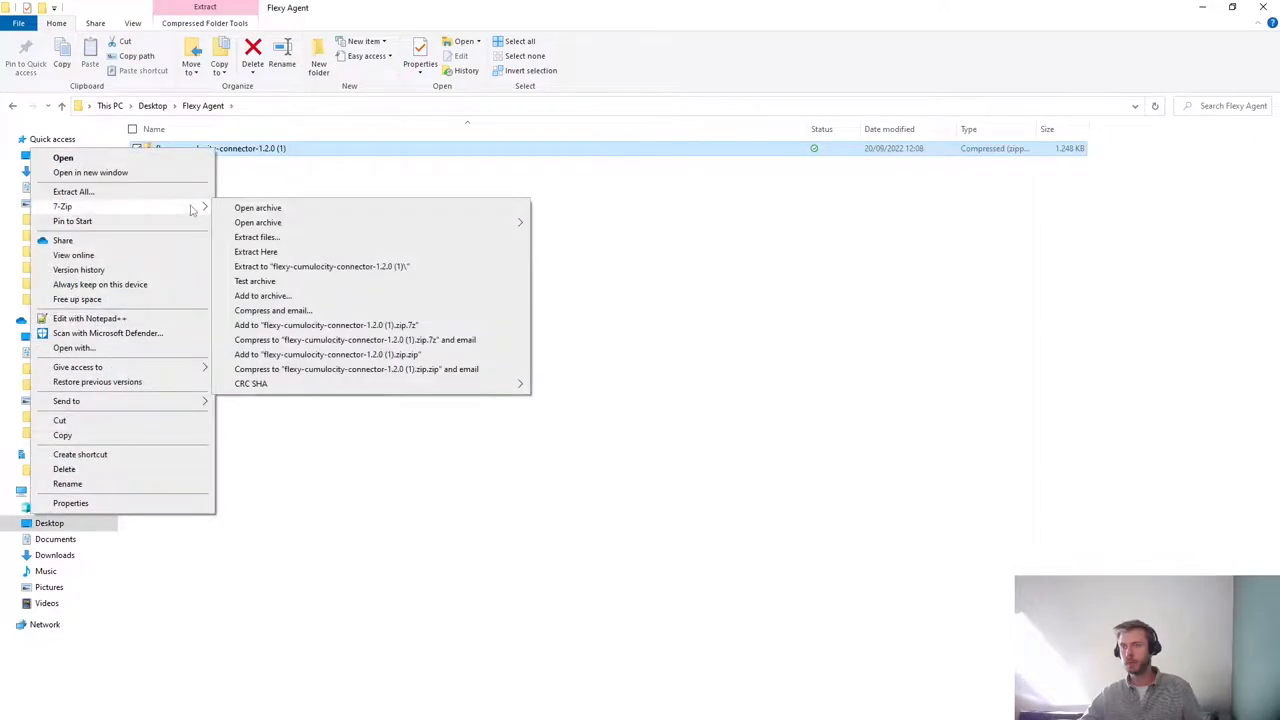
pyautogui.click(560, 445)
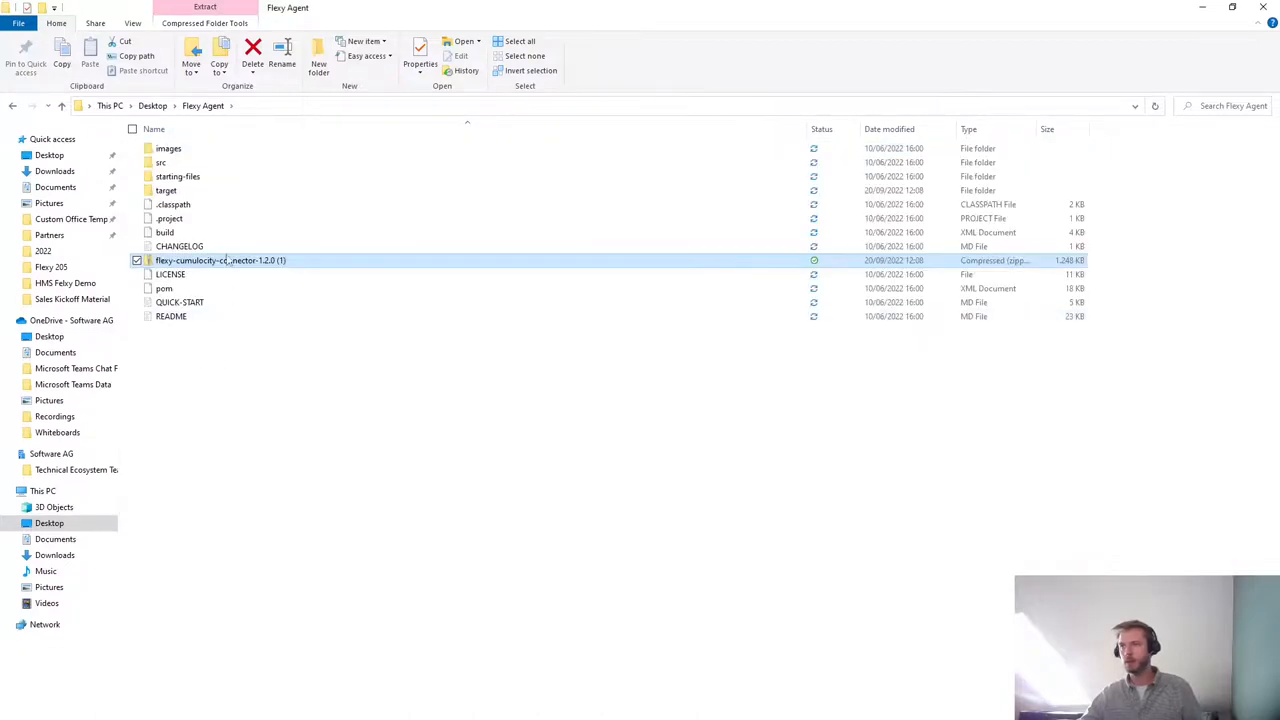
pyautogui.moveTo(207, 195)
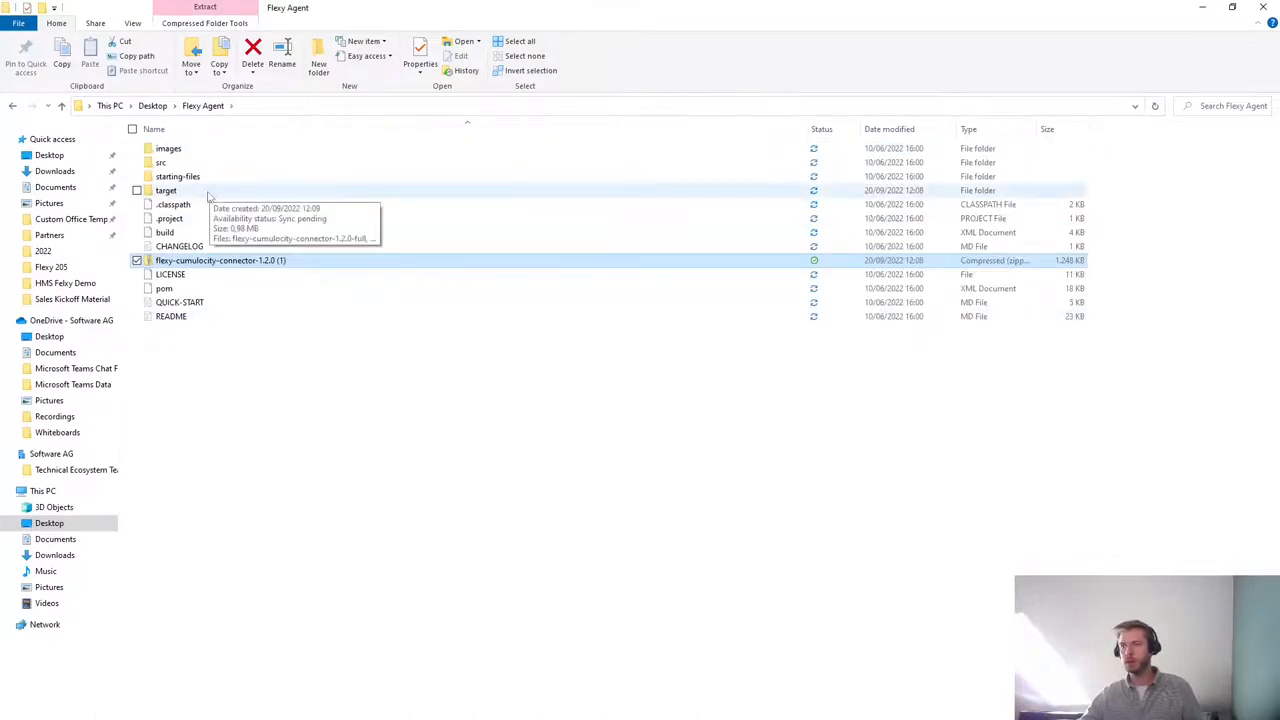
# - Inspect the target folder containing the full connector jar, then return to Flexy Agent
pyautogui.doubleClick(166, 190)
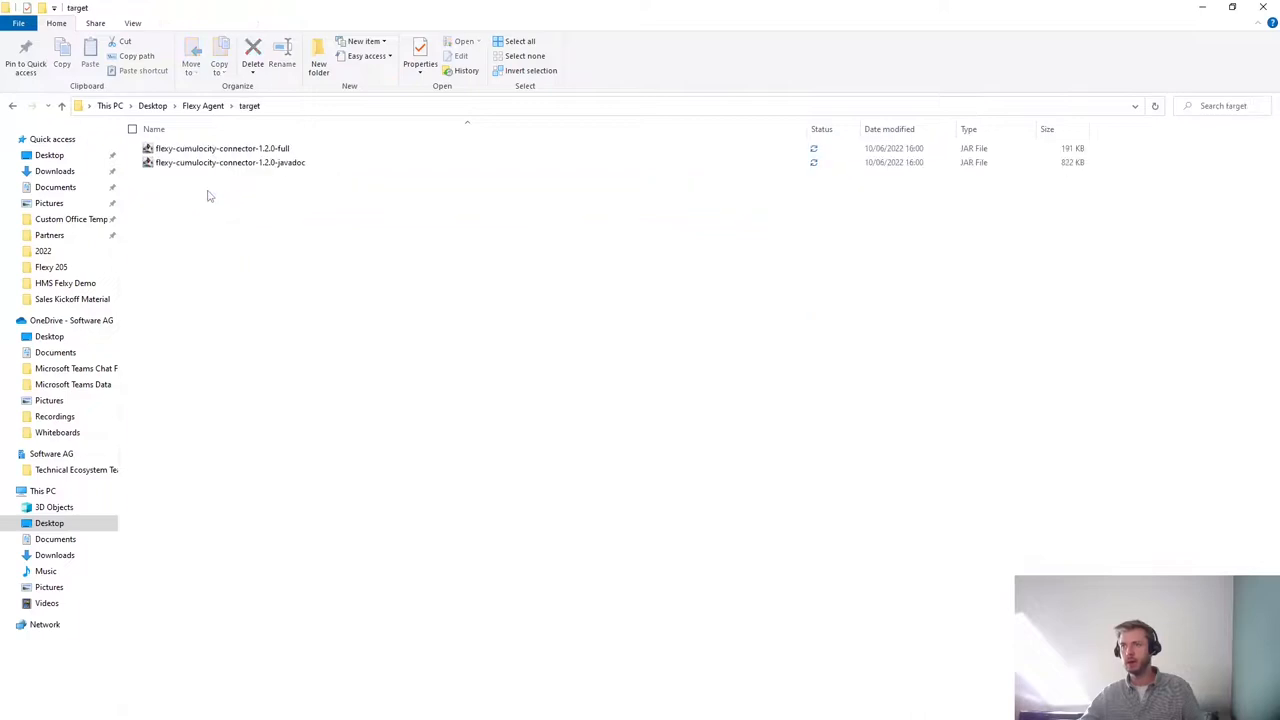
pyautogui.click(222, 148)
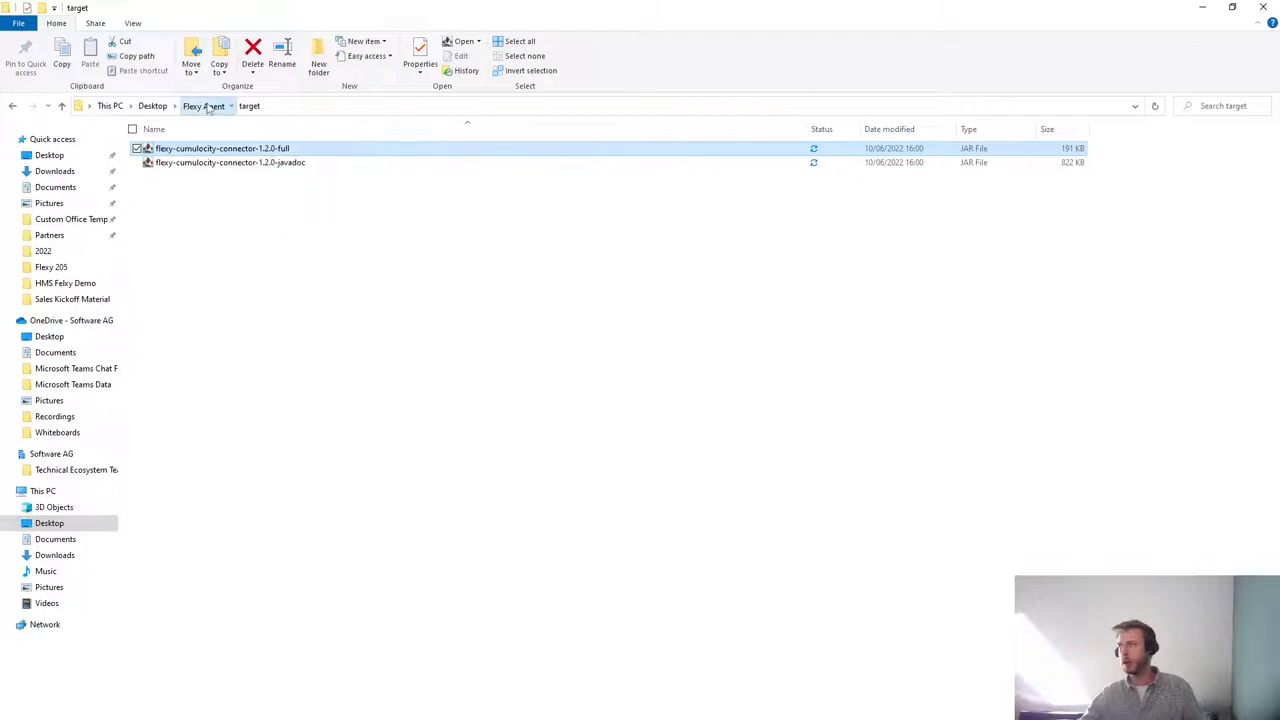
pyautogui.click(203, 106)
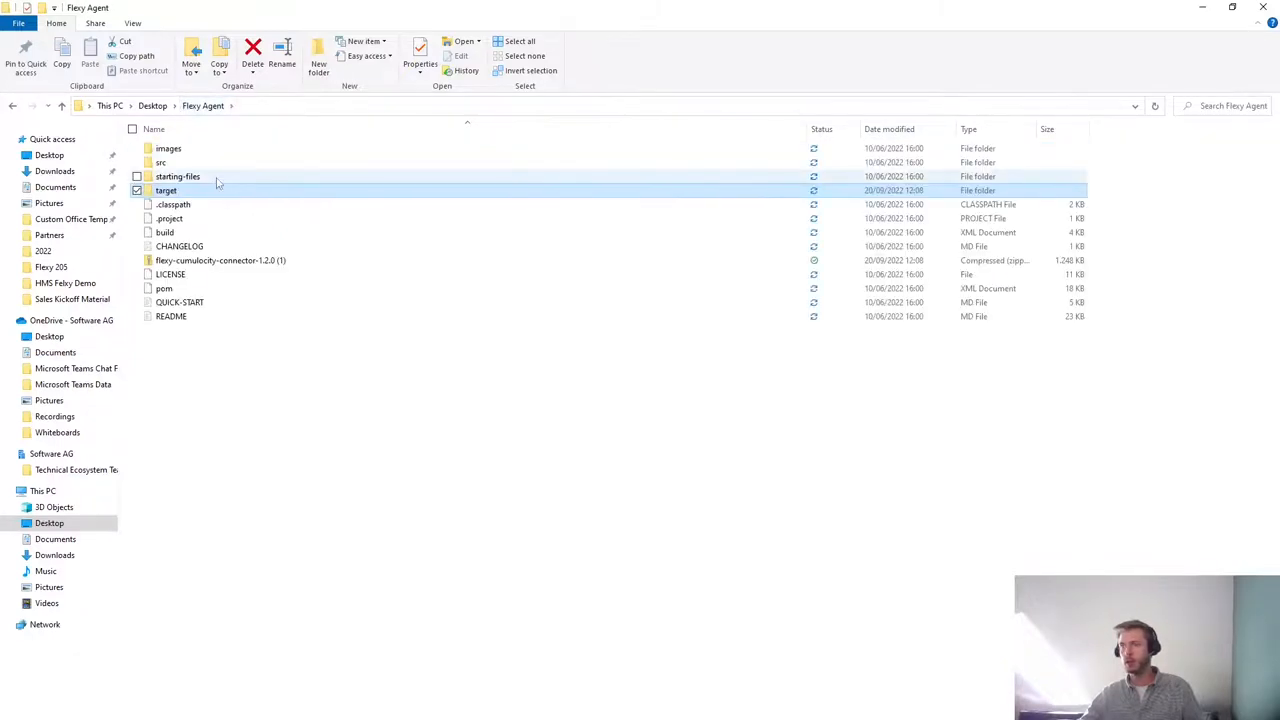
# - Browse starting-files (jvmrun, config) and open CumulocityConnectorConfig.json for editing
pyautogui.doubleClick(177, 176)
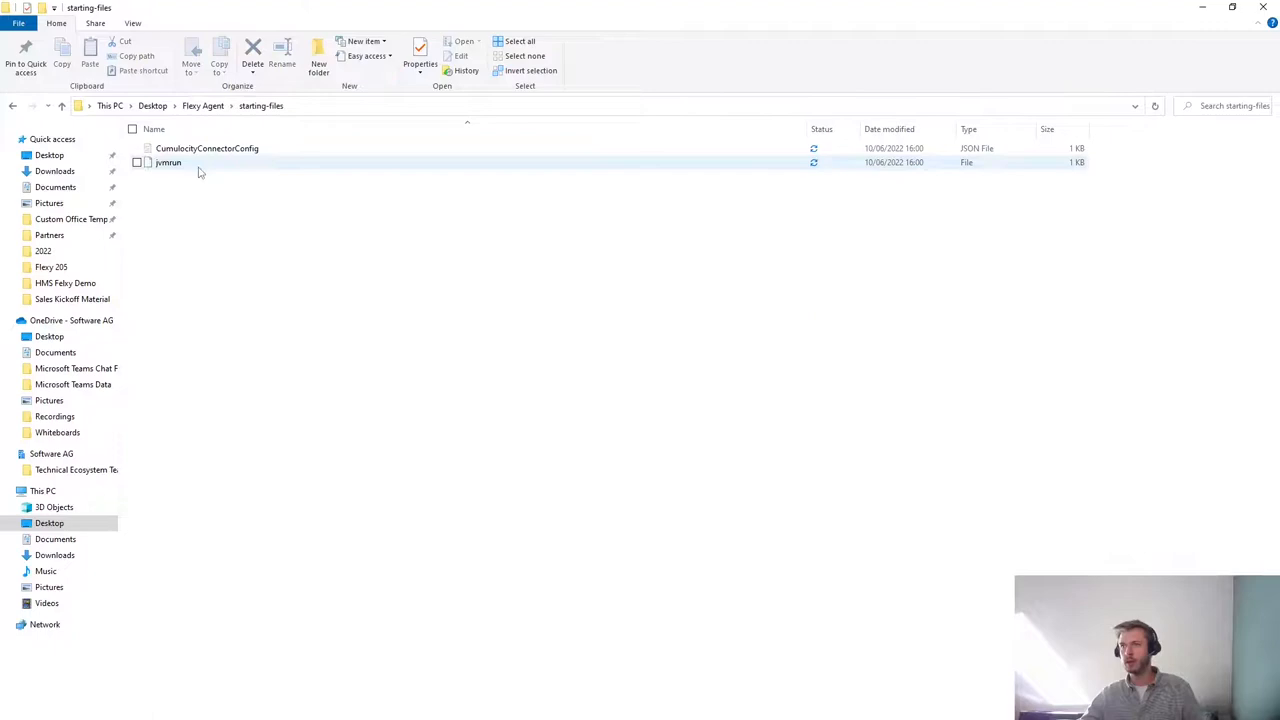
pyautogui.click(168, 162)
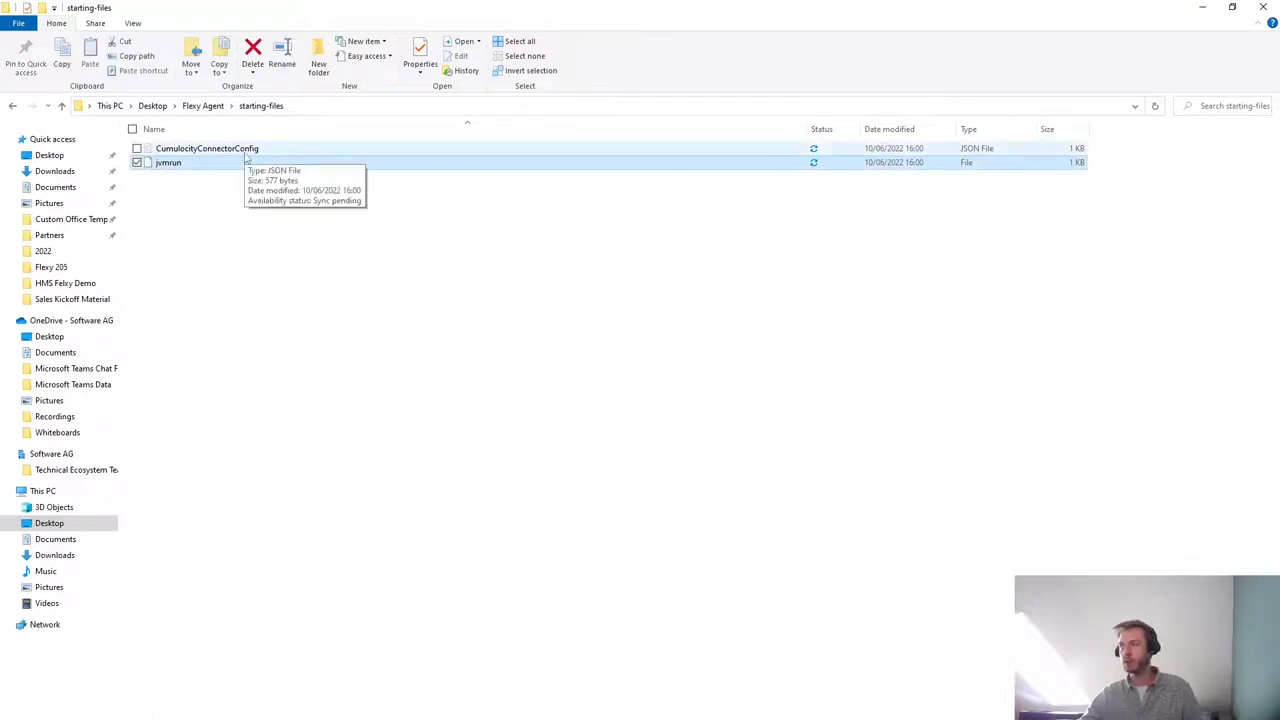
pyautogui.click(363, 425)
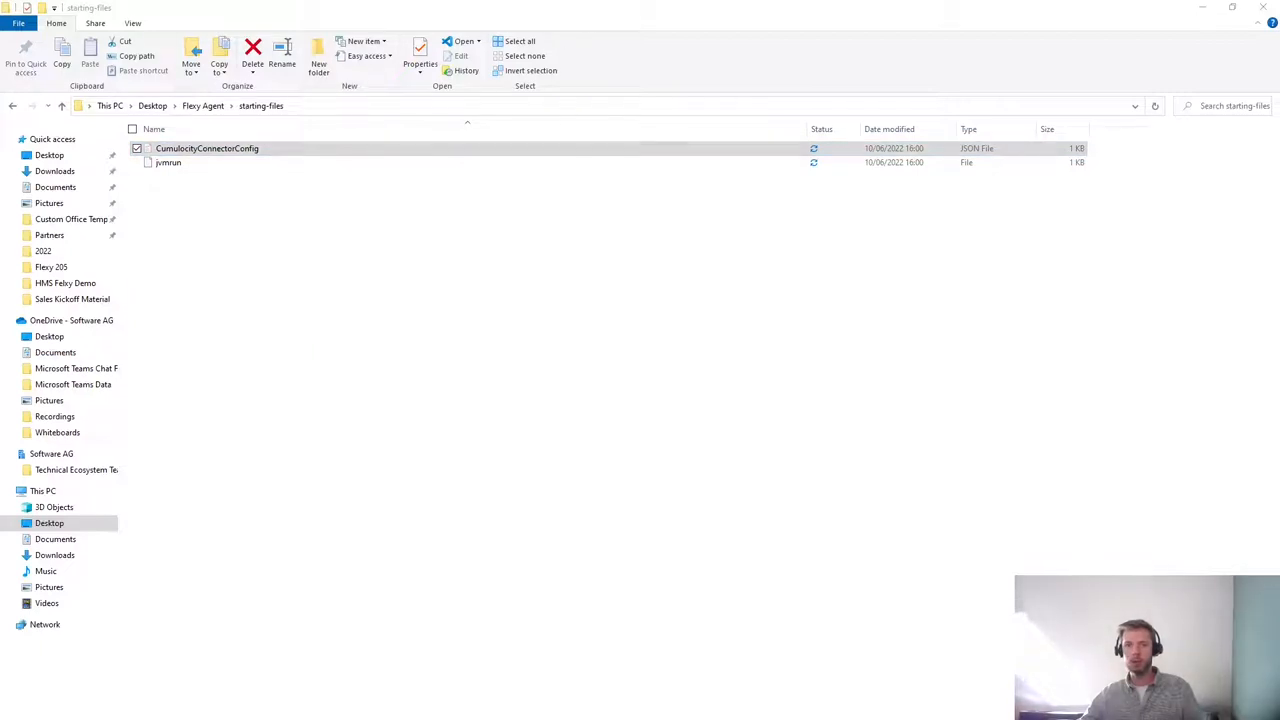
pyautogui.doubleClick(207, 148)
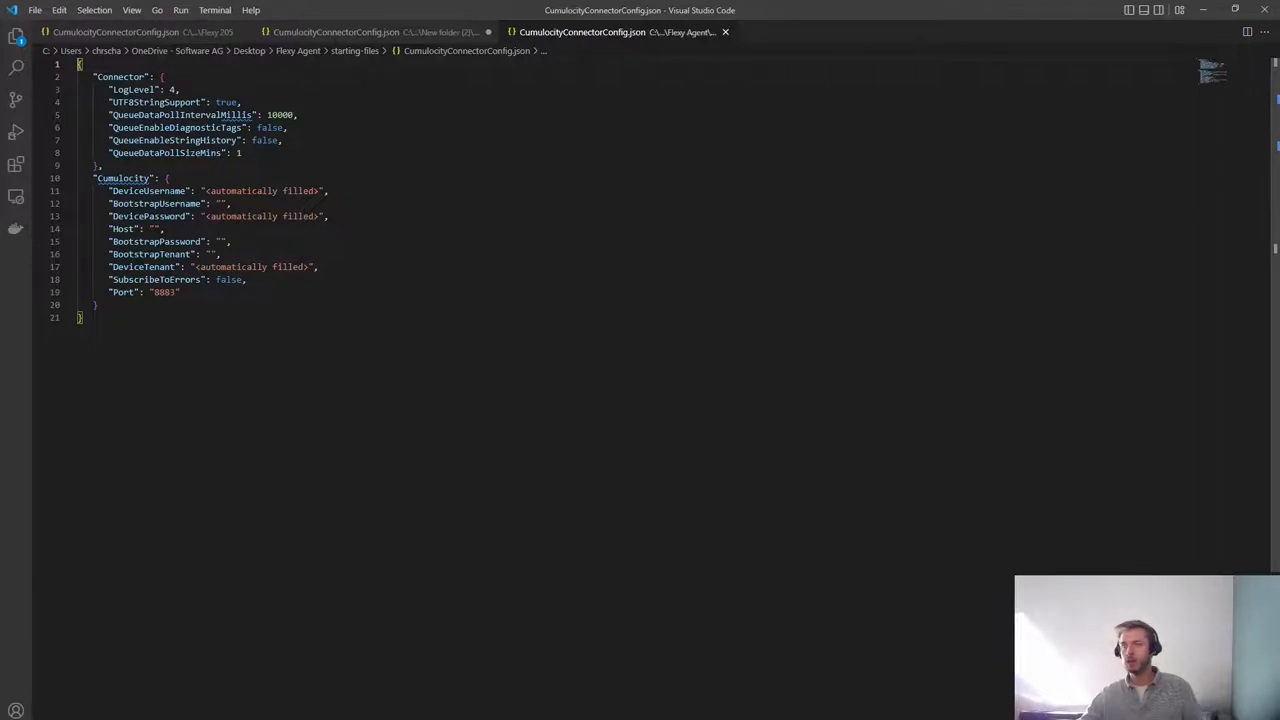
pyautogui.doubleClick(120, 76)
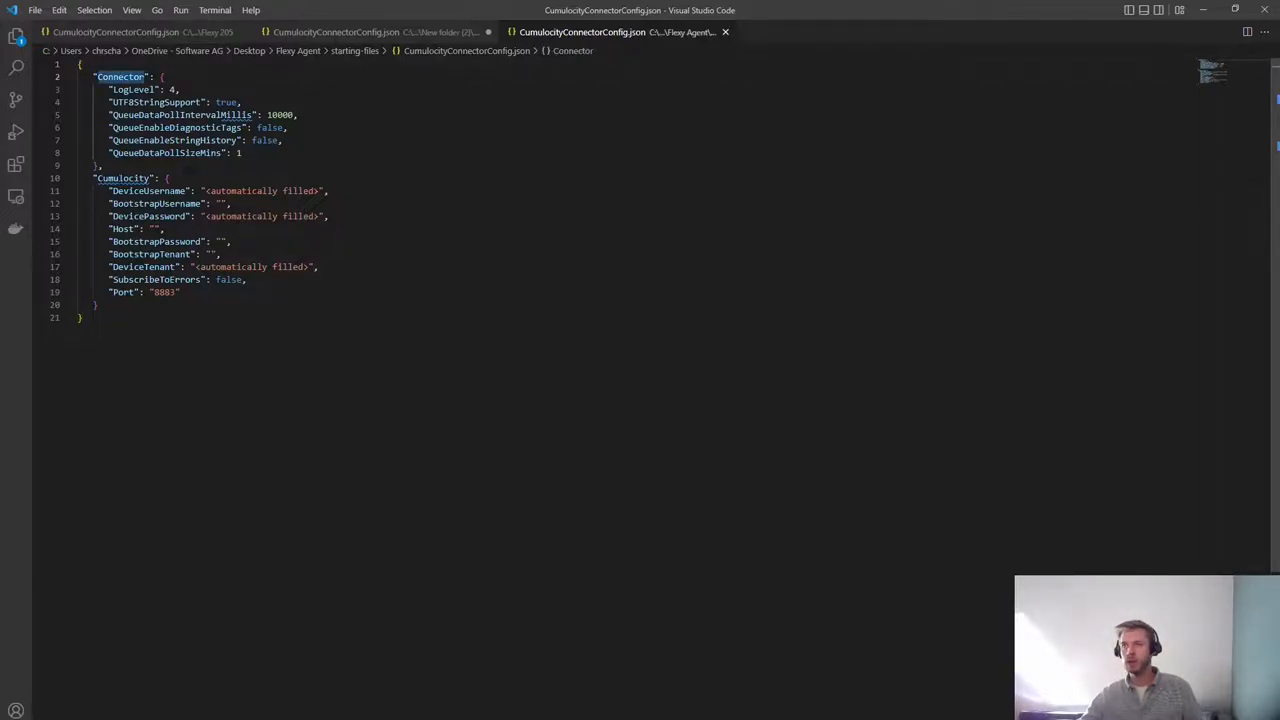
pyautogui.doubleClick(123, 178)
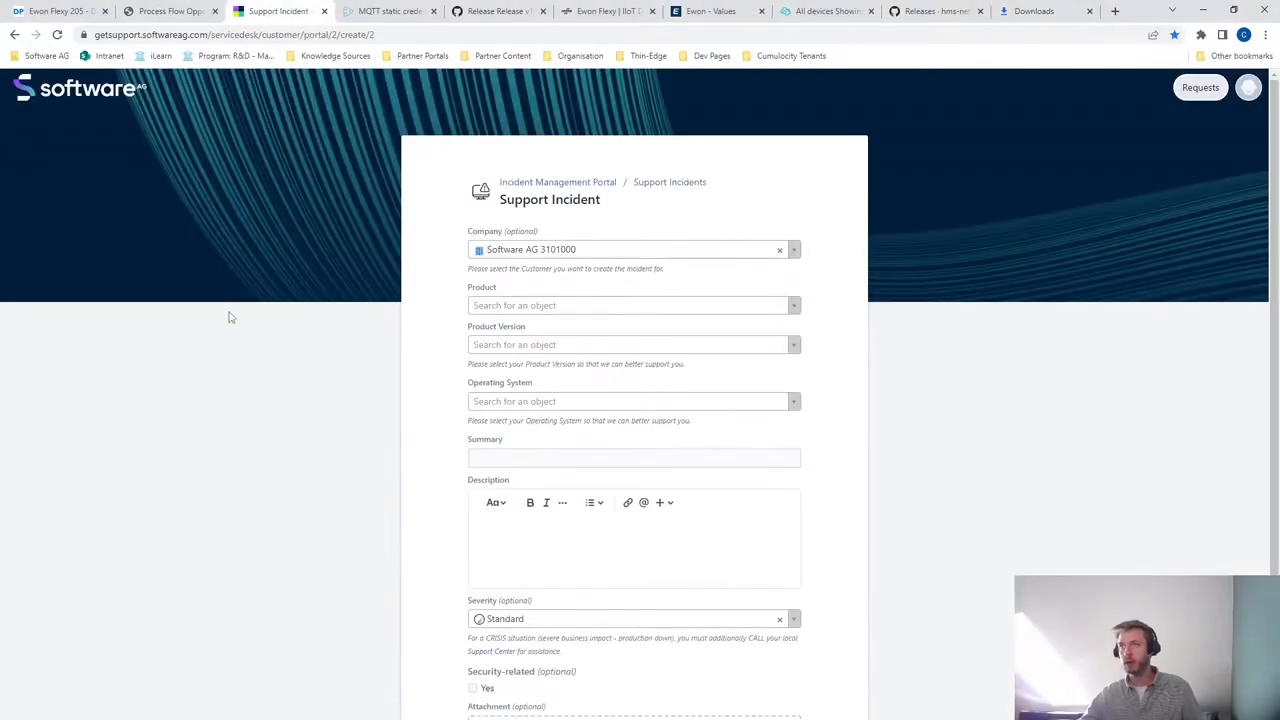
pyautogui.moveTo(261, 380)
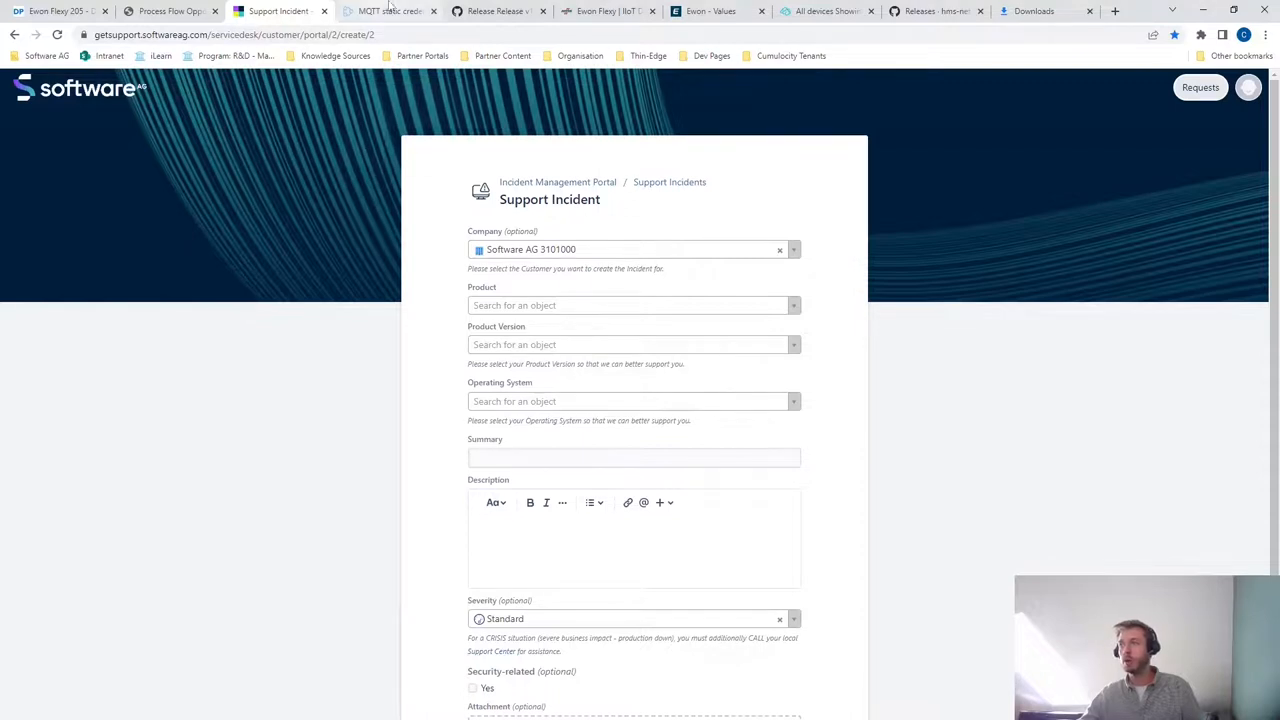
# - Show the MQTT static credentials forum post listing the bootstrap tenant, user and password
pyautogui.click(388, 11)
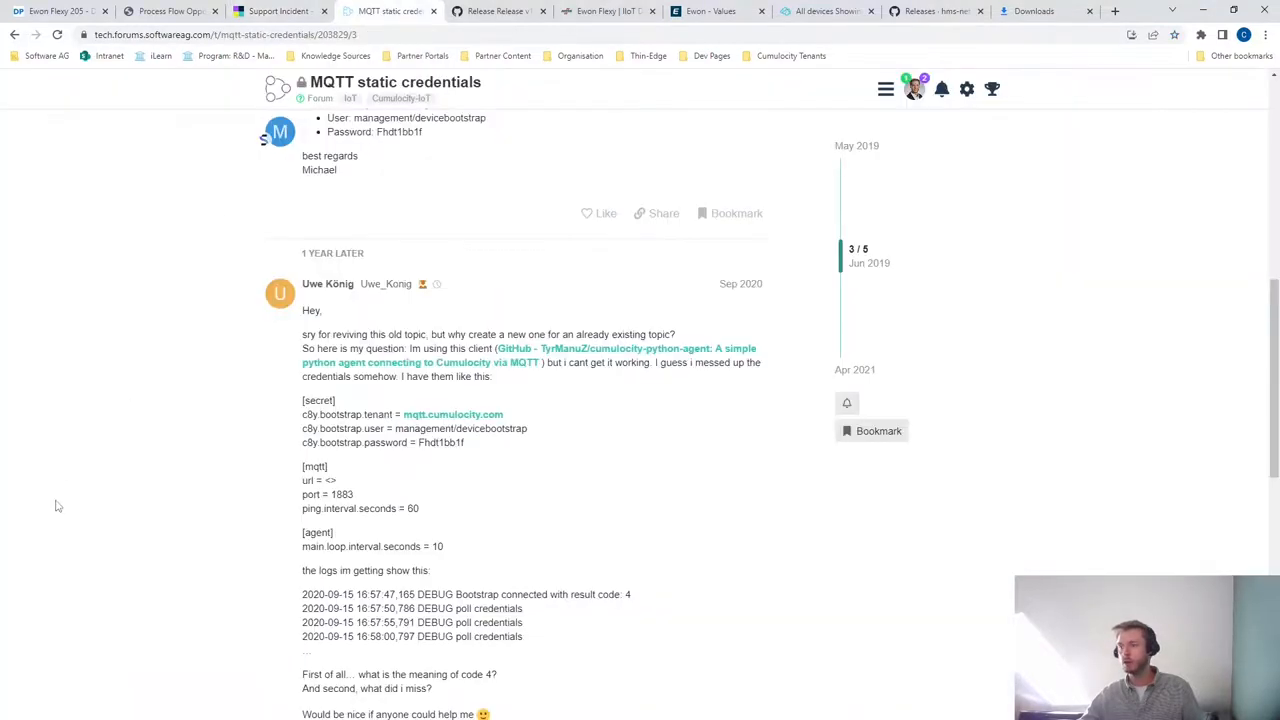
pyautogui.scroll(-3)
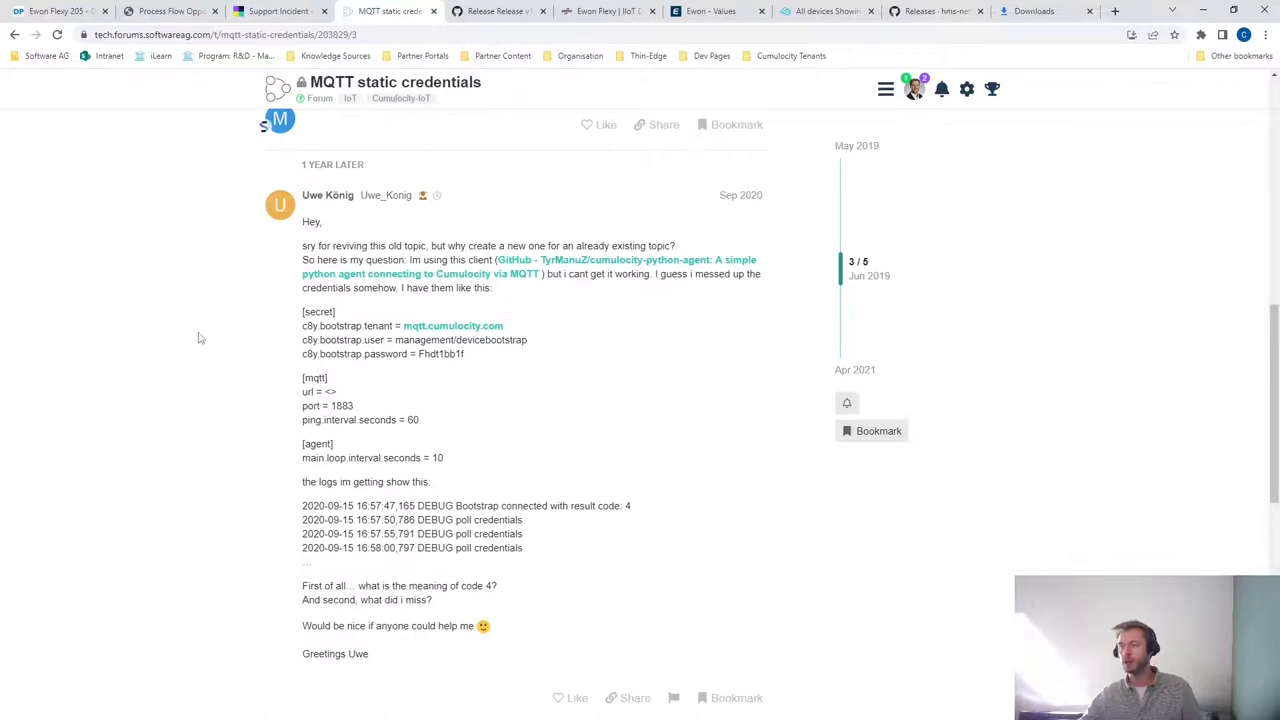
pyautogui.moveTo(220, 334)
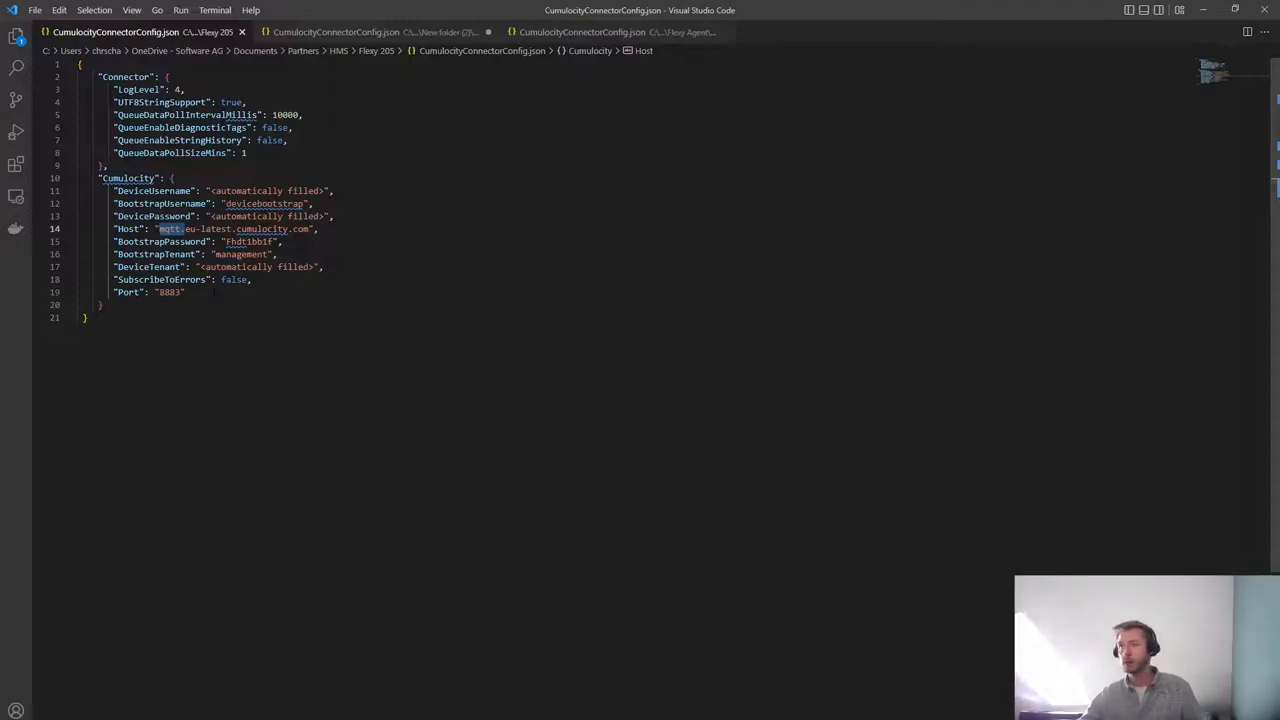
# - Mark the mqtt prefix of the Host address in the Flexy 205 connector config
pyautogui.click(362, 31)
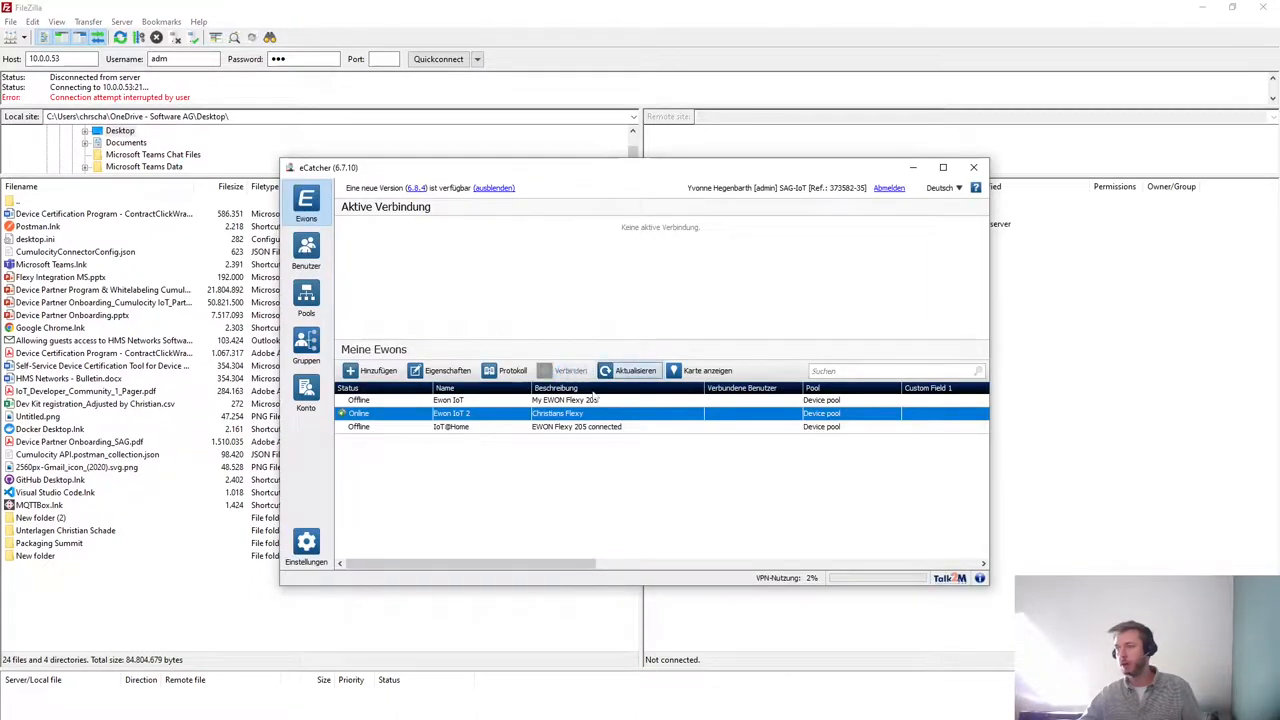
# - Put the eCatcher device list away so FileZilla is in front
pyautogui.click(570, 370)
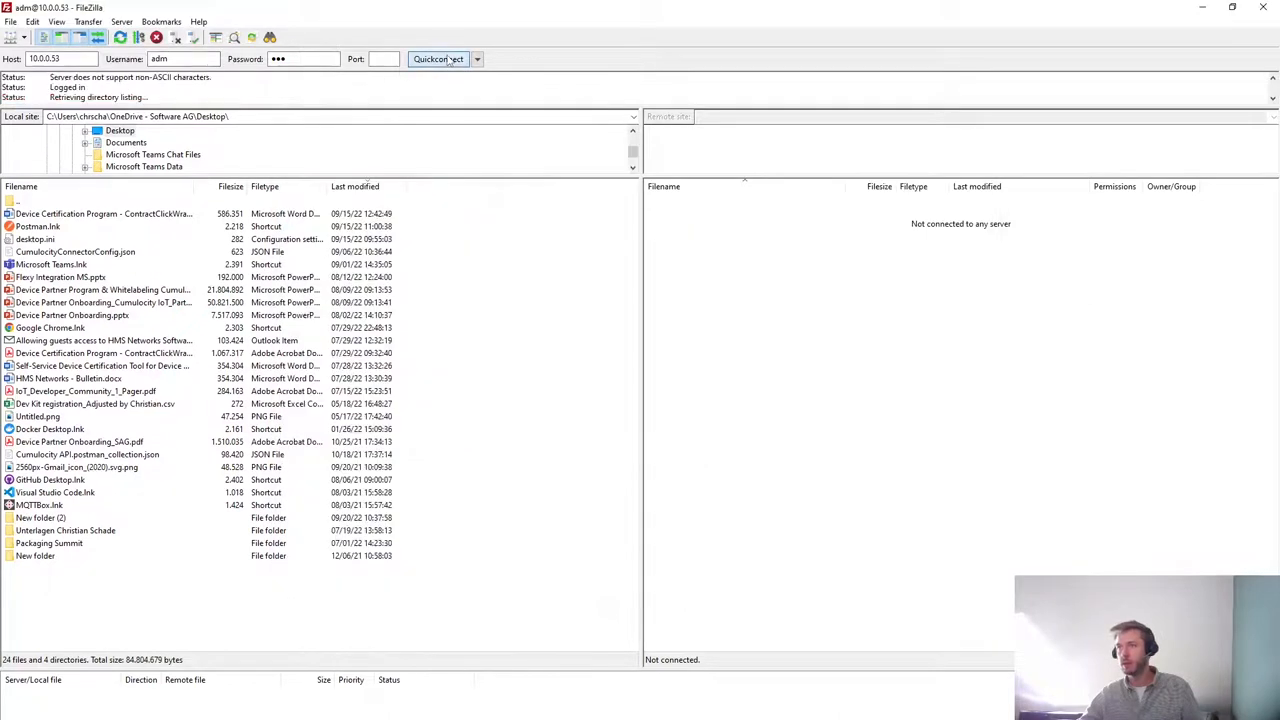
# - Quickconnect to the Flexy's file server and open its /usr folder
pyautogui.click(437, 58)
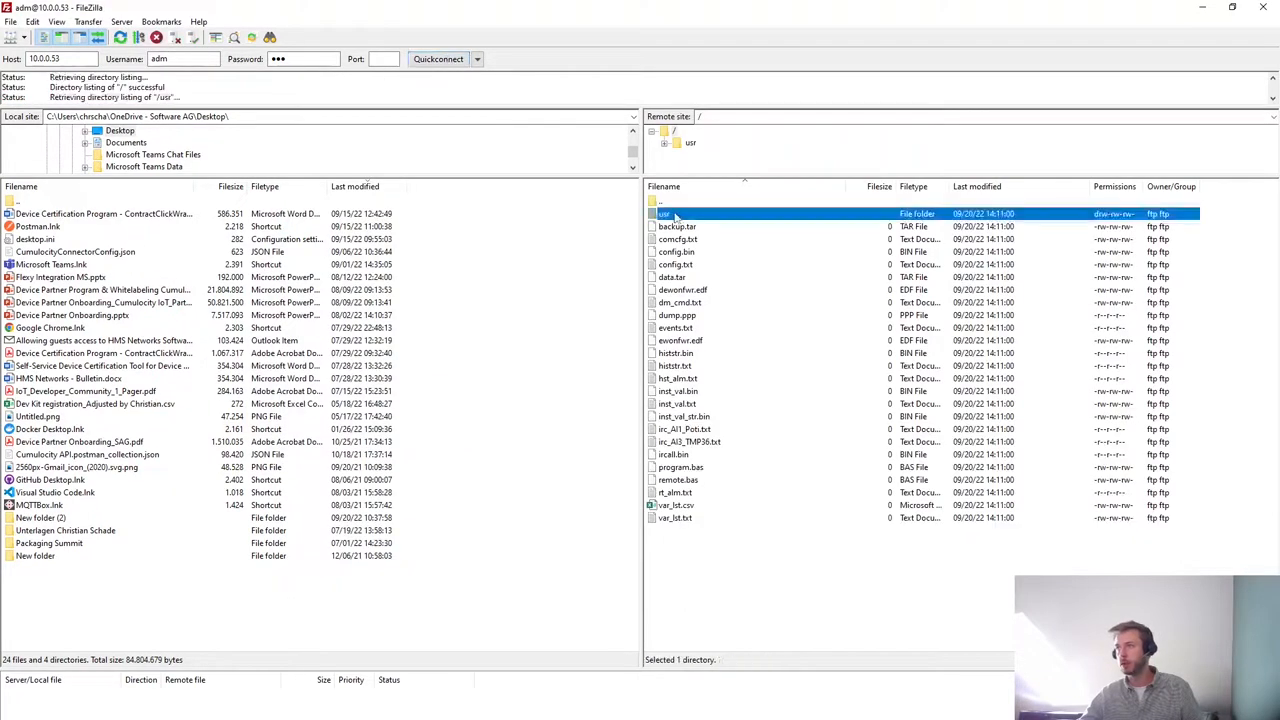
pyautogui.doubleClick(663, 213)
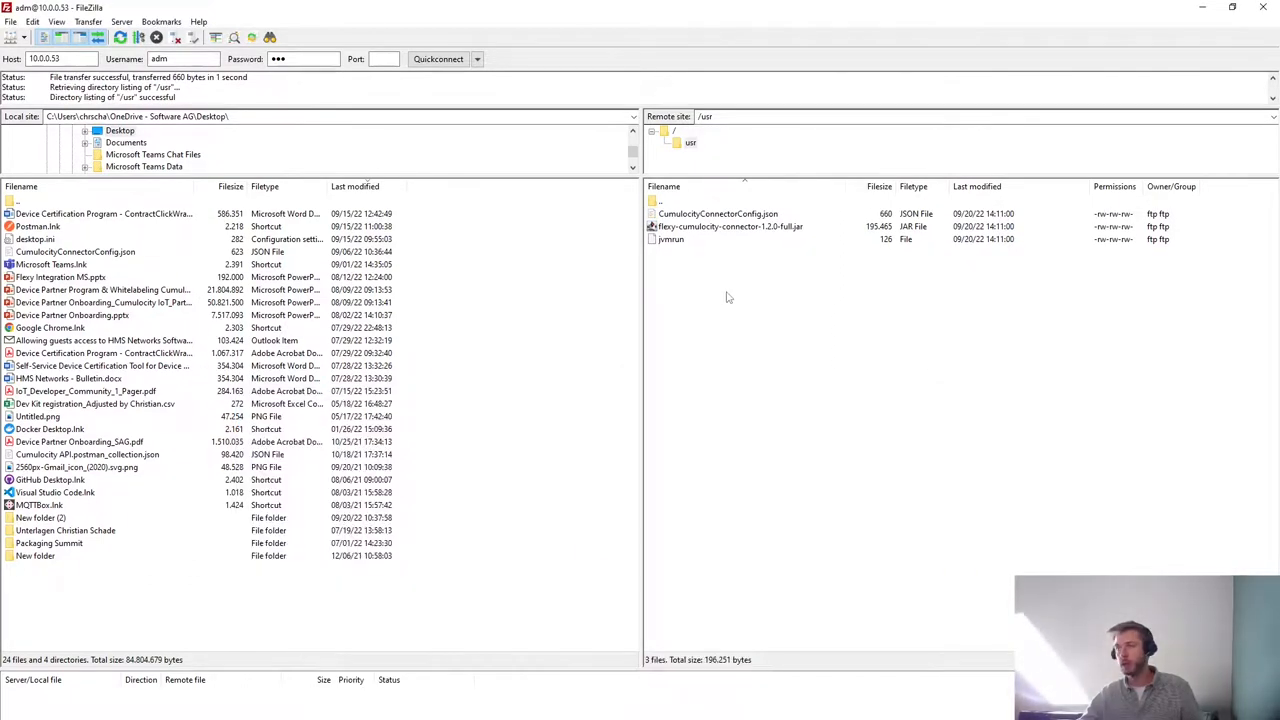
pyautogui.moveTo(174, 37)
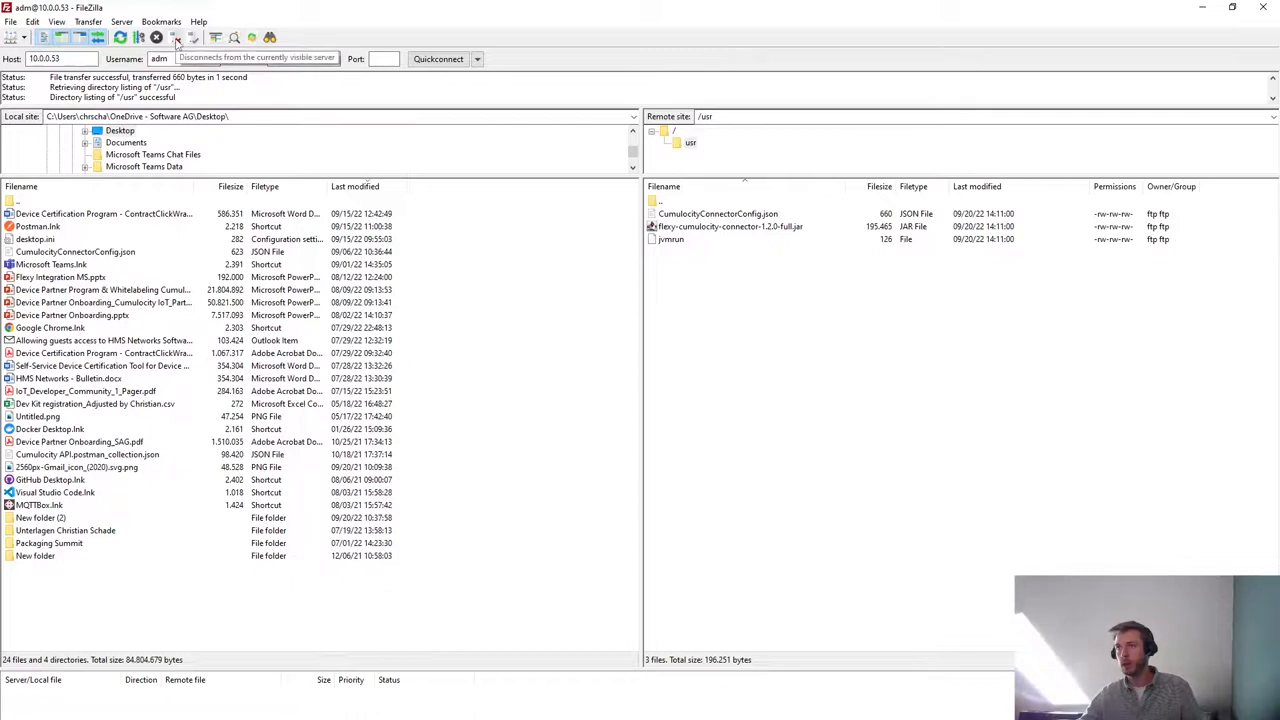
# - Disconnect from the file server, switch tag values to SETUP mode and open AI1_Poti's configuration
pyautogui.click(177, 37)
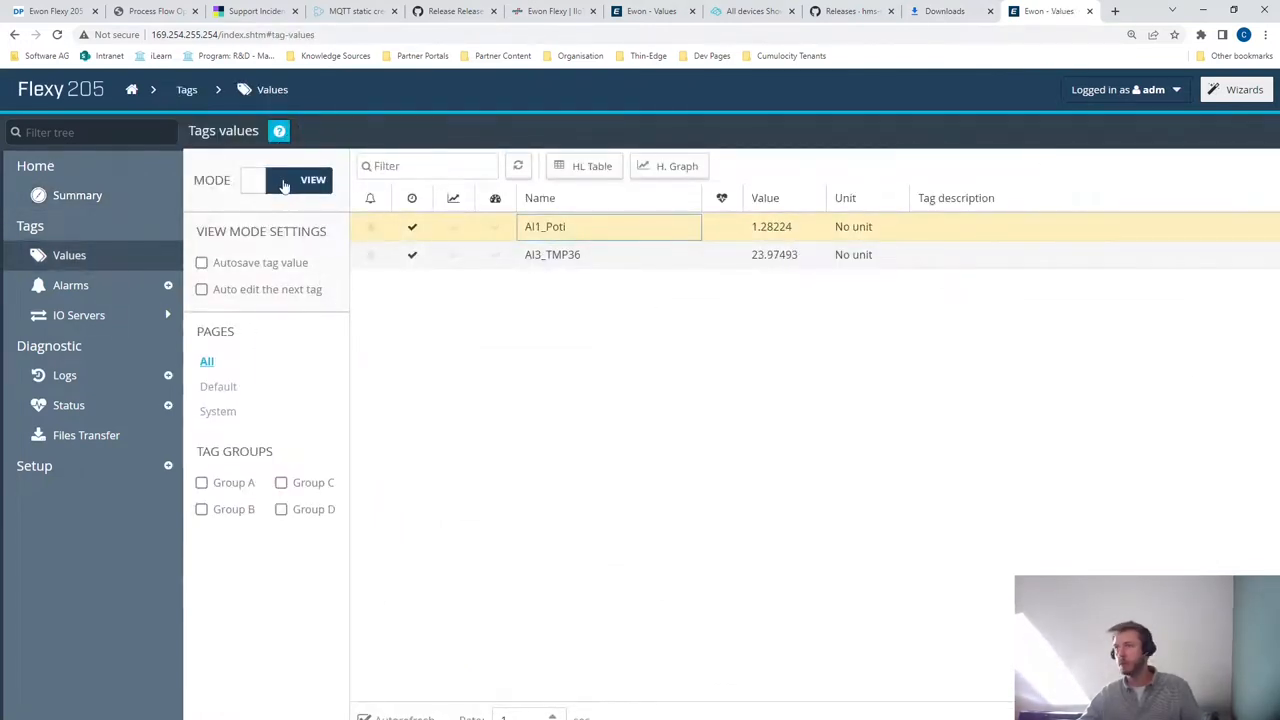
pyautogui.click(285, 180)
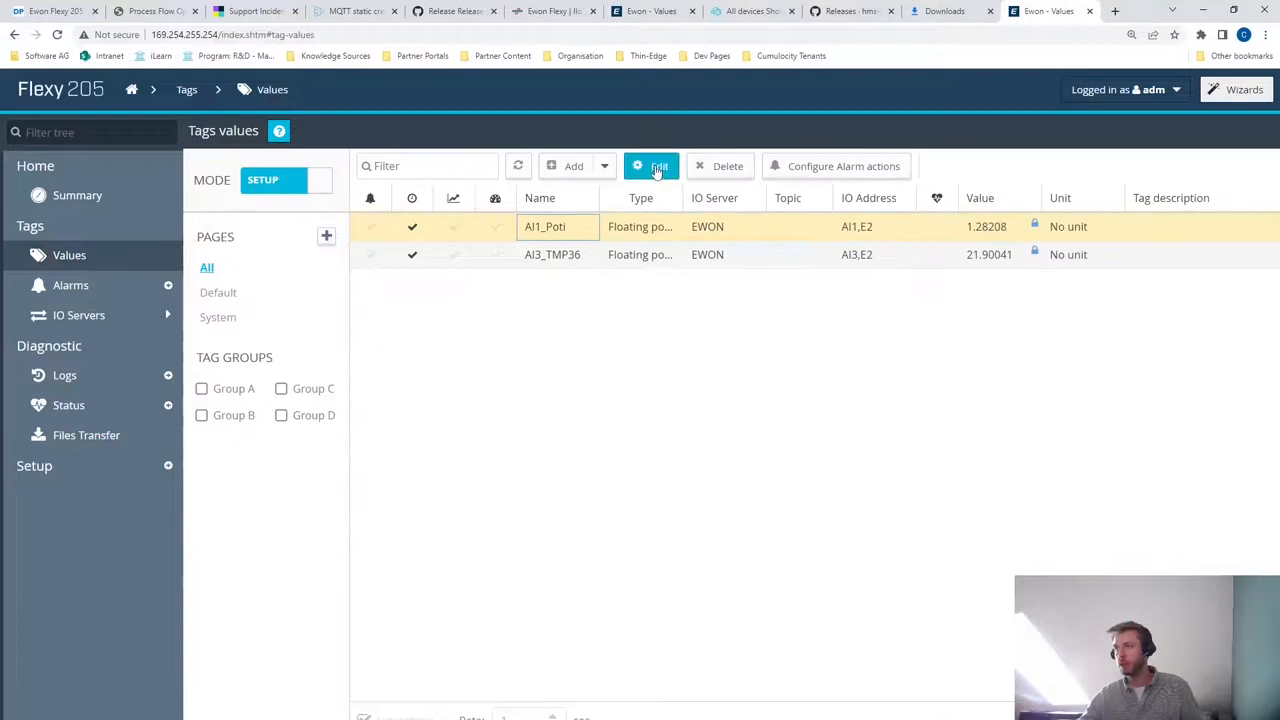
pyautogui.click(651, 166)
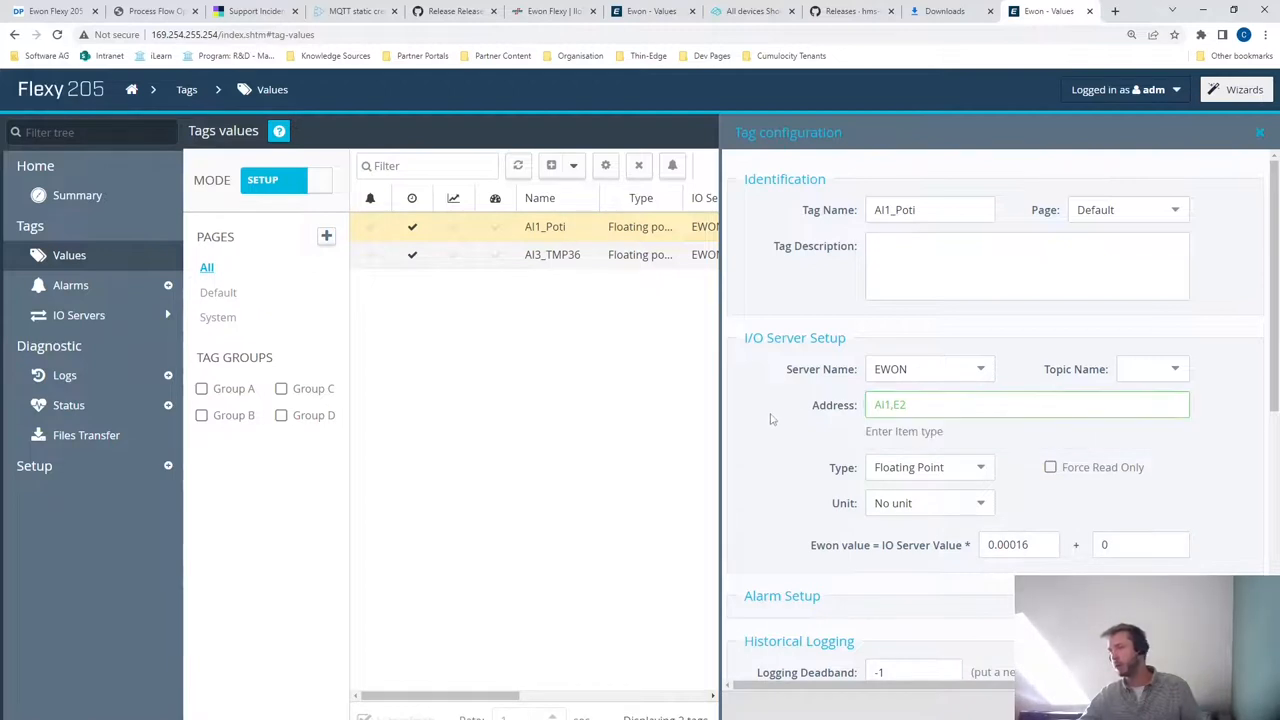
pyautogui.moveTo(570, 266)
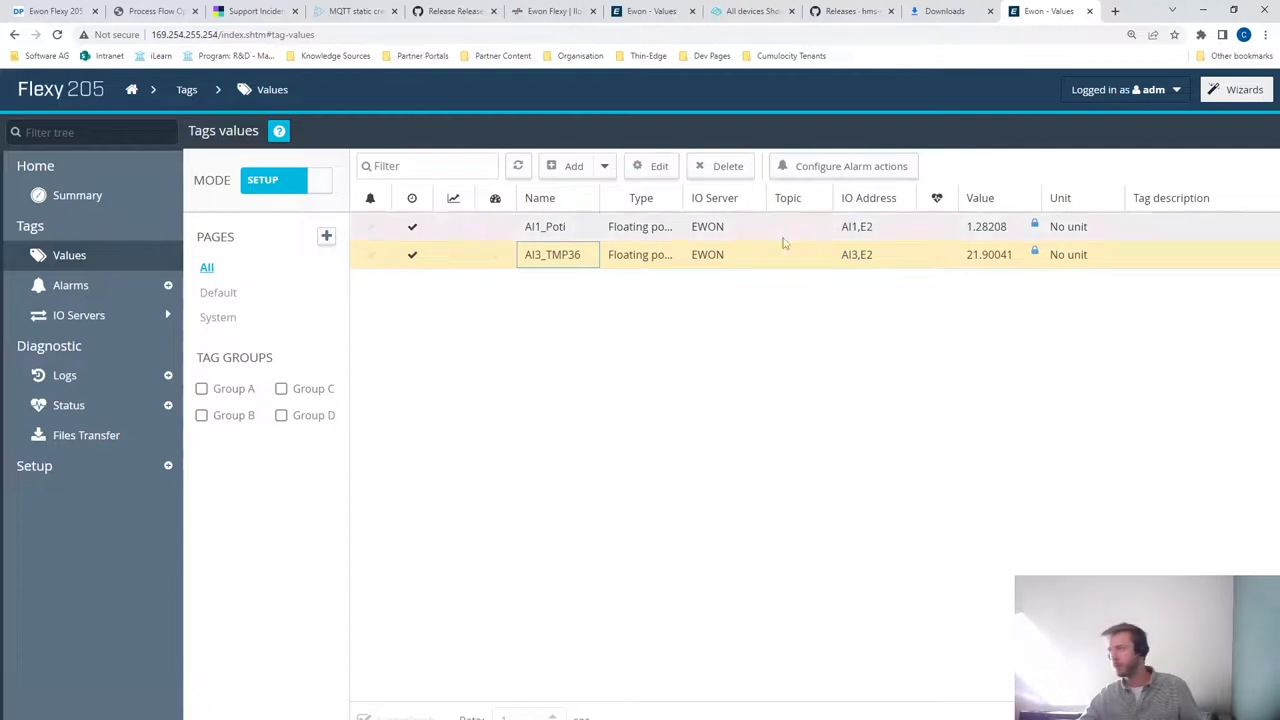
pyautogui.click(287, 180)
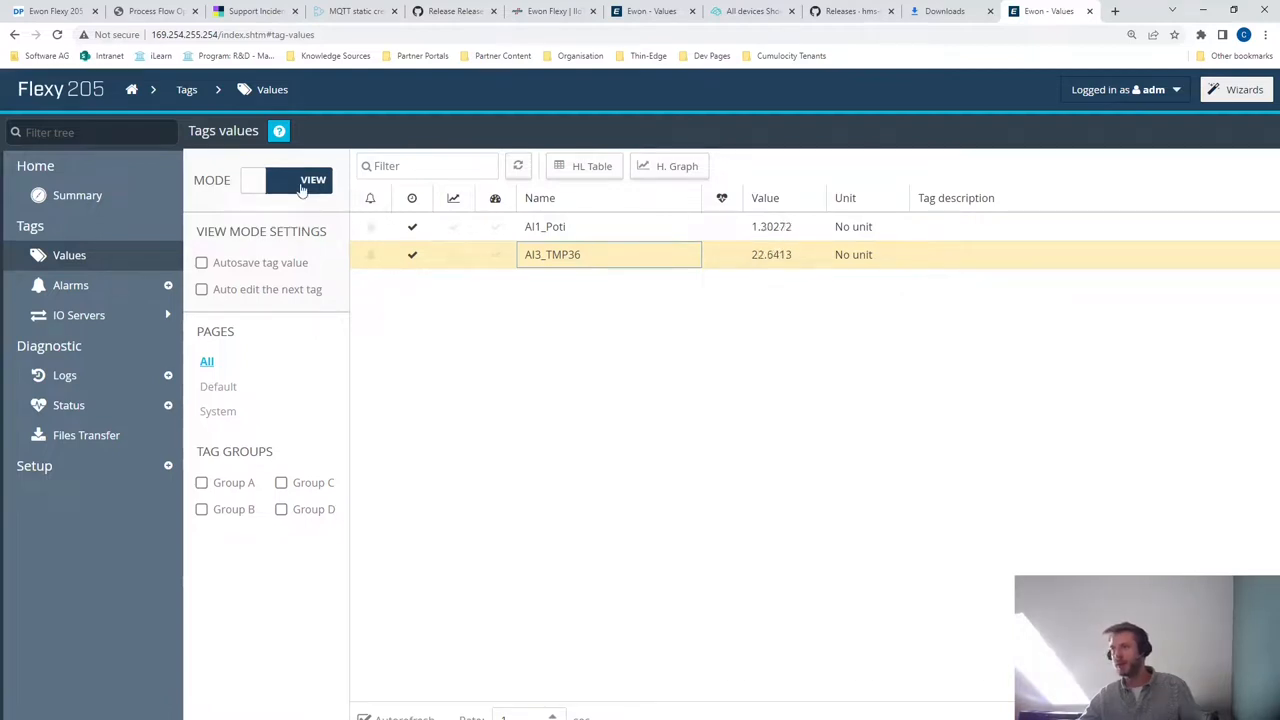
pyautogui.click(287, 180)
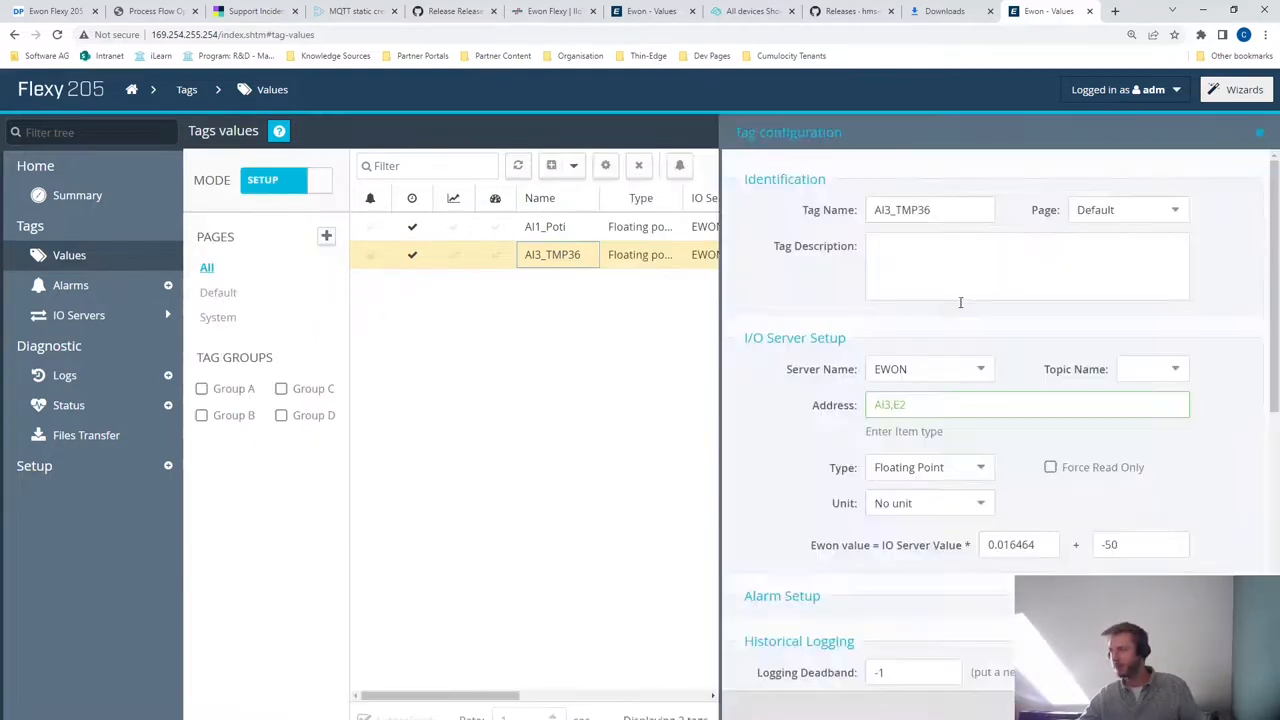
pyautogui.scroll(-3)
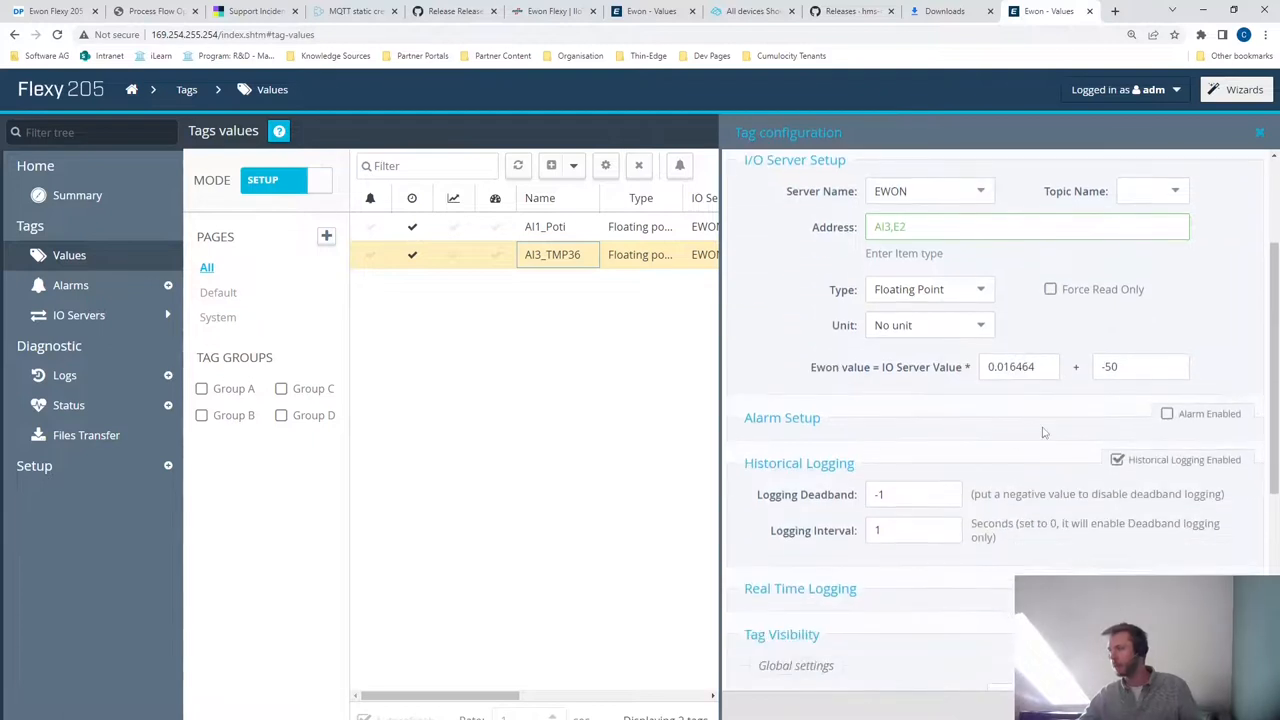
pyautogui.moveTo(1092, 465)
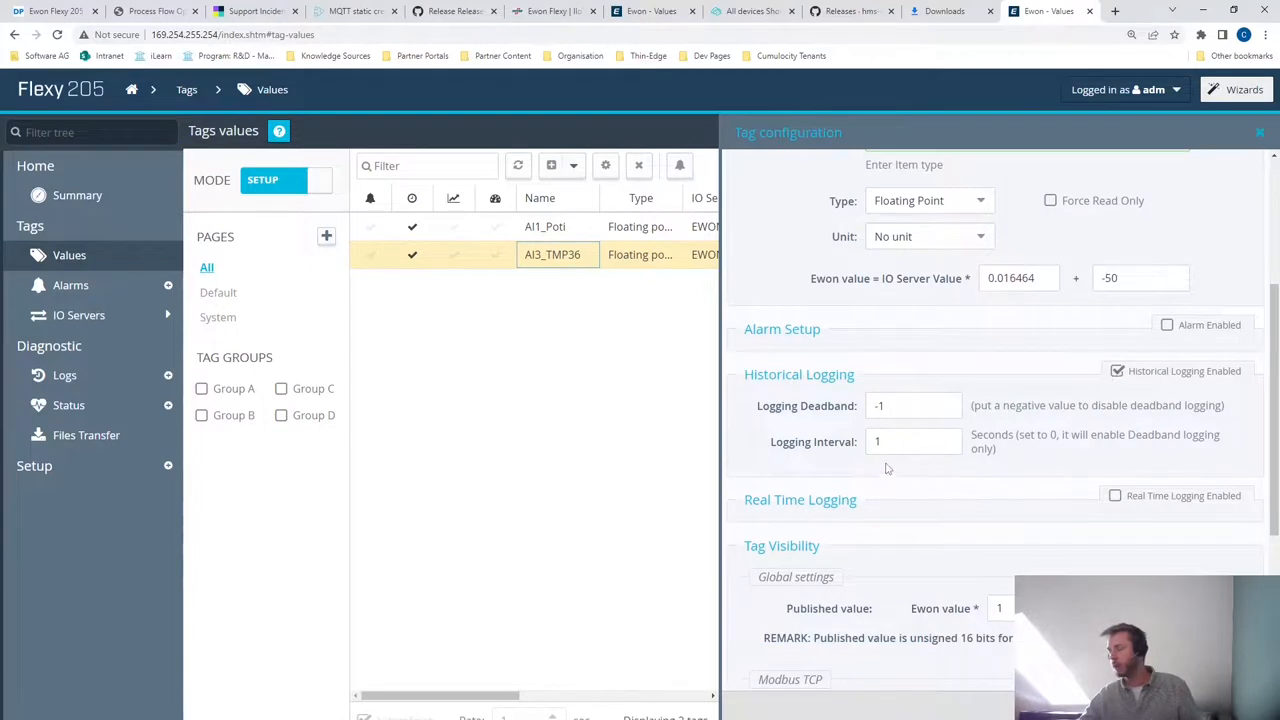
pyautogui.click(912, 405)
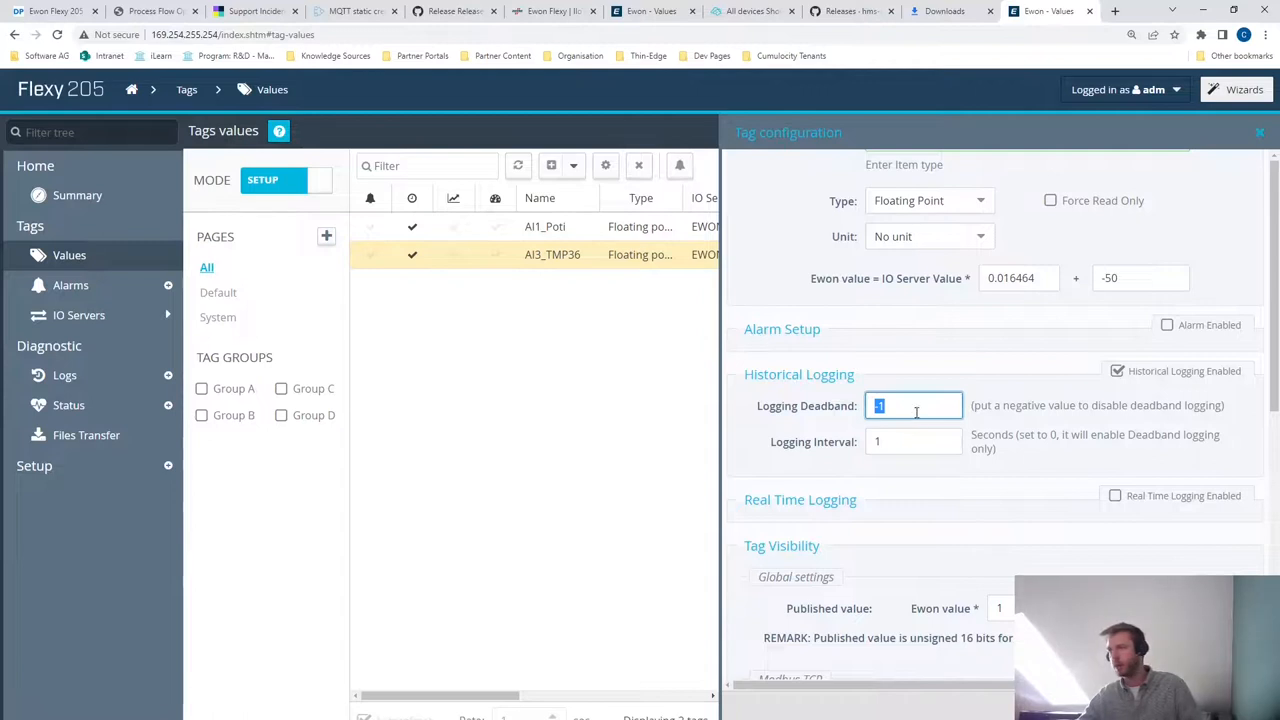
pyautogui.moveTo(910, 388)
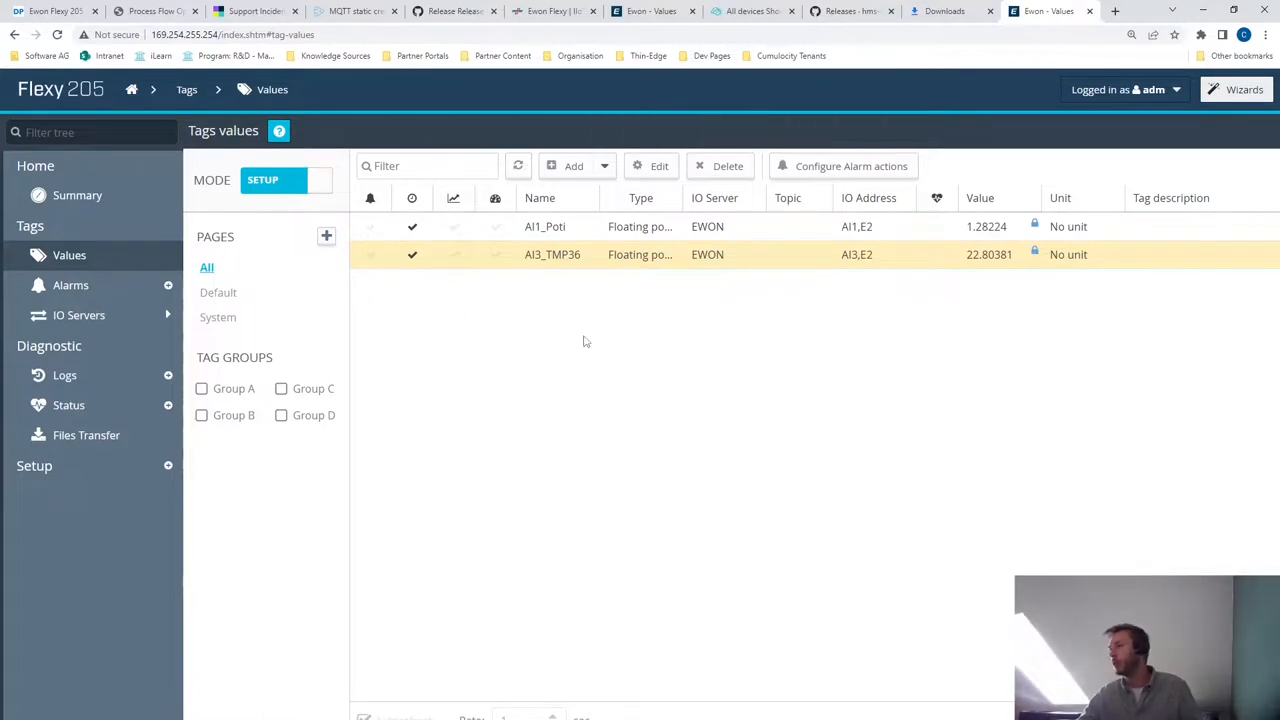
pyautogui.moveTo(623, 329)
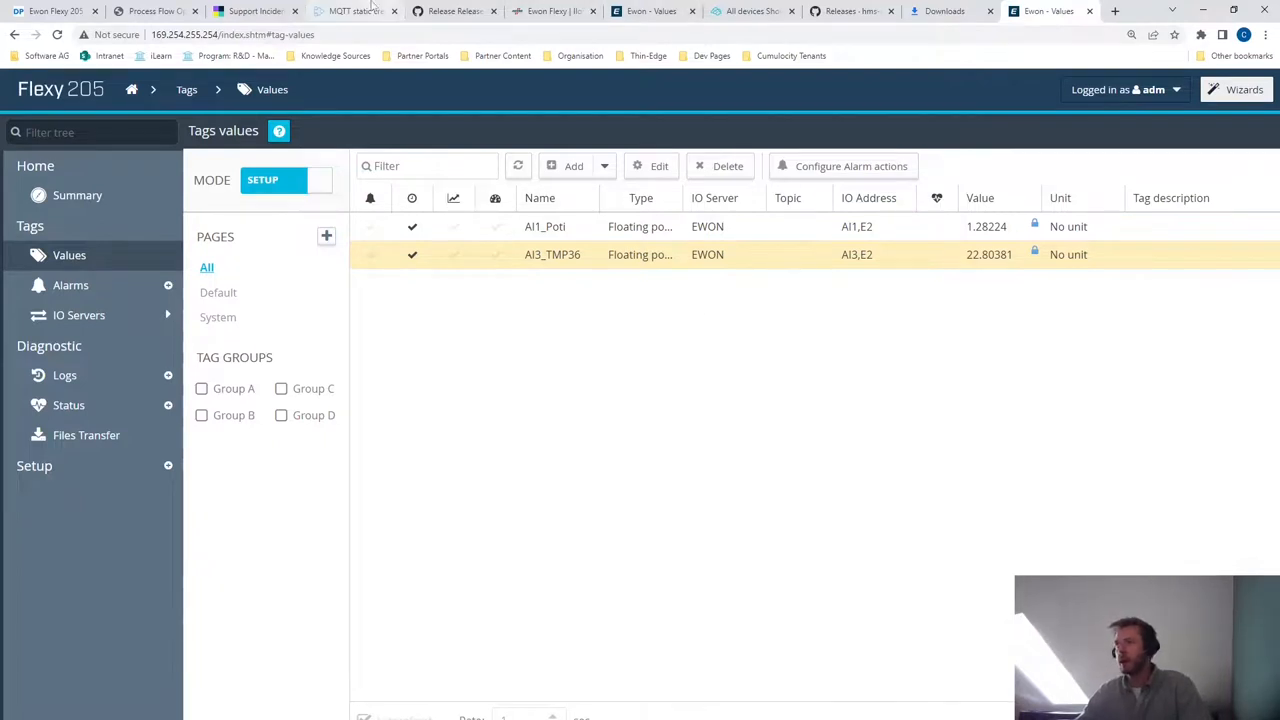
# - Start a general single-device registration from Cumulocity's Devices > Registration page
pyautogui.click(350, 11)
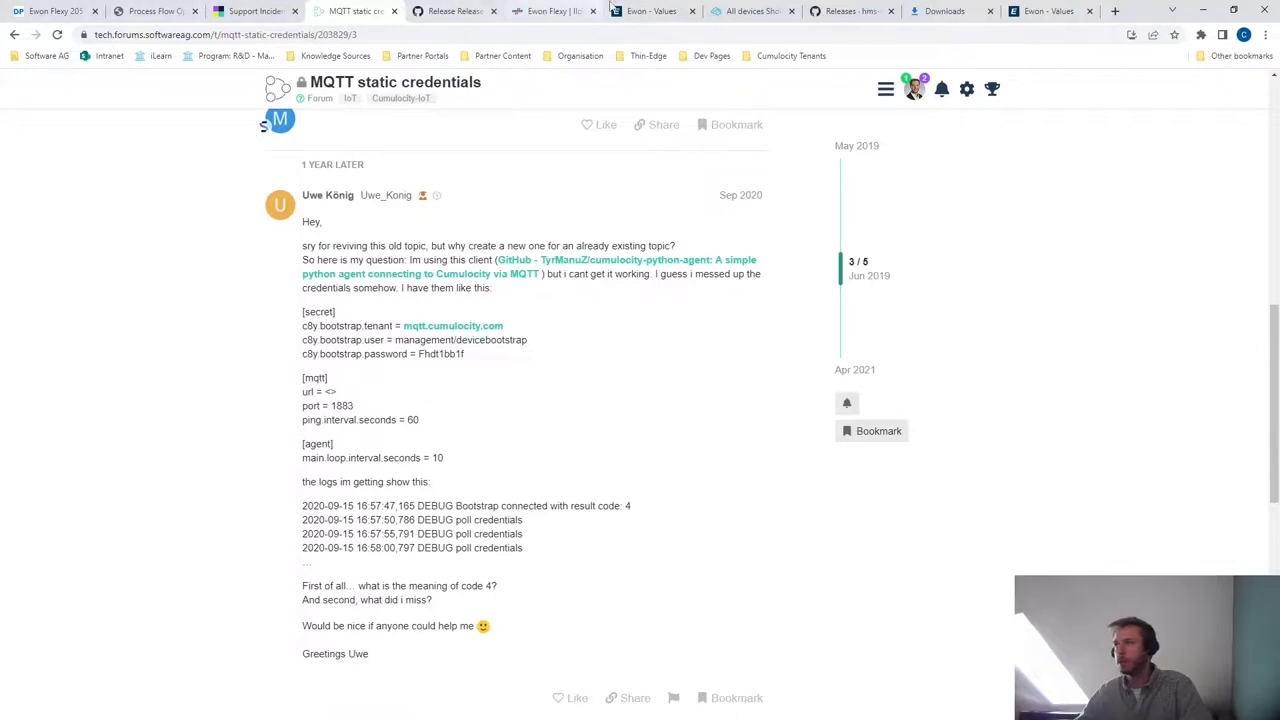
pyautogui.click(750, 11)
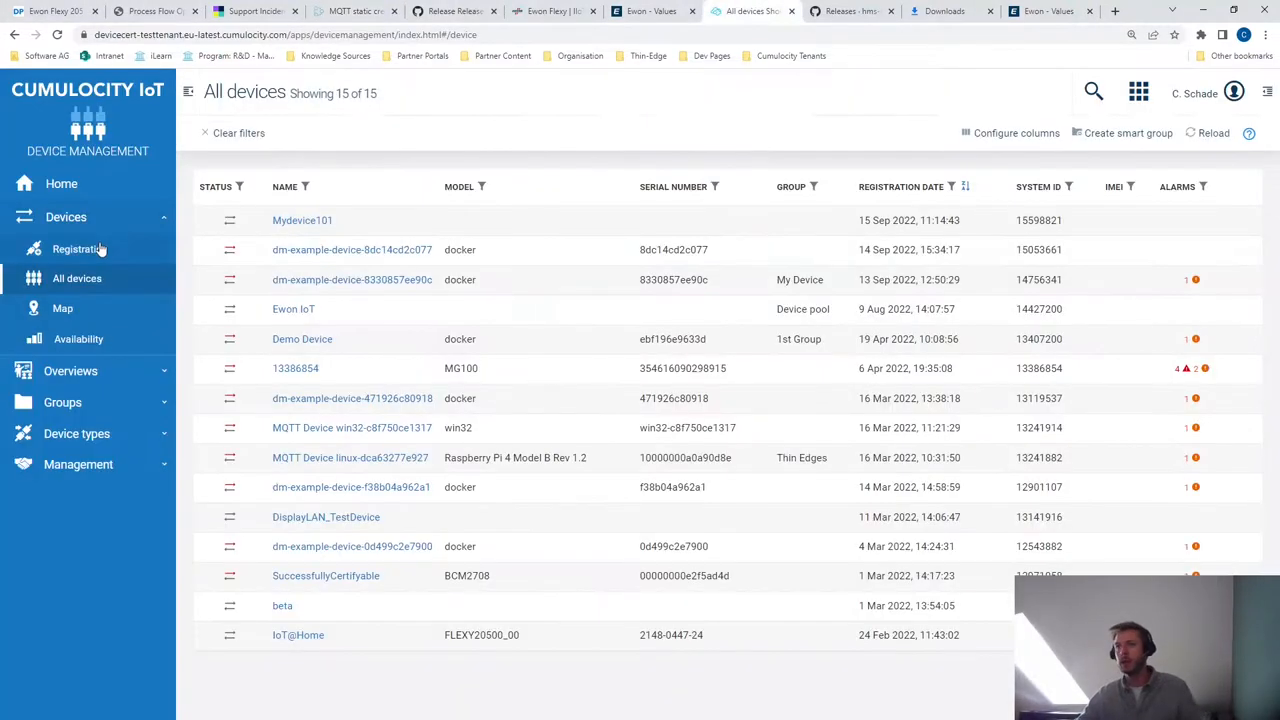
pyautogui.click(79, 249)
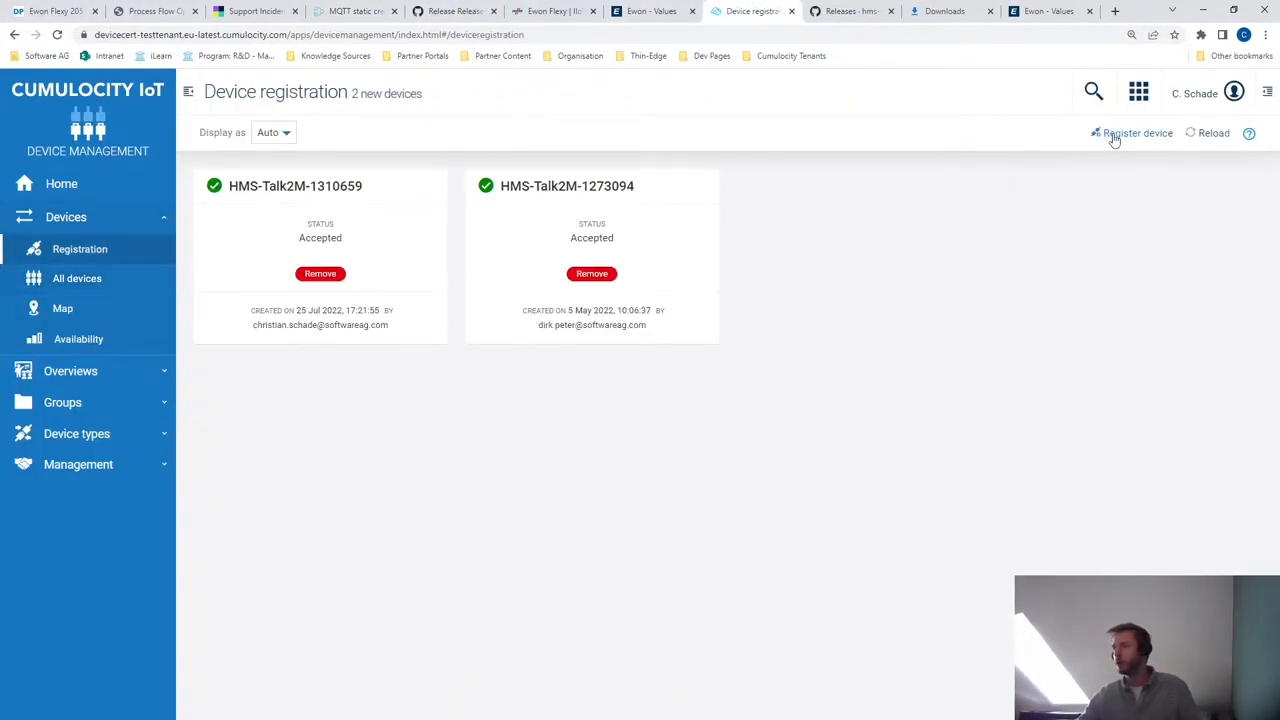
pyautogui.click(1137, 133)
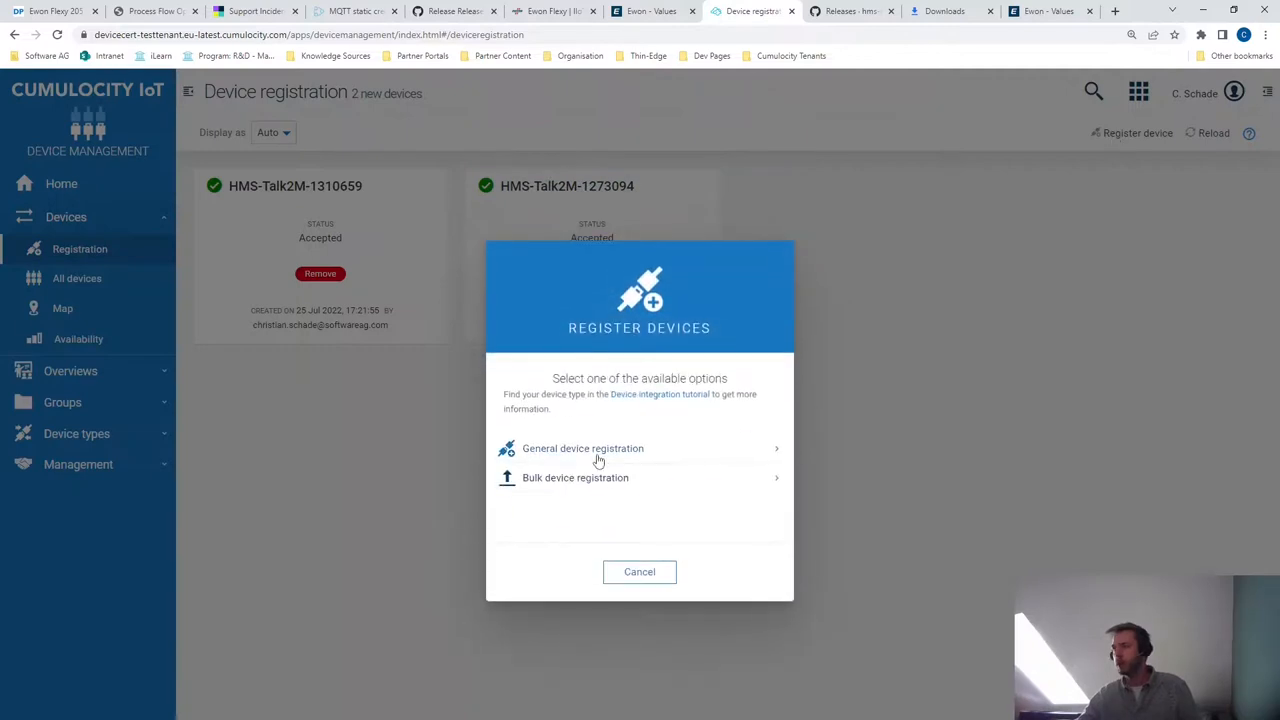
pyautogui.click(583, 448)
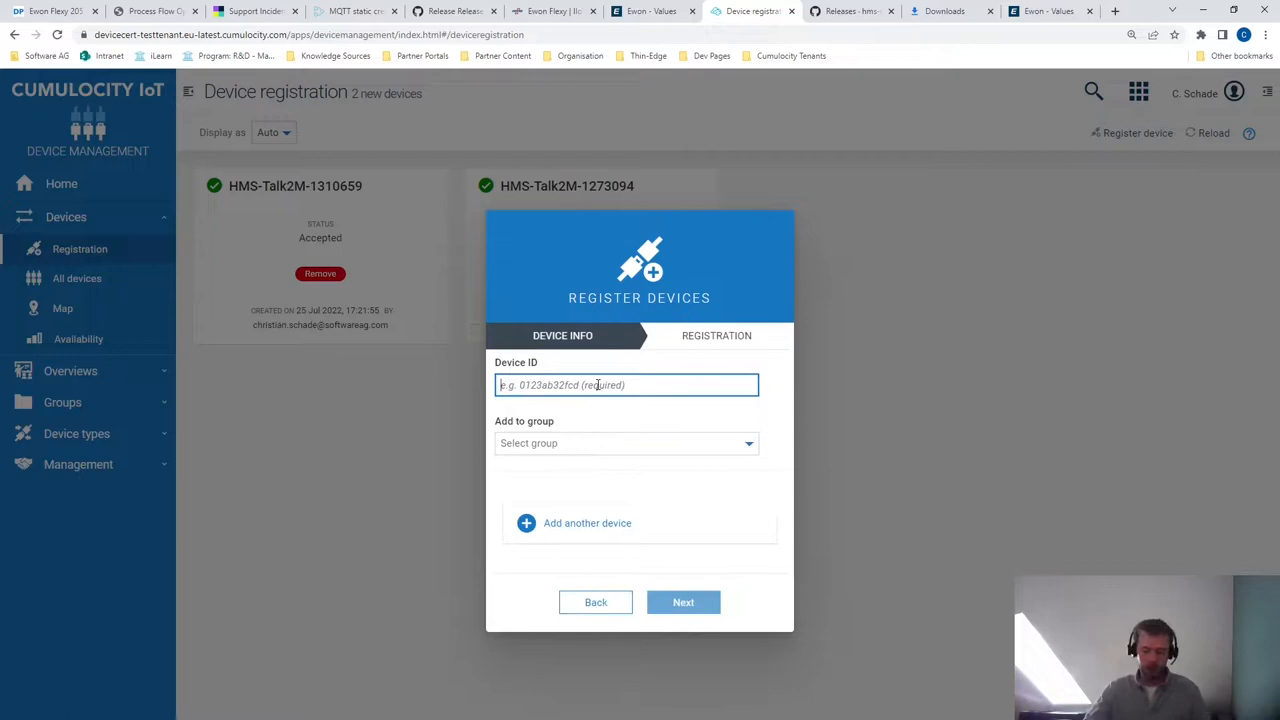
pyautogui.write('HMS-Flexy')
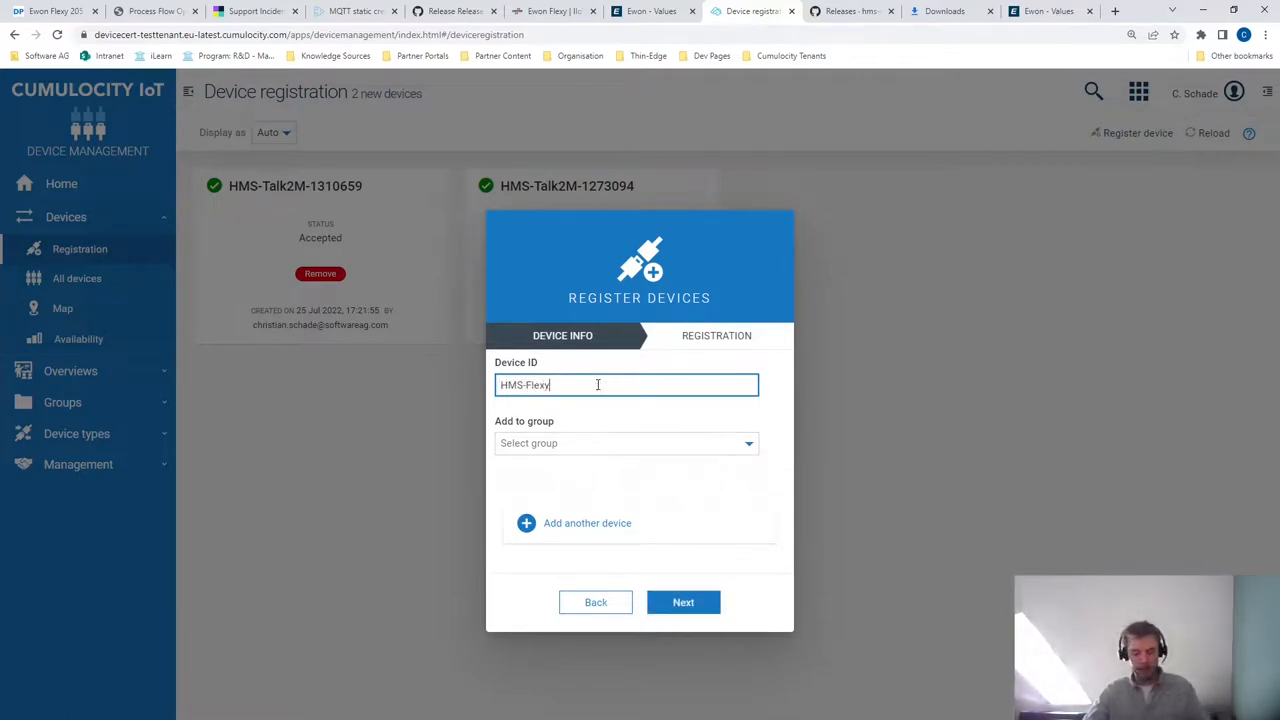
pyautogui.write('-')
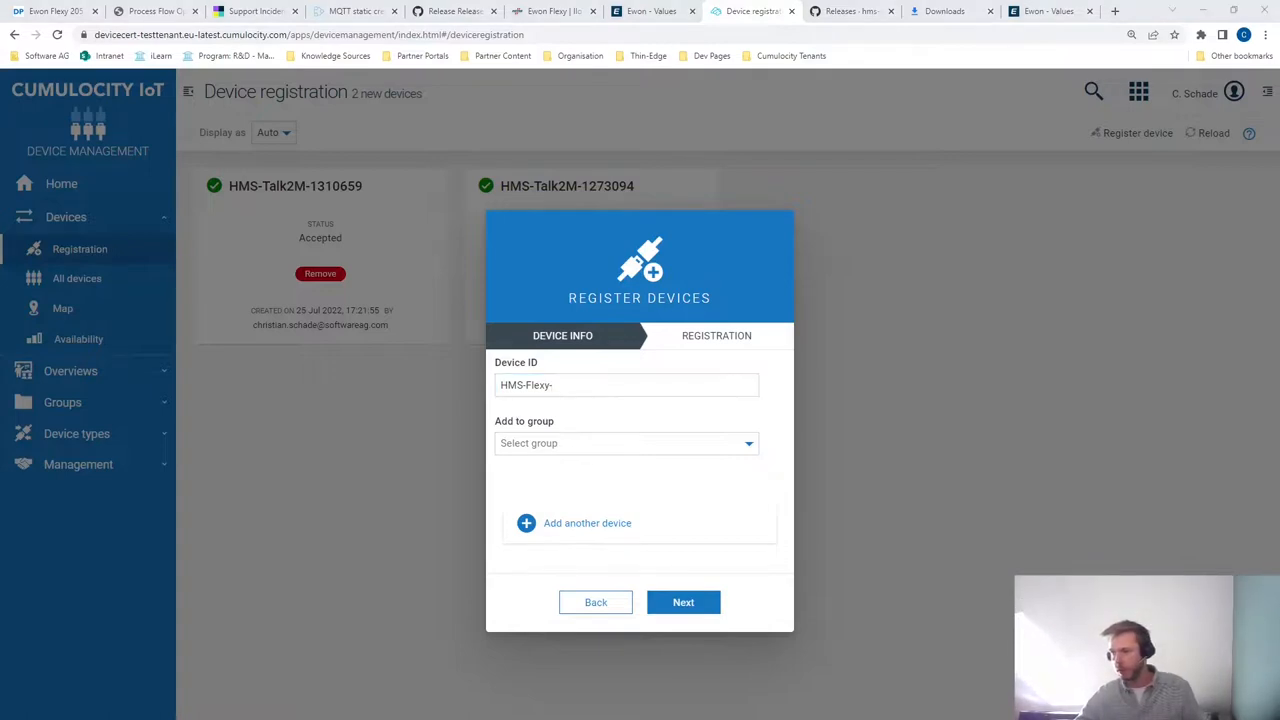
pyautogui.click(626, 385)
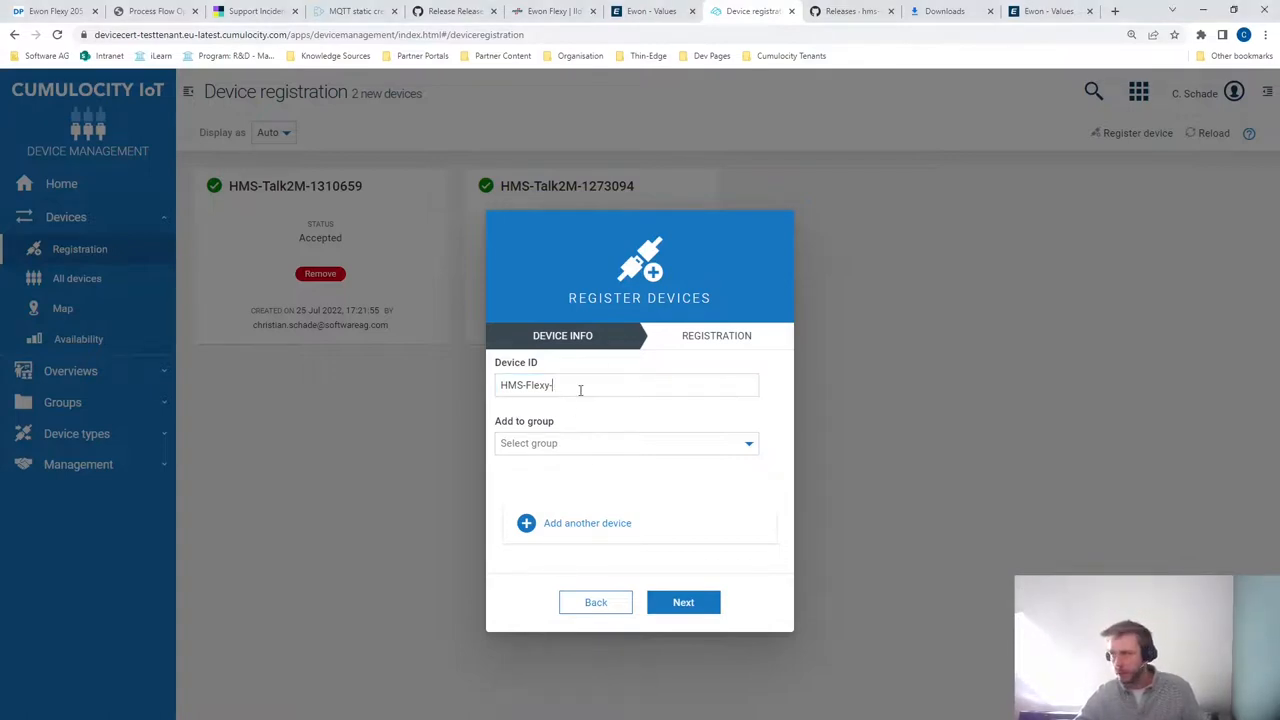
pyautogui.write('2211')
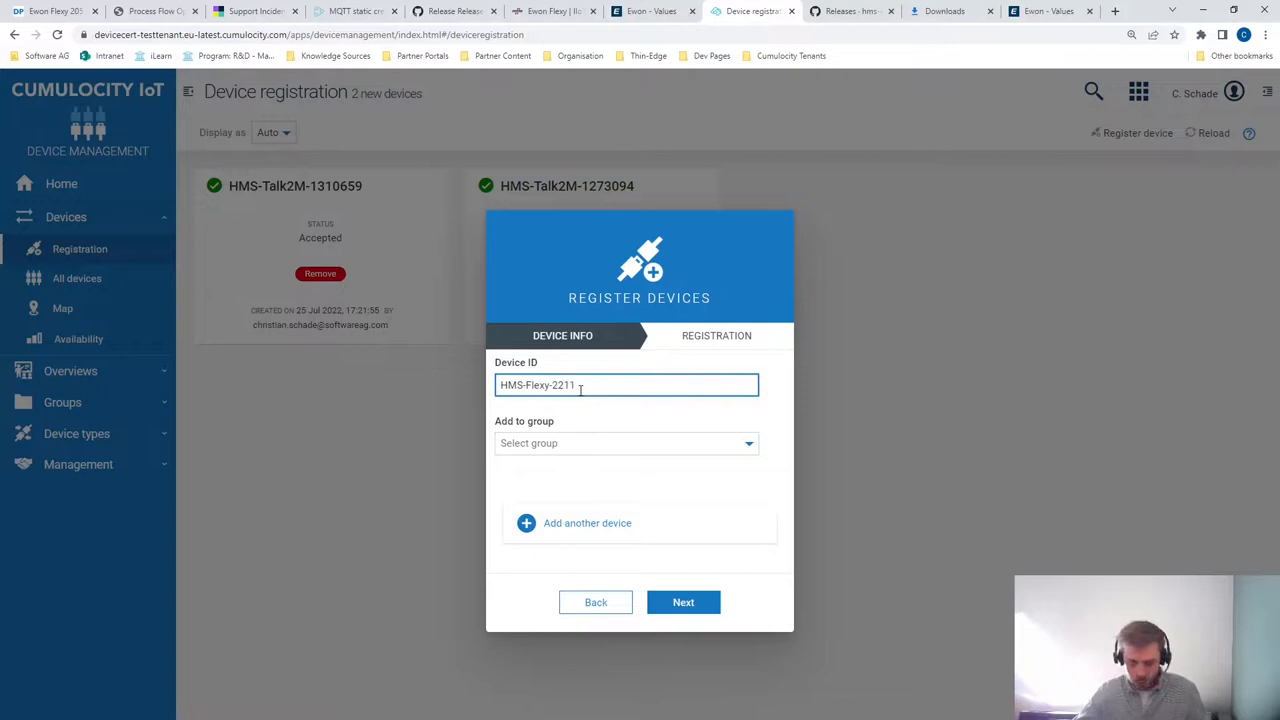
pyautogui.write('-0020-24')
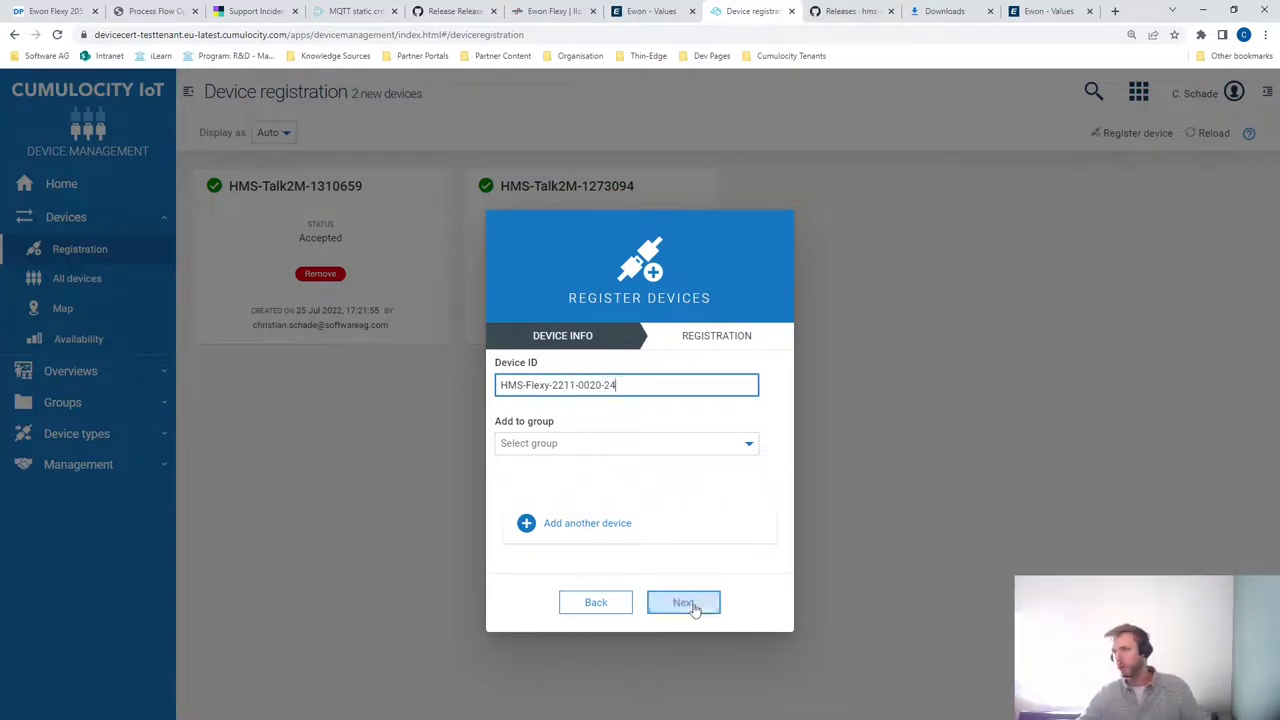
pyautogui.click(683, 602)
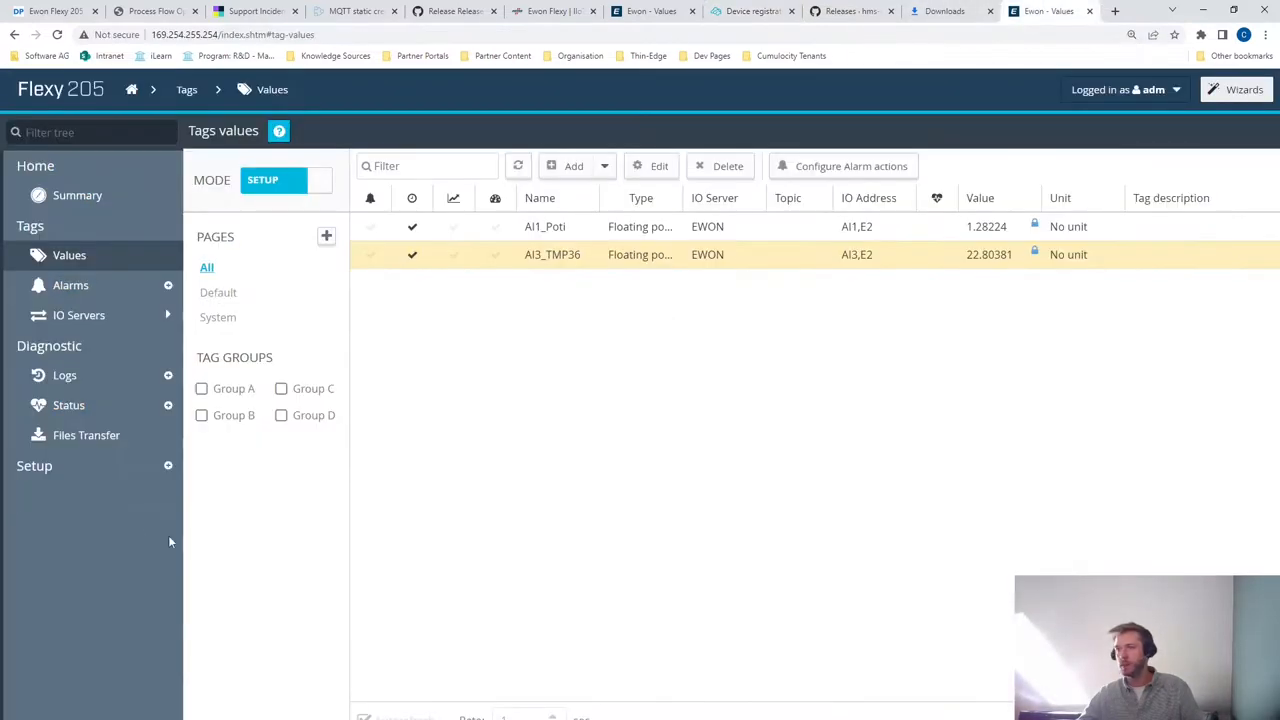
pyautogui.click(34, 465)
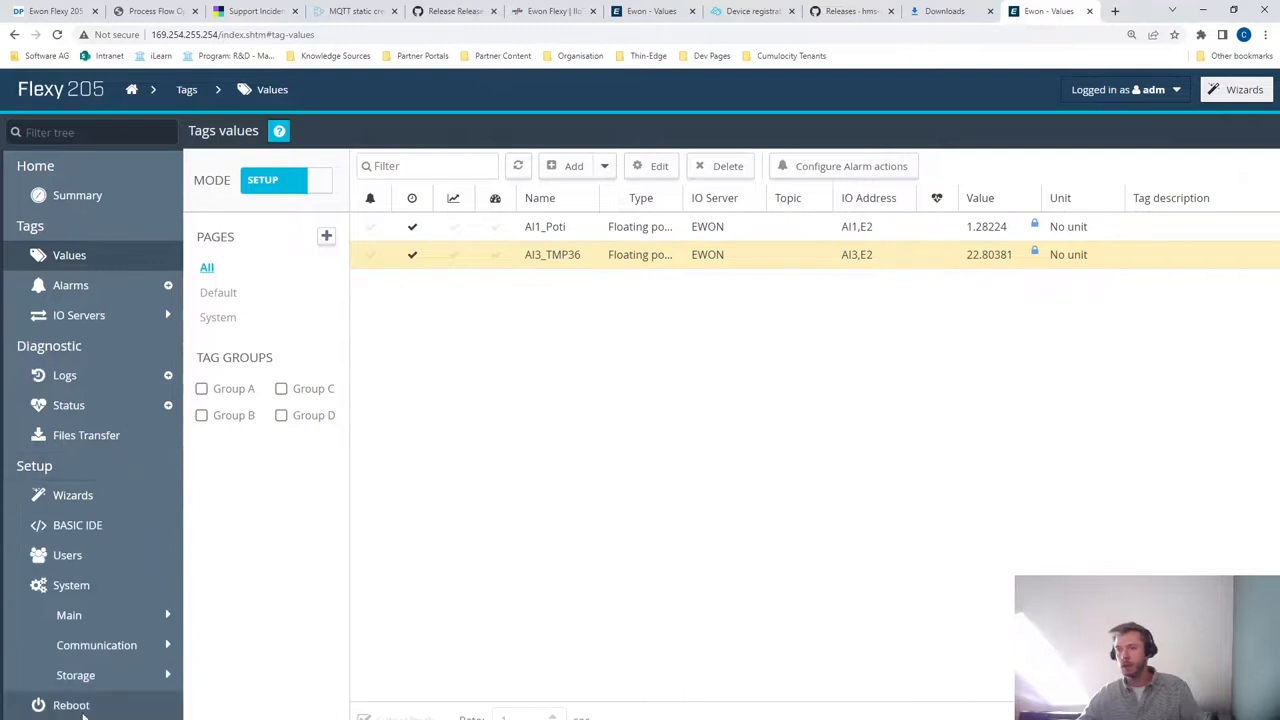
pyautogui.click(71, 705)
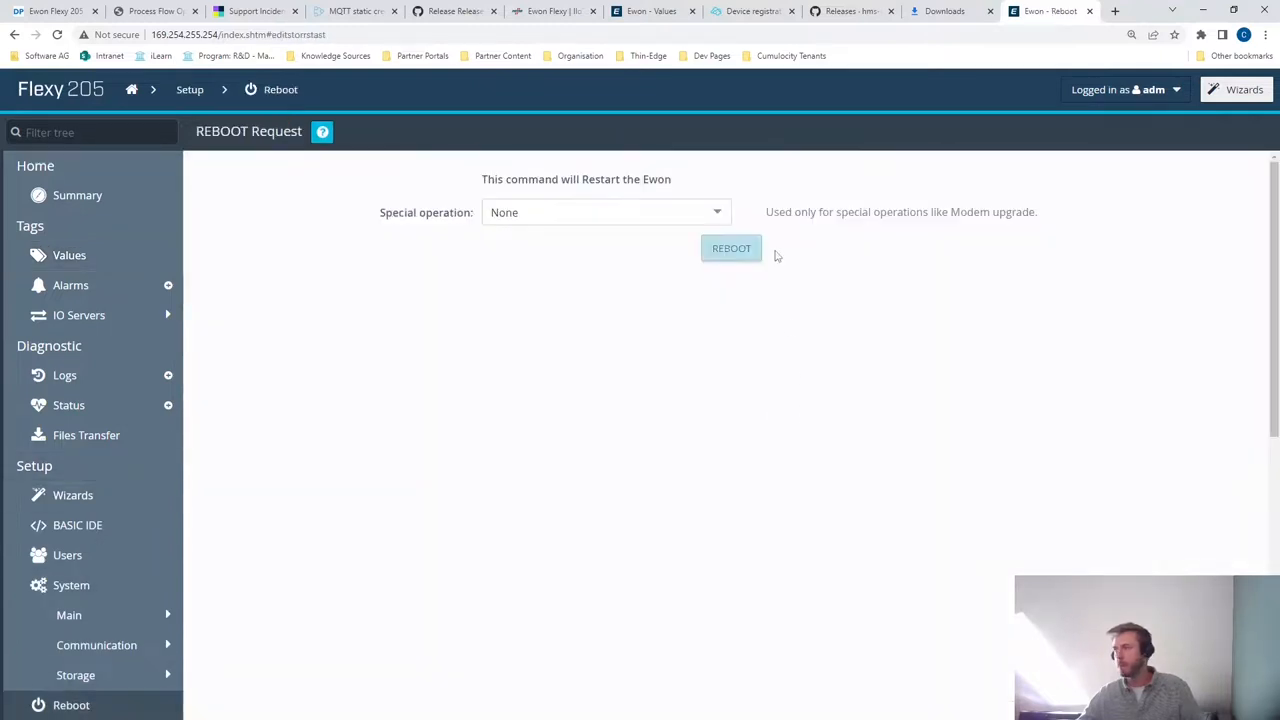
pyautogui.click(731, 248)
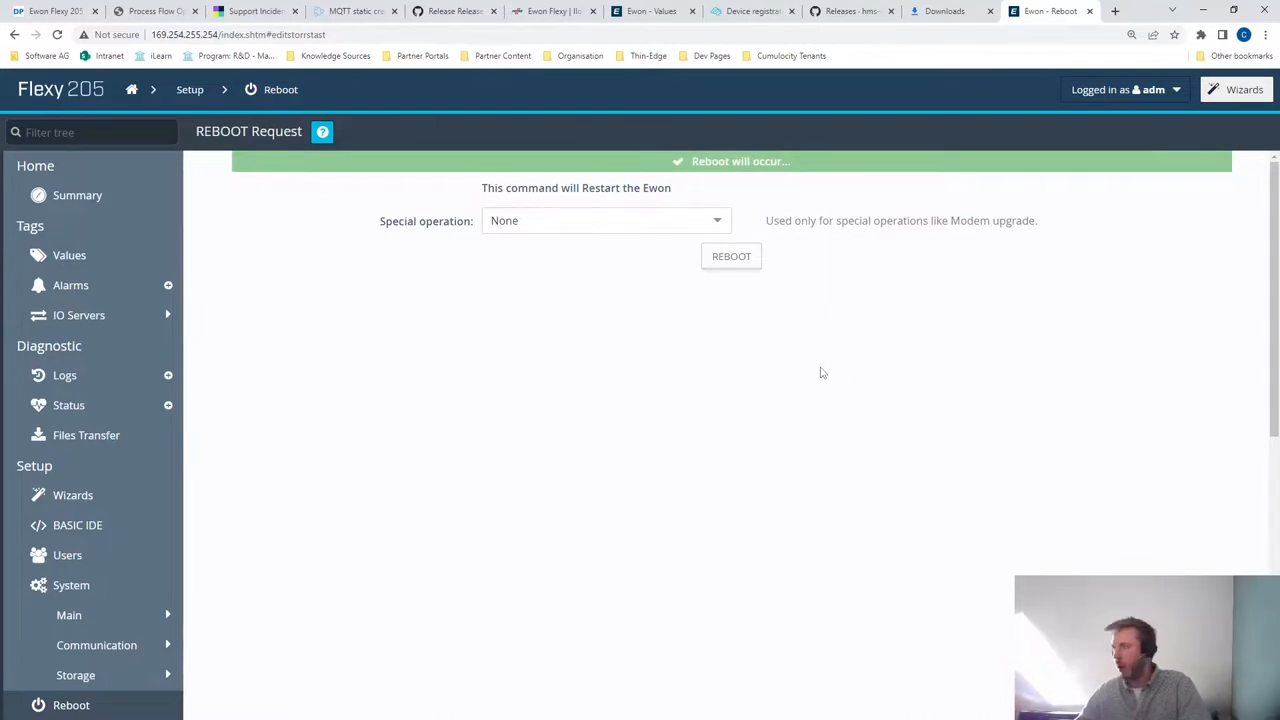
pyautogui.moveTo(835, 350)
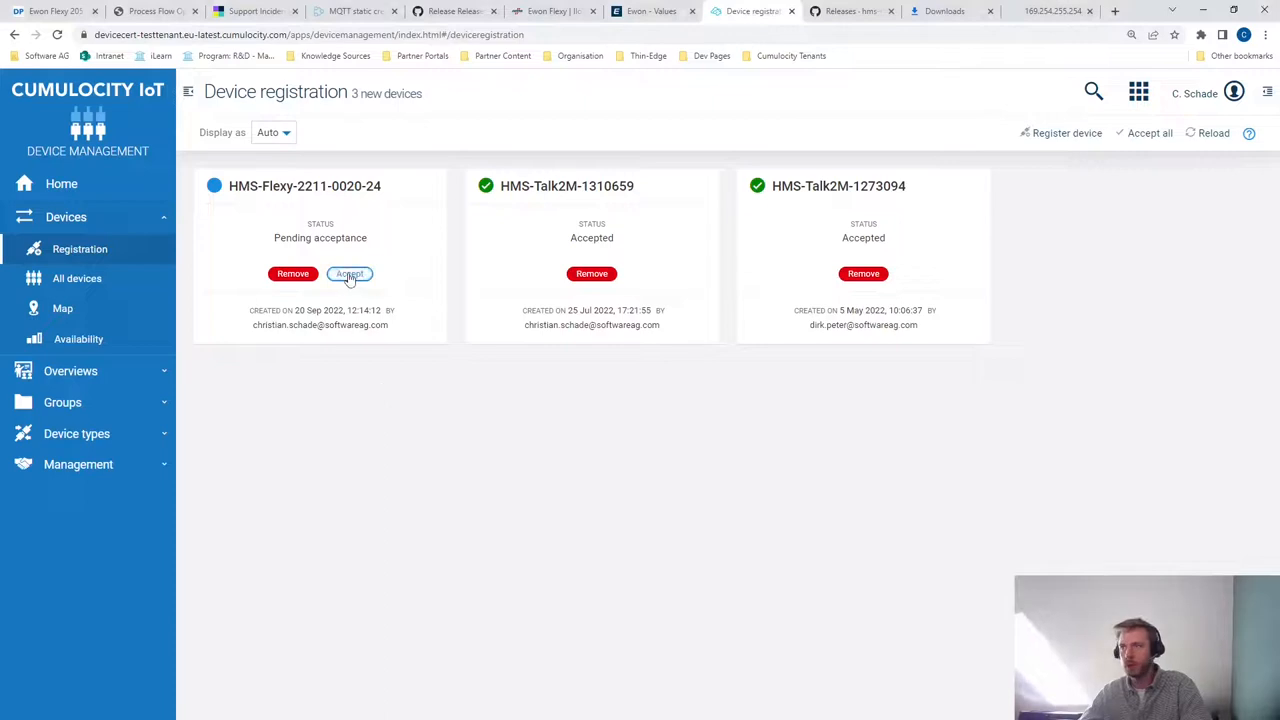
pyautogui.moveTo(349, 274)
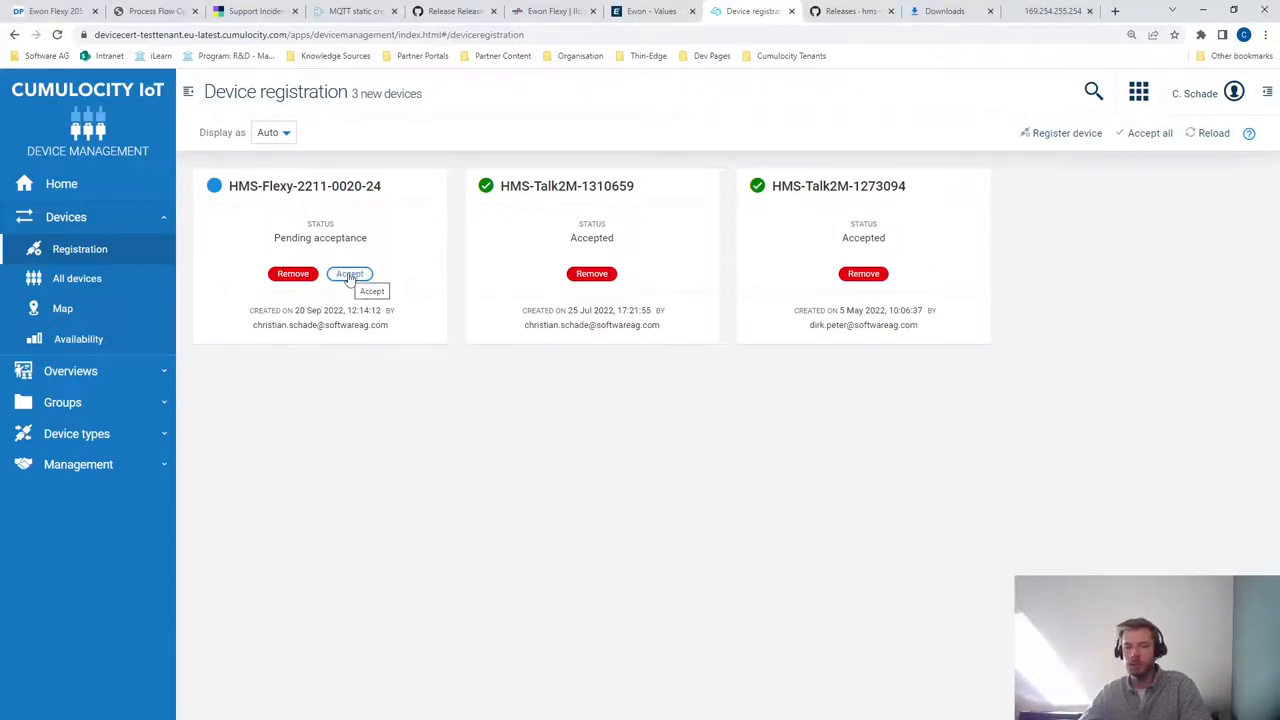
pyautogui.click(349, 273)
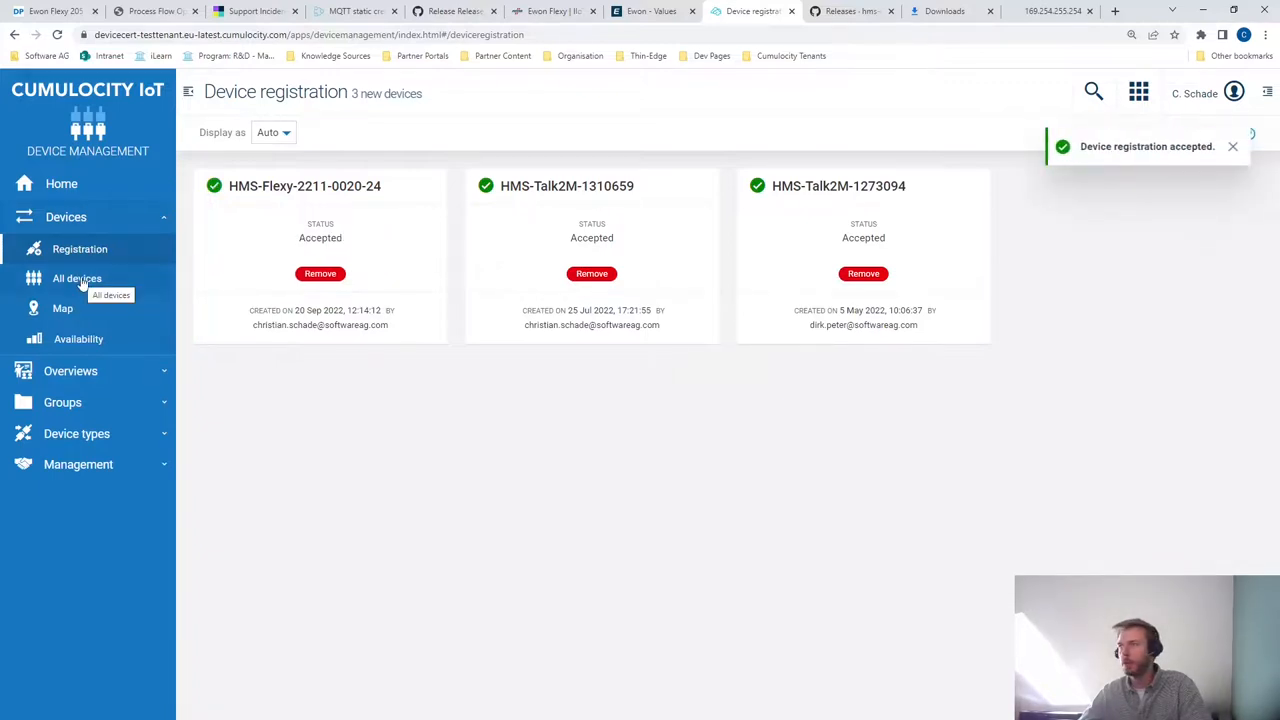
pyautogui.click(77, 278)
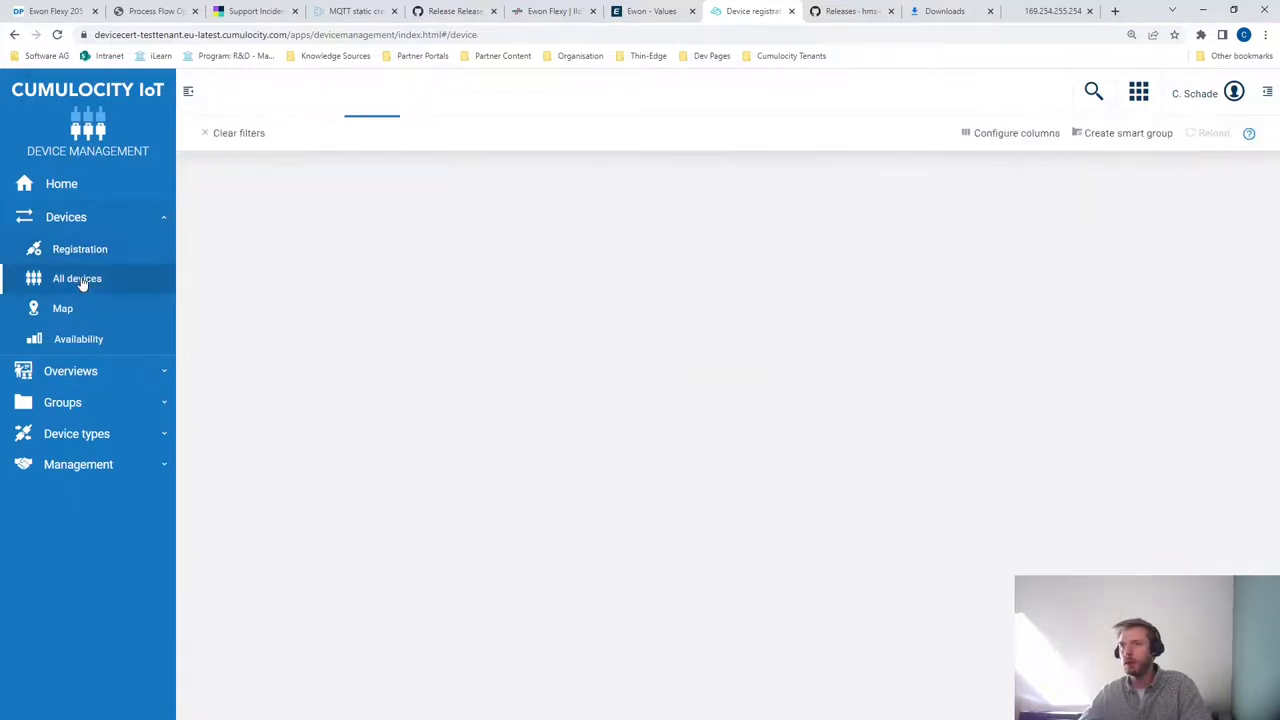
pyautogui.click(77, 278)
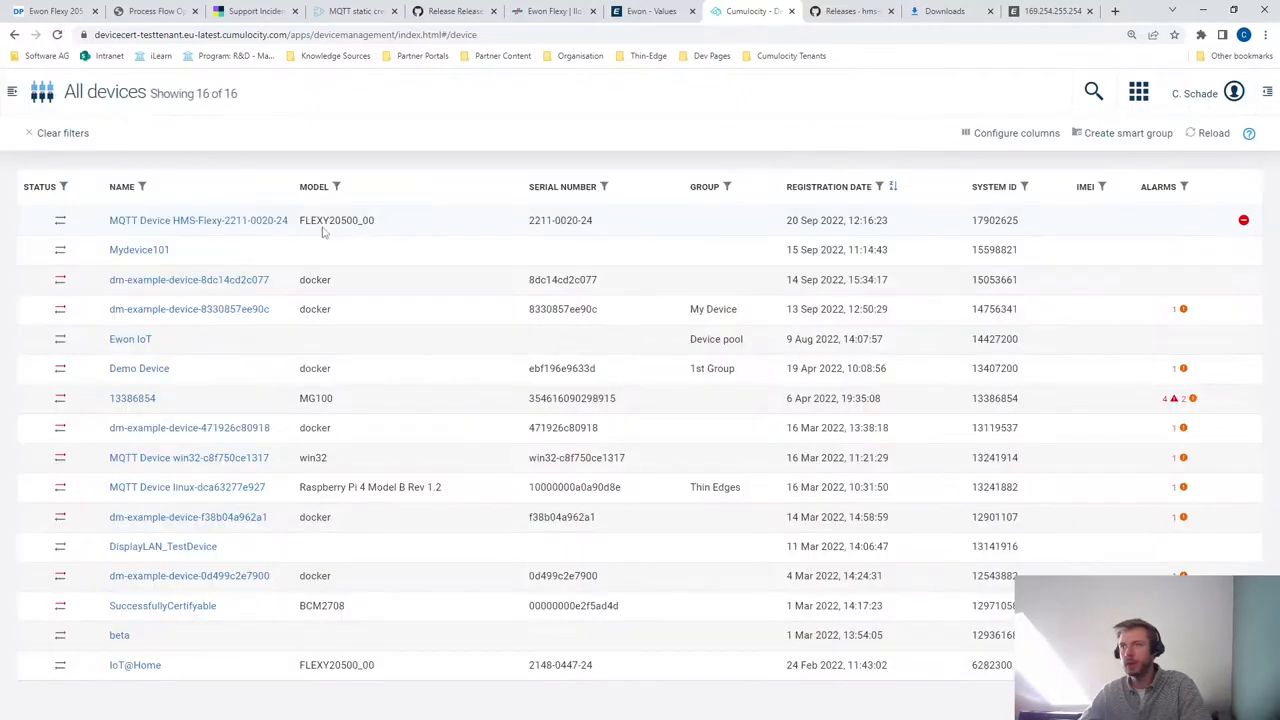
pyautogui.click(12, 92)
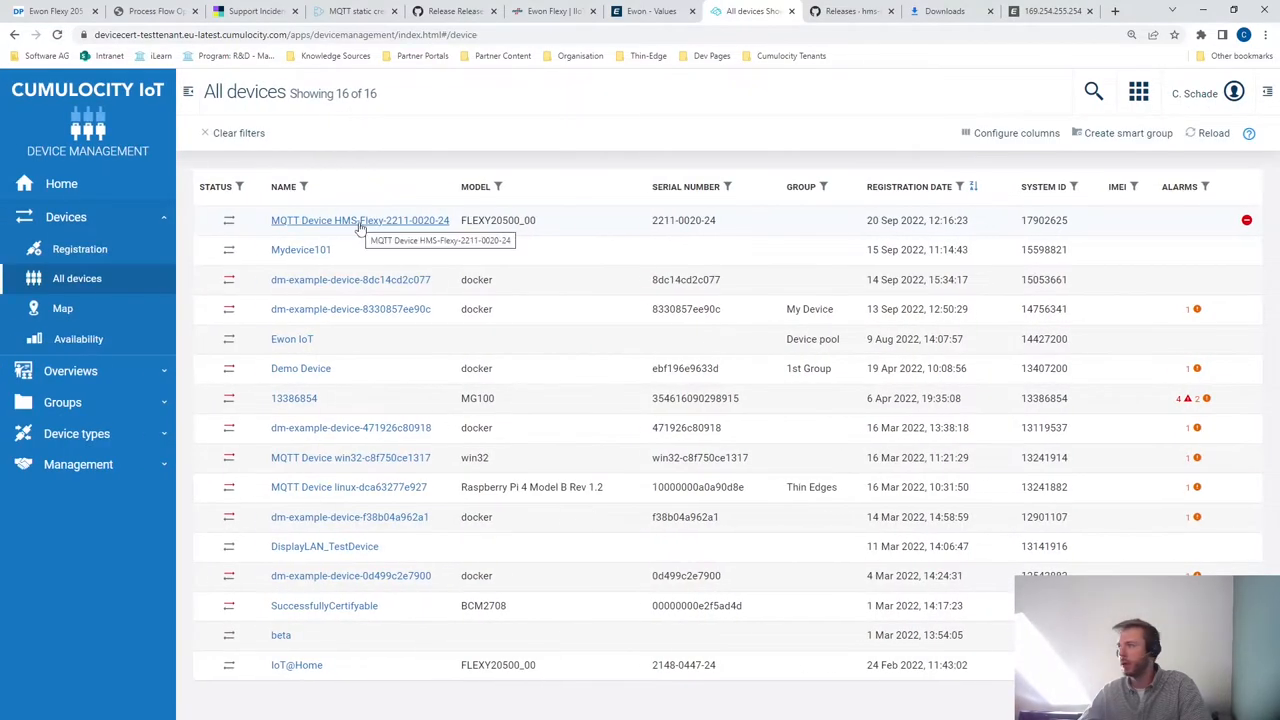
pyautogui.click(359, 220)
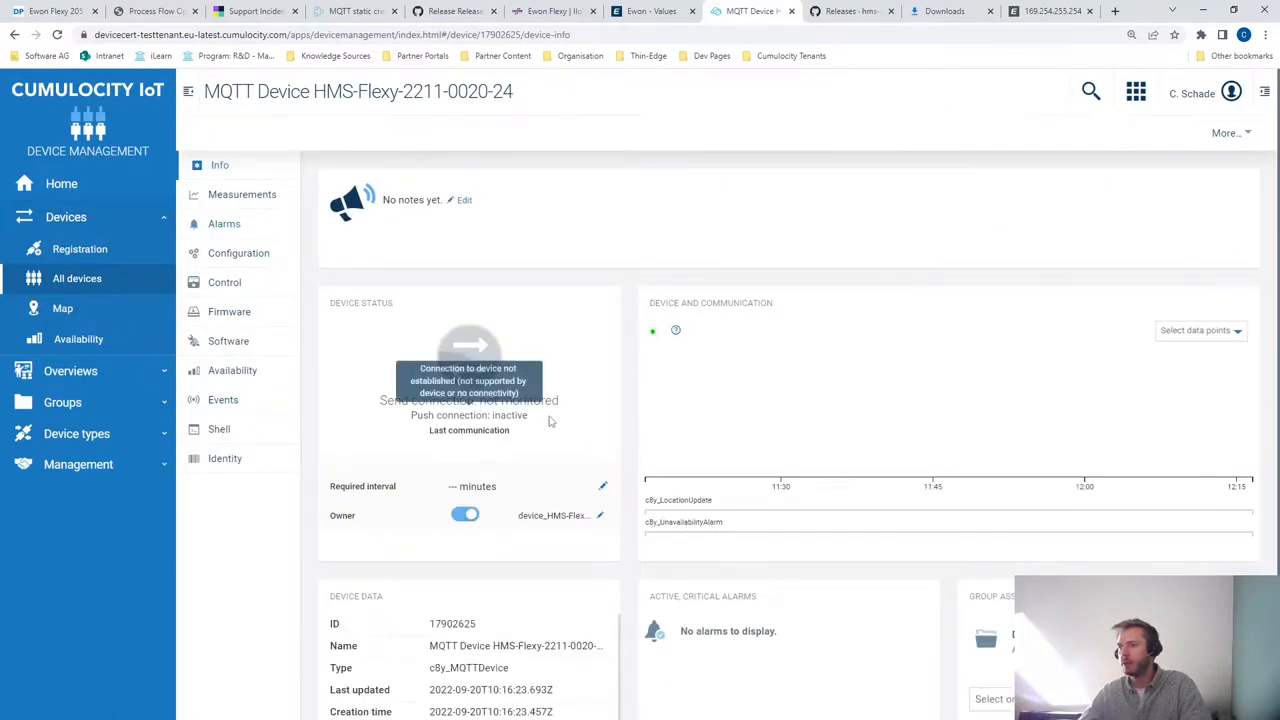
pyautogui.scroll(-3)
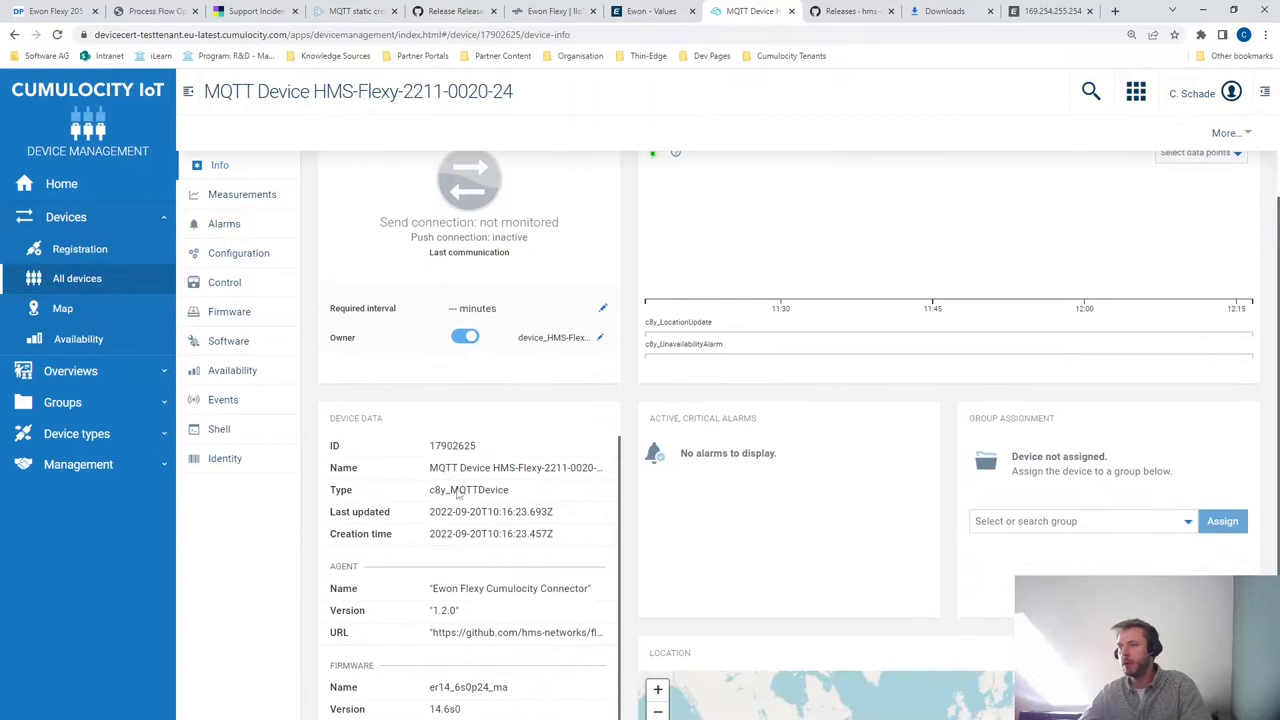
pyautogui.scroll(-3)
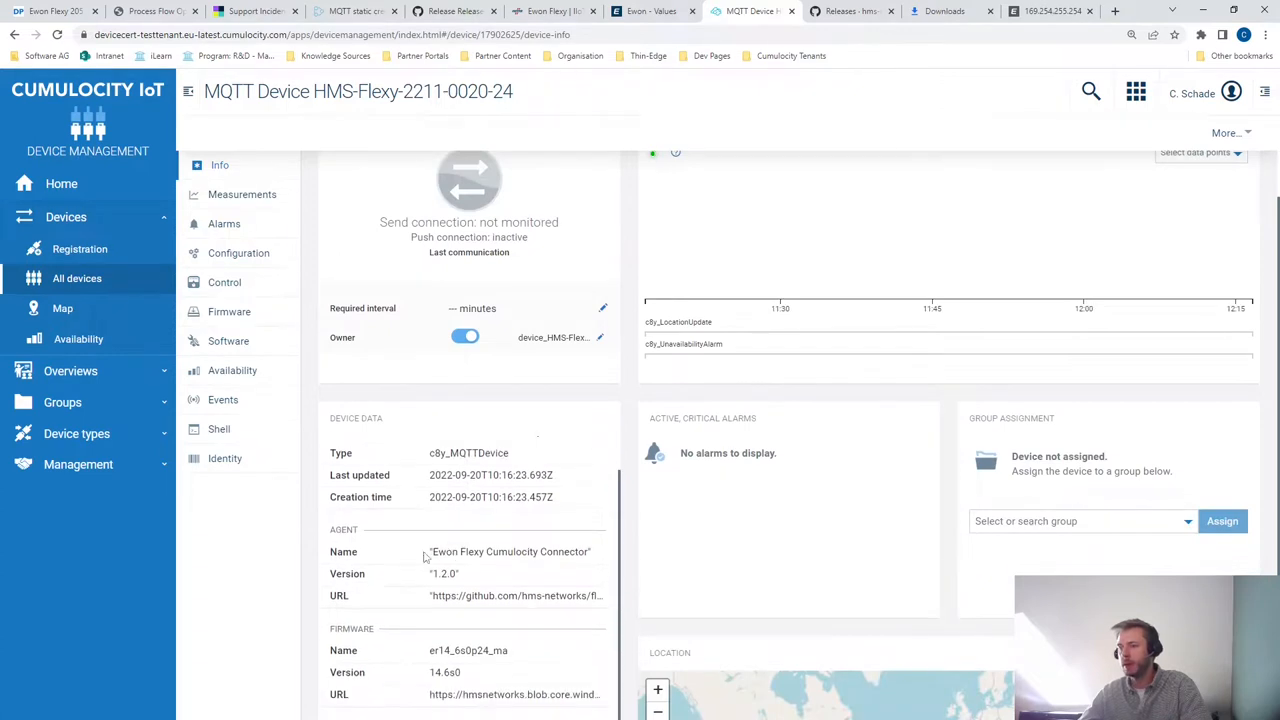
pyautogui.moveTo(428, 557)
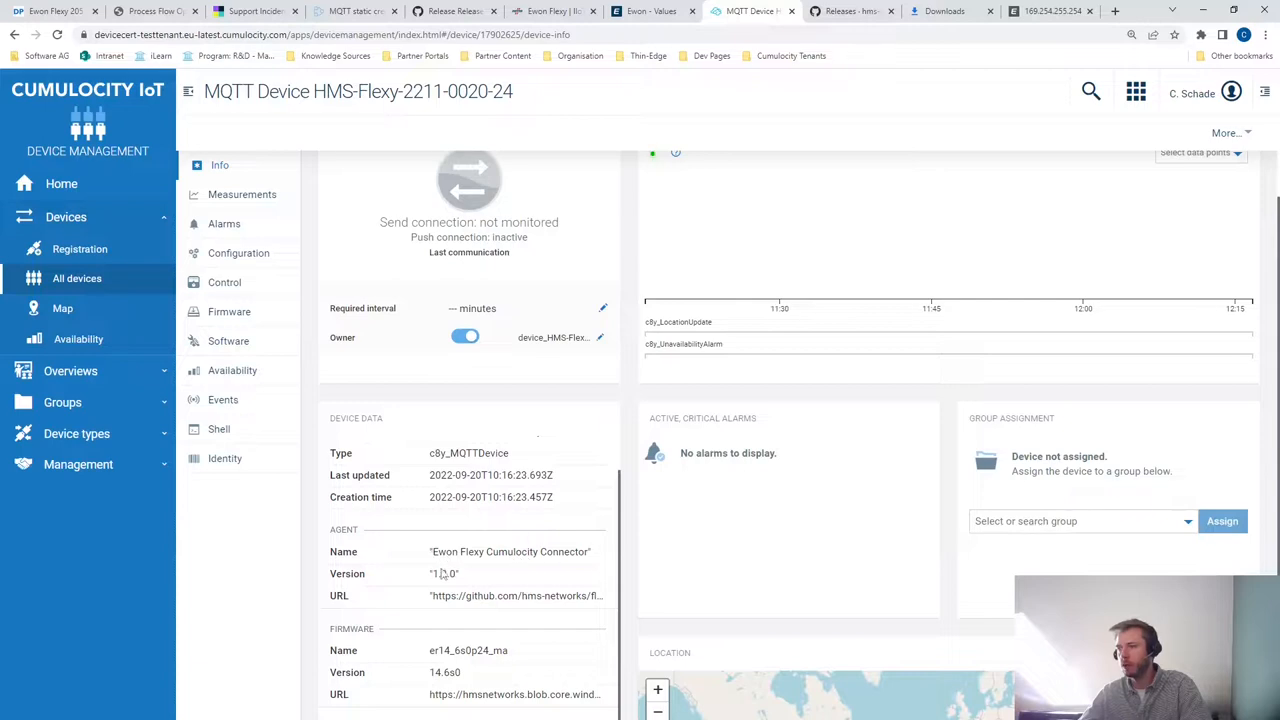
pyautogui.scroll(-3)
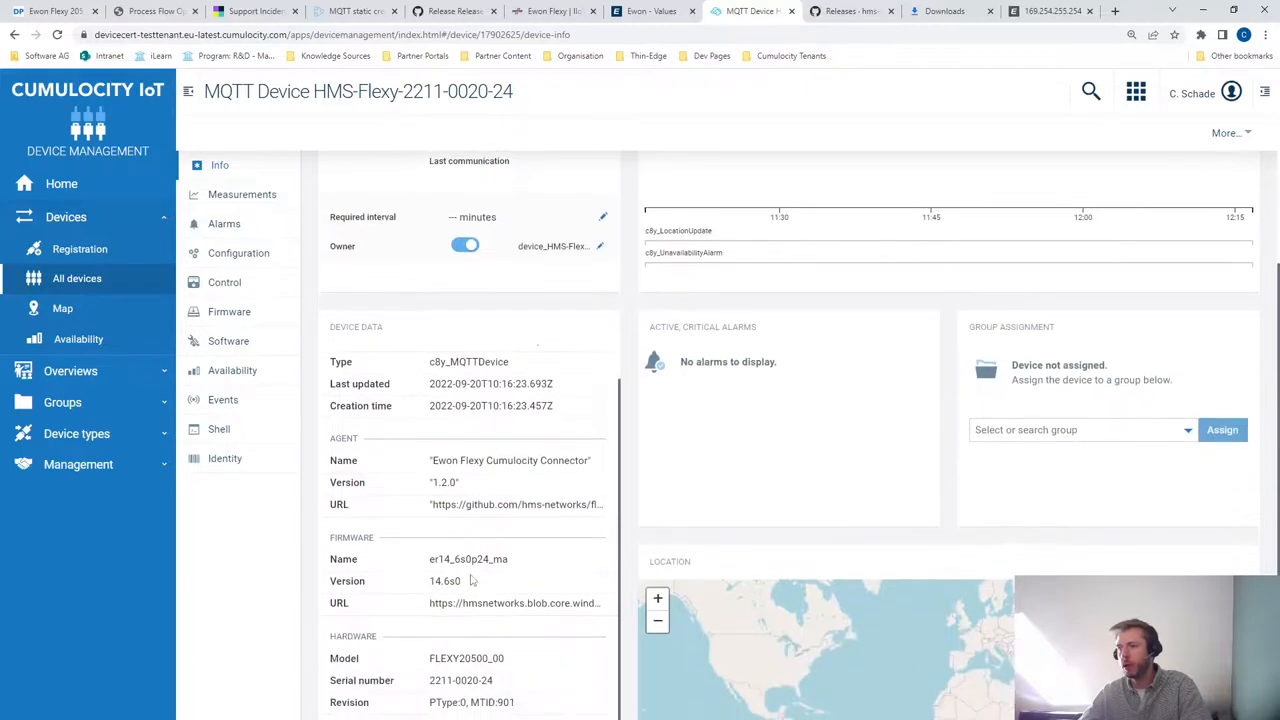
pyautogui.moveTo(450, 548)
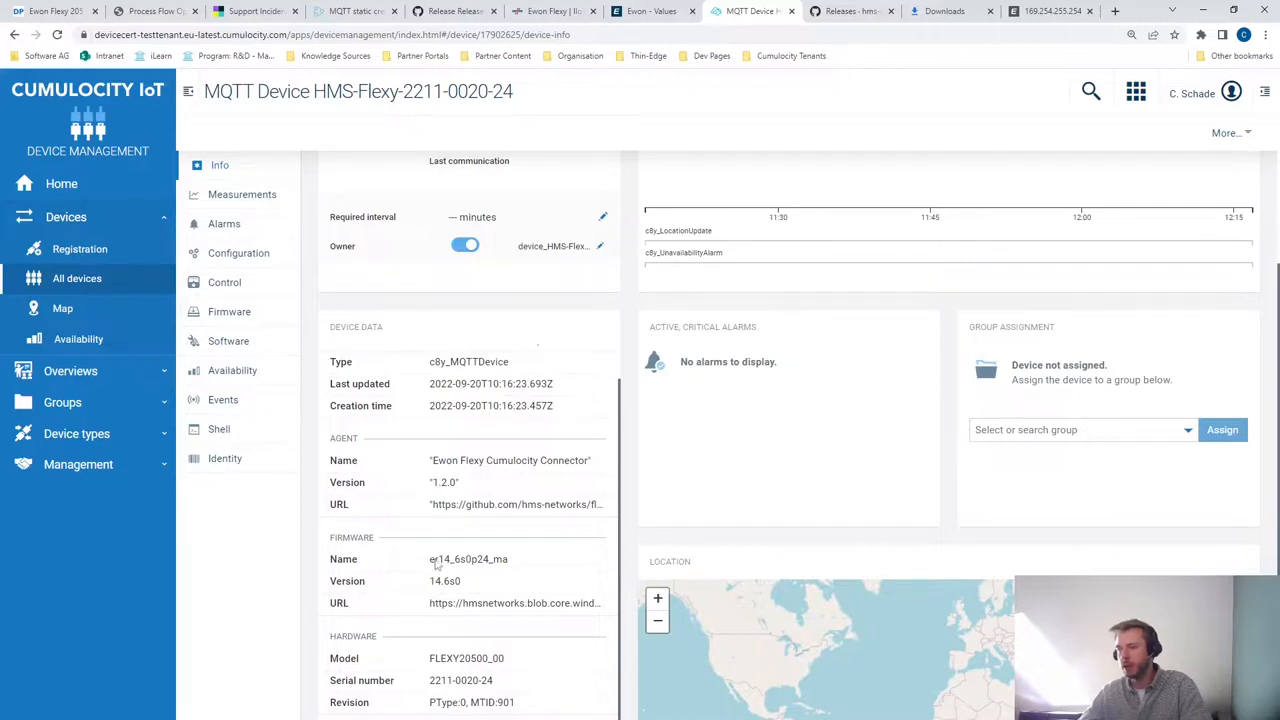
pyautogui.moveTo(425, 598)
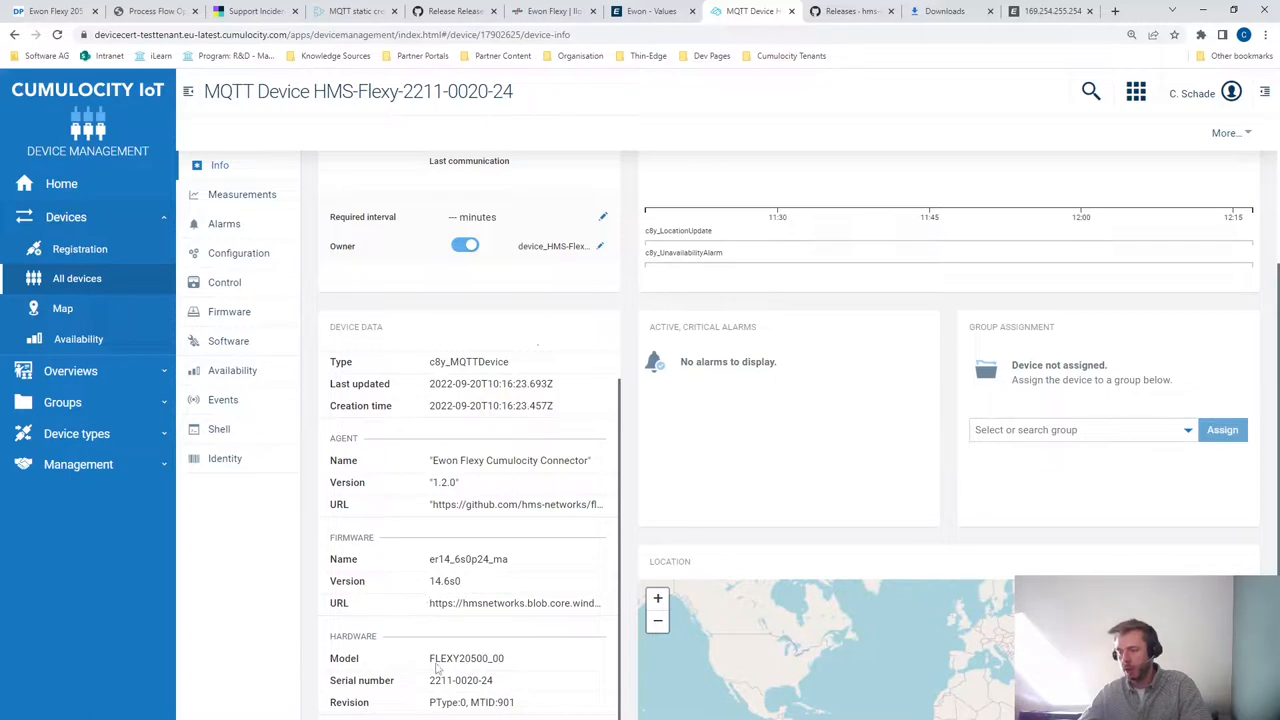
pyautogui.moveTo(477, 668)
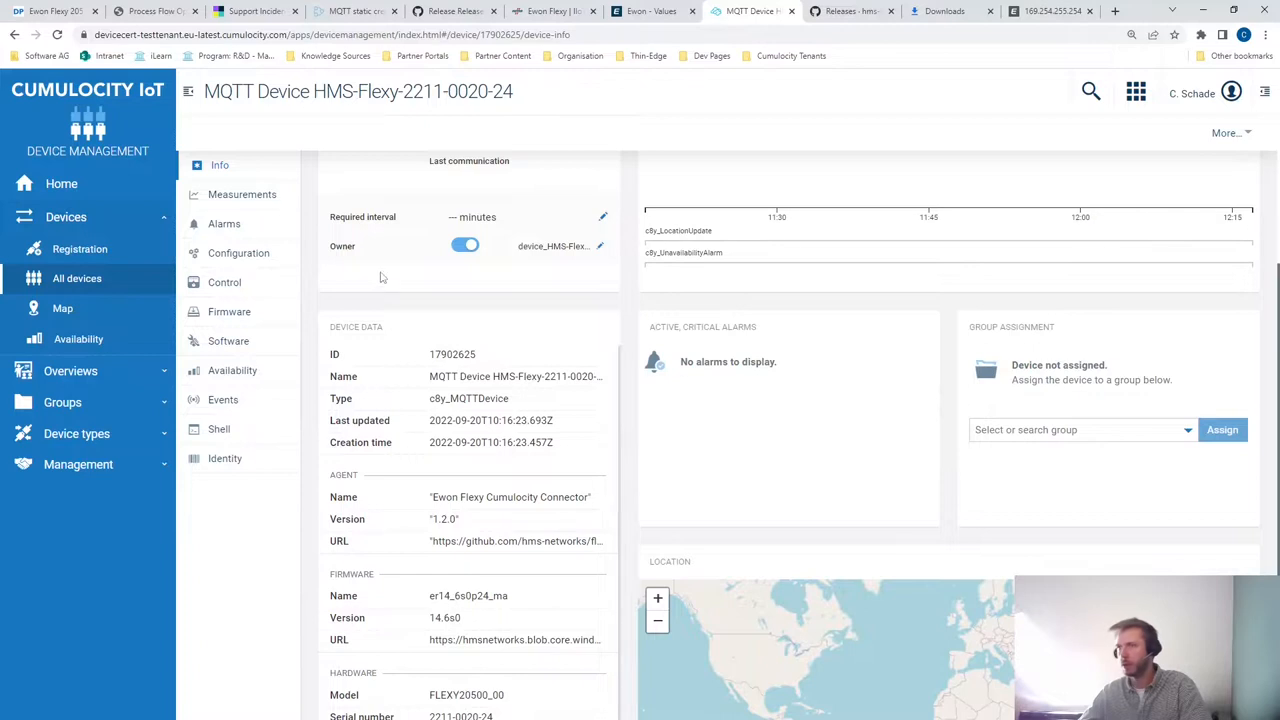
pyautogui.click(242, 194)
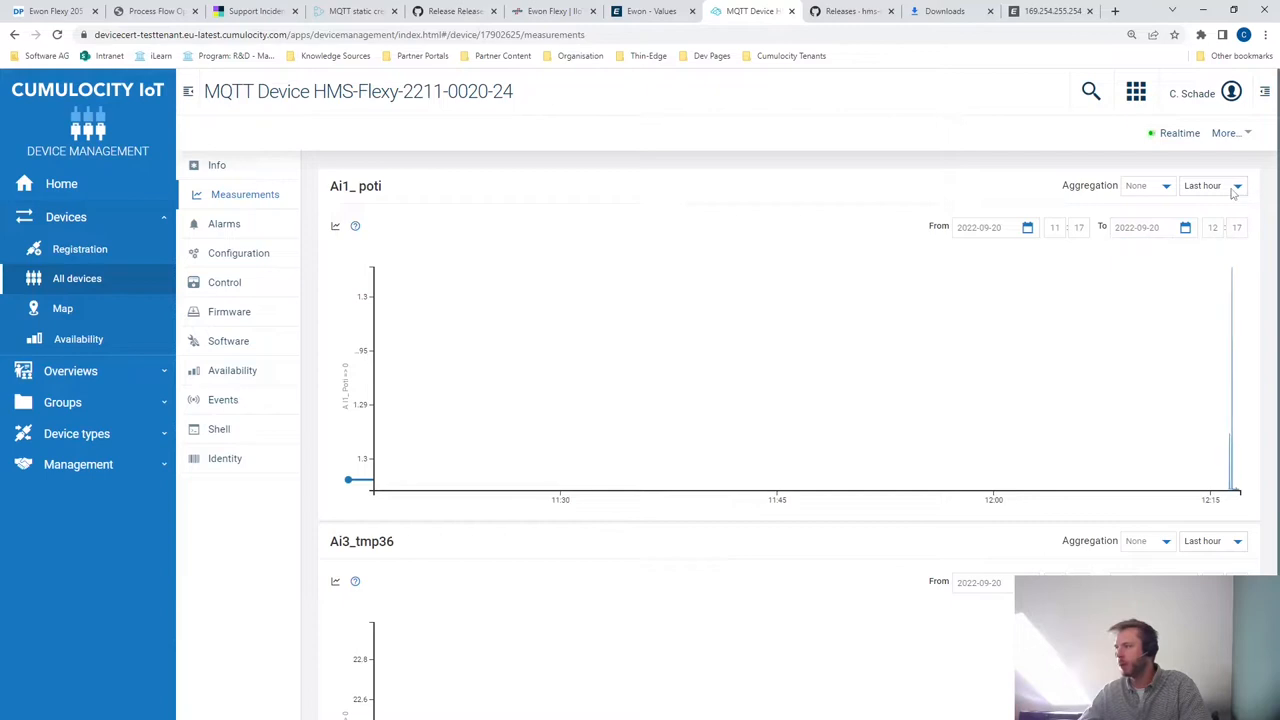
# - Limit both the Ai1_poti and Ai3_tmp36 charts to the last minute
pyautogui.click(1210, 185)
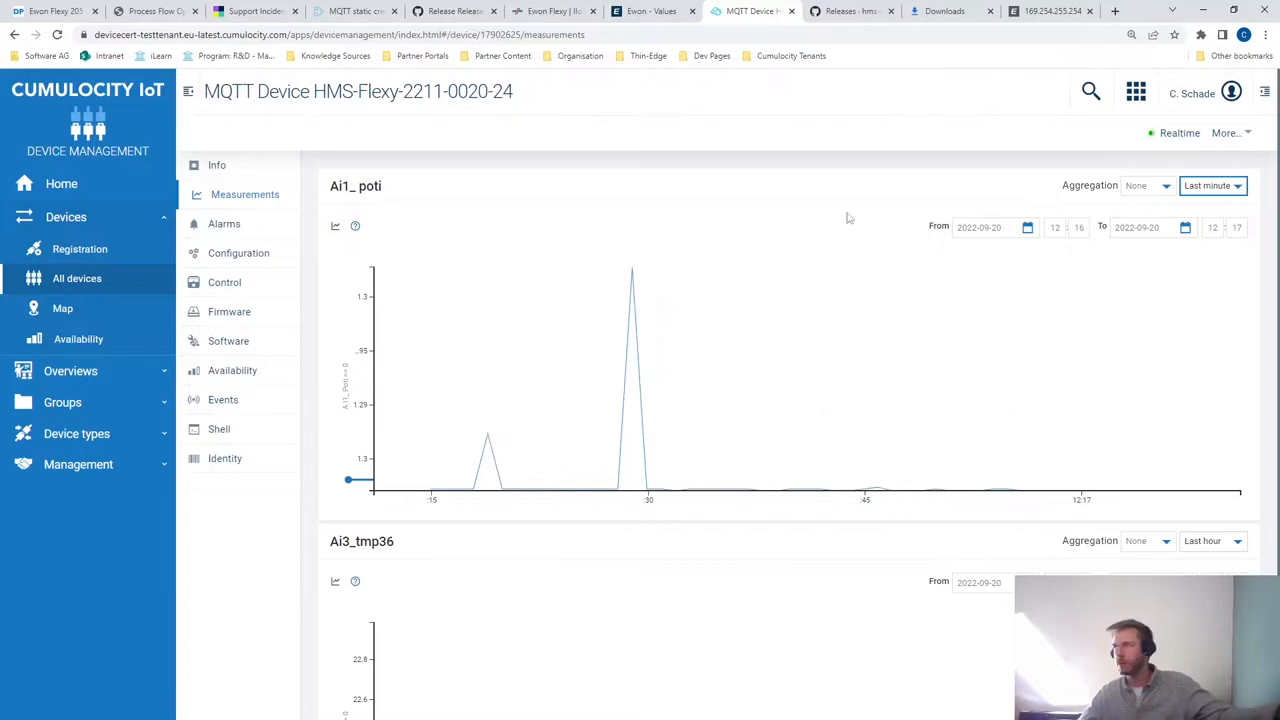
pyautogui.click(1212, 185)
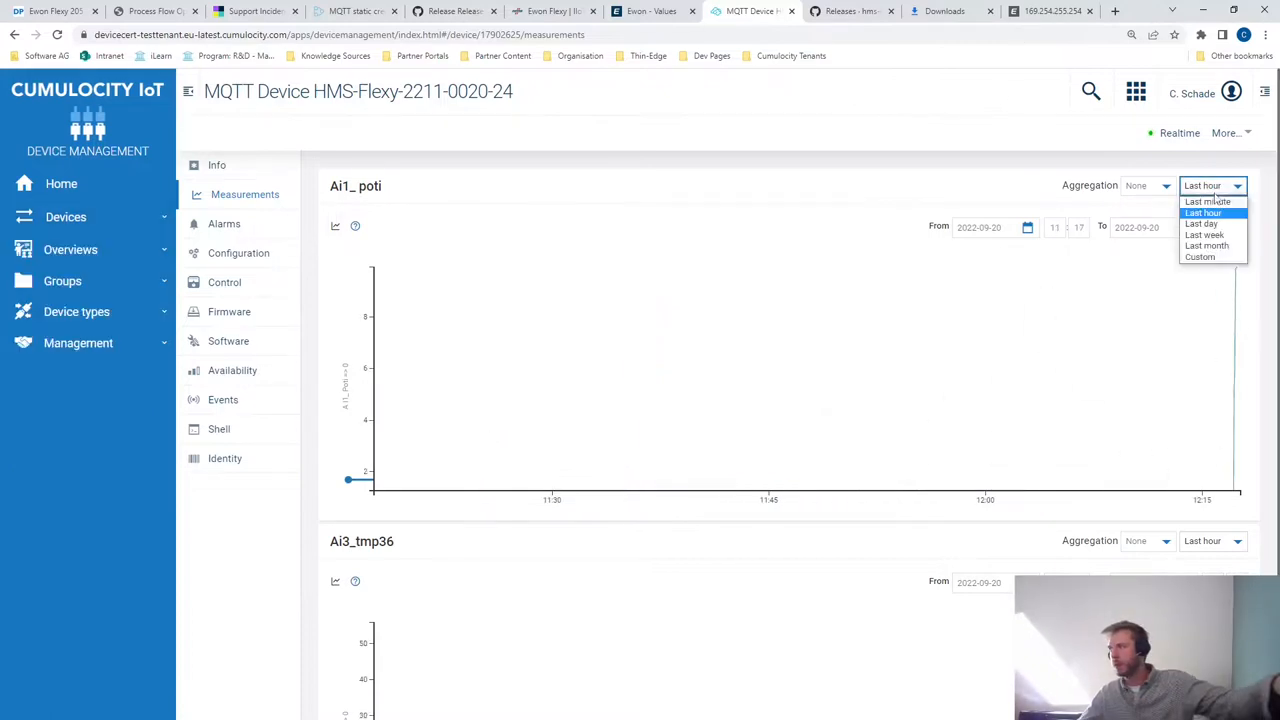
pyautogui.click(1208, 201)
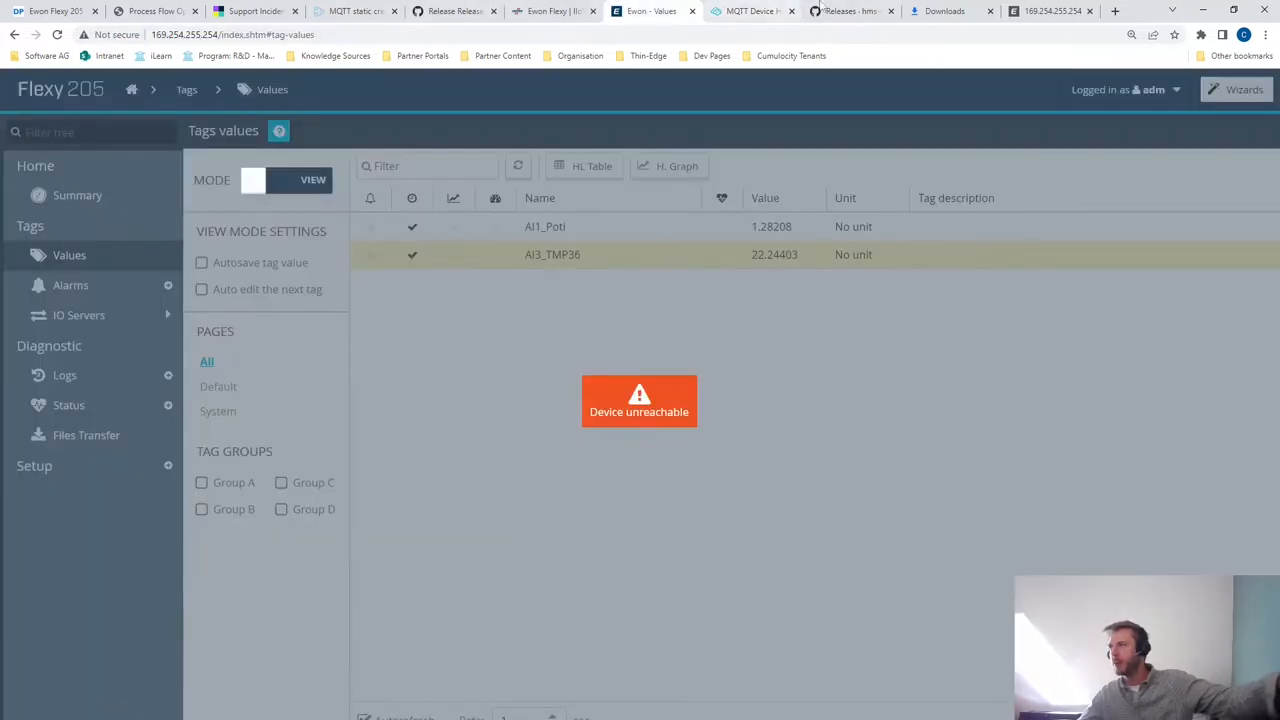
pyautogui.click(750, 11)
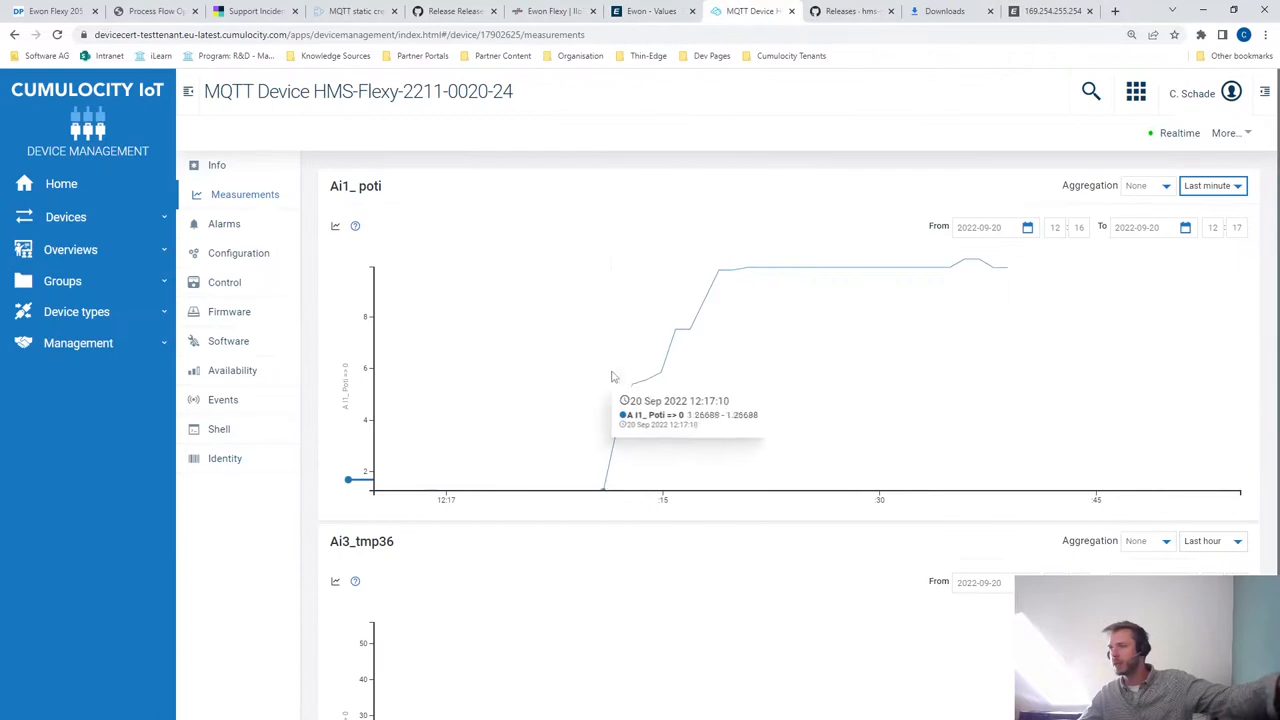
pyautogui.click(1213, 435)
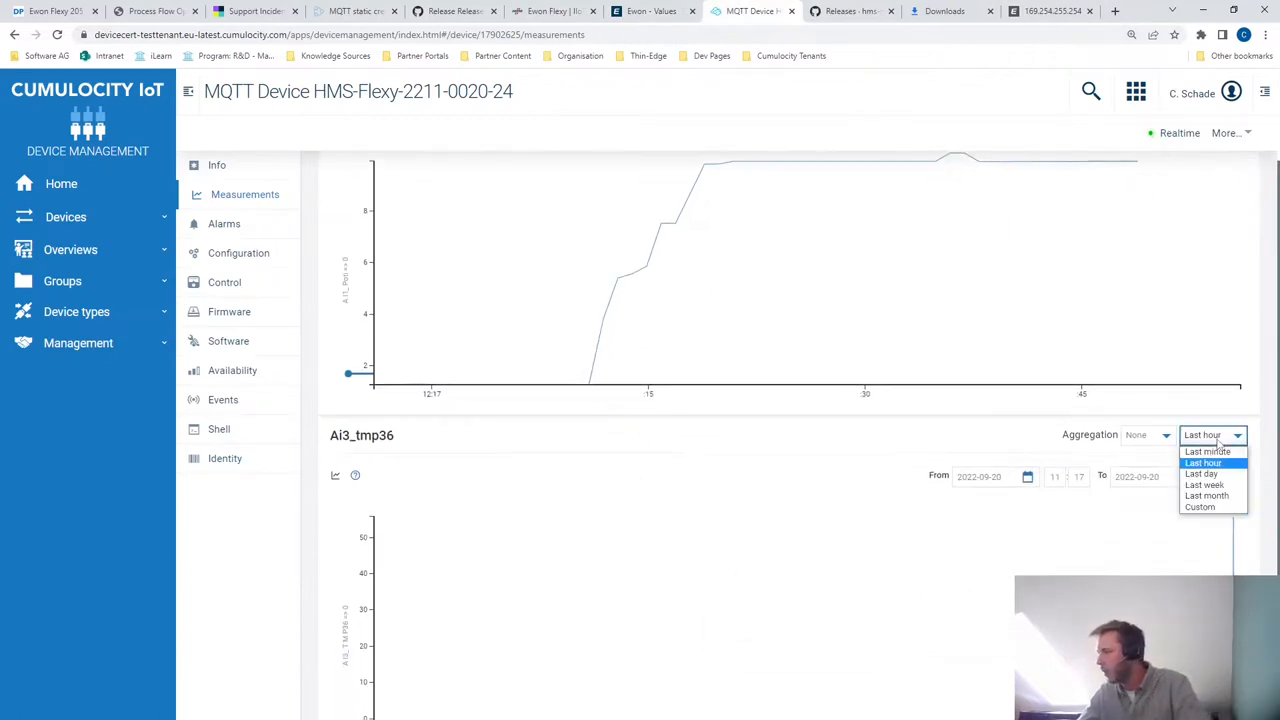
pyautogui.click(1207, 451)
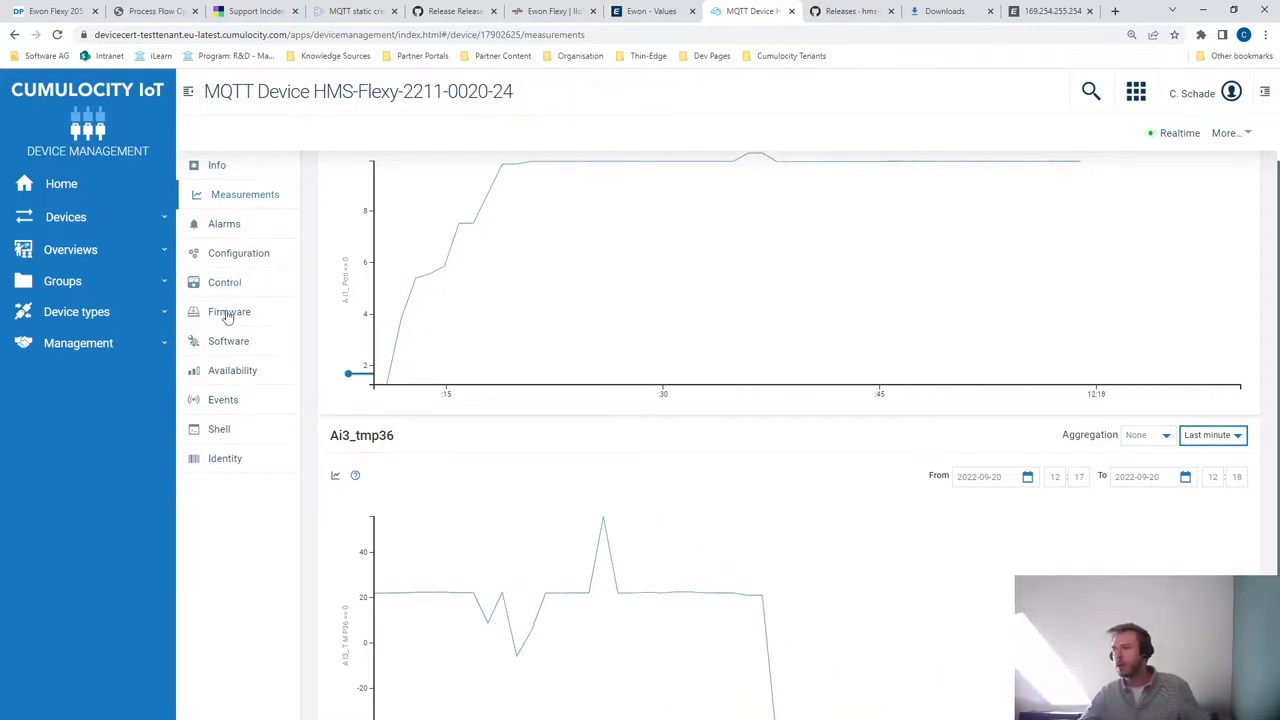
# - Check firmware 14.6s0 and installed Ewon Flexy Cumulocity Connector 1.2.0, then return to Info
pyautogui.click(232, 311)
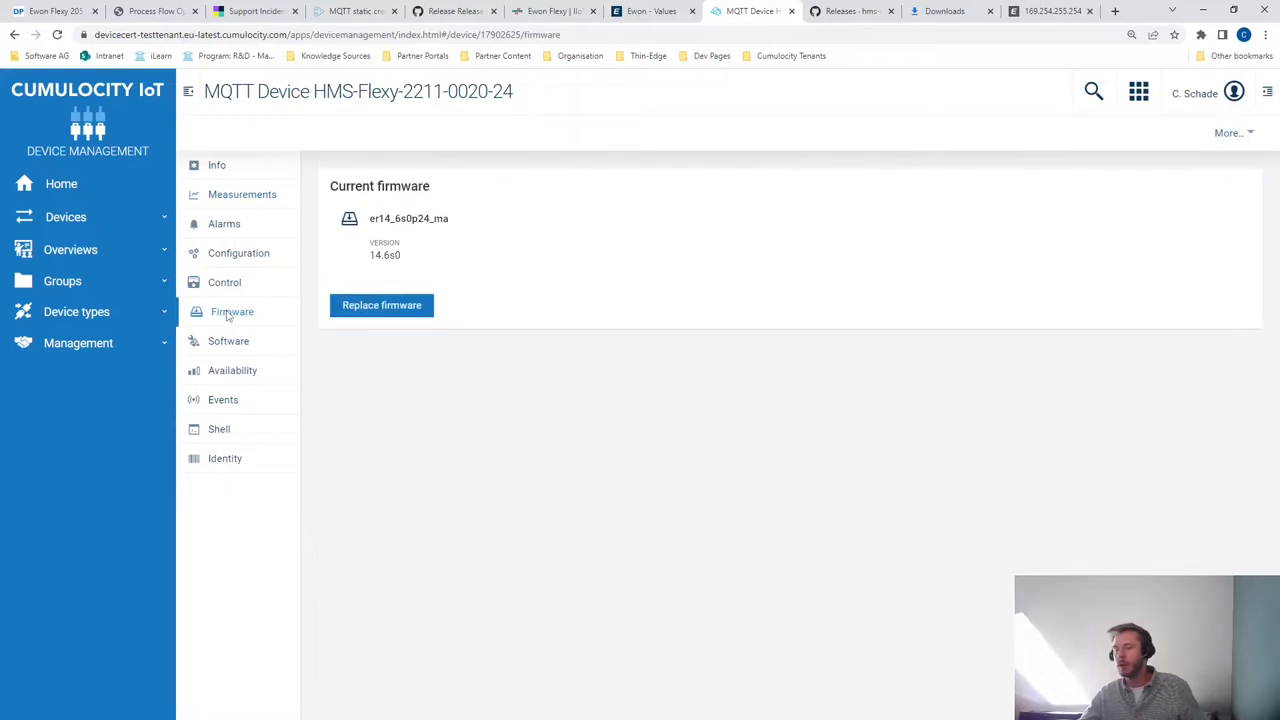
pyautogui.click(231, 341)
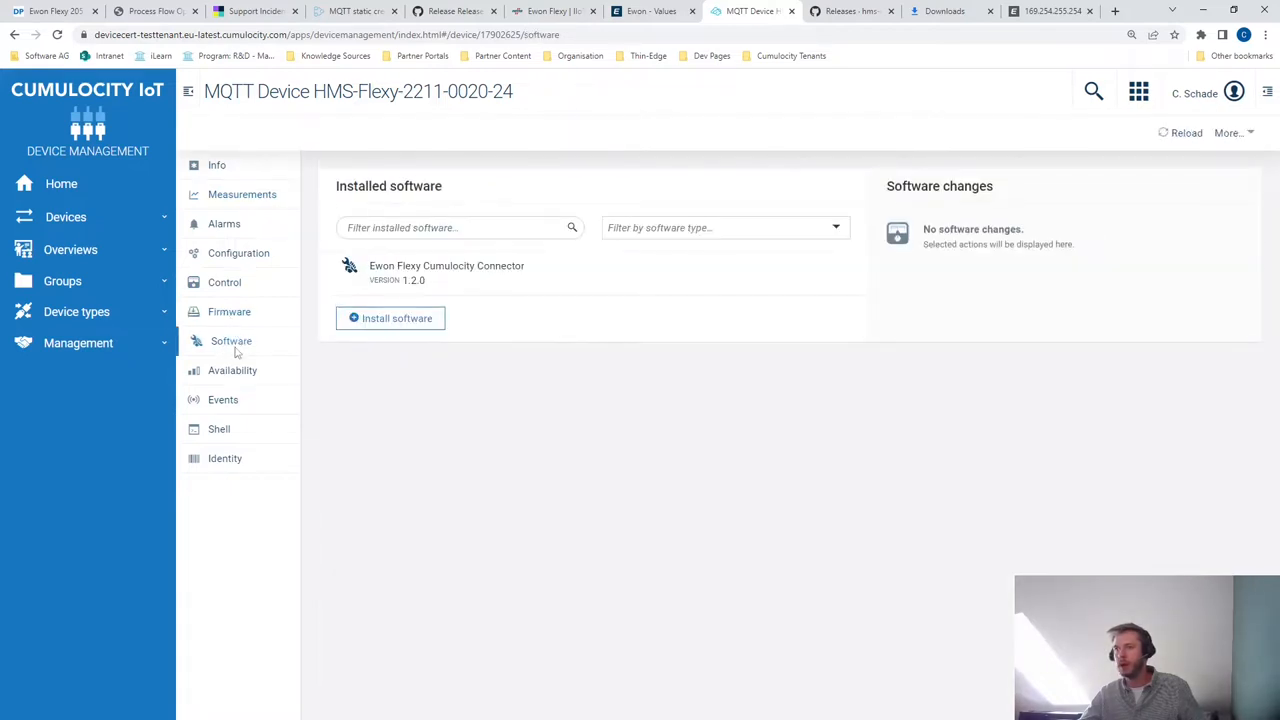
pyautogui.click(216, 165)
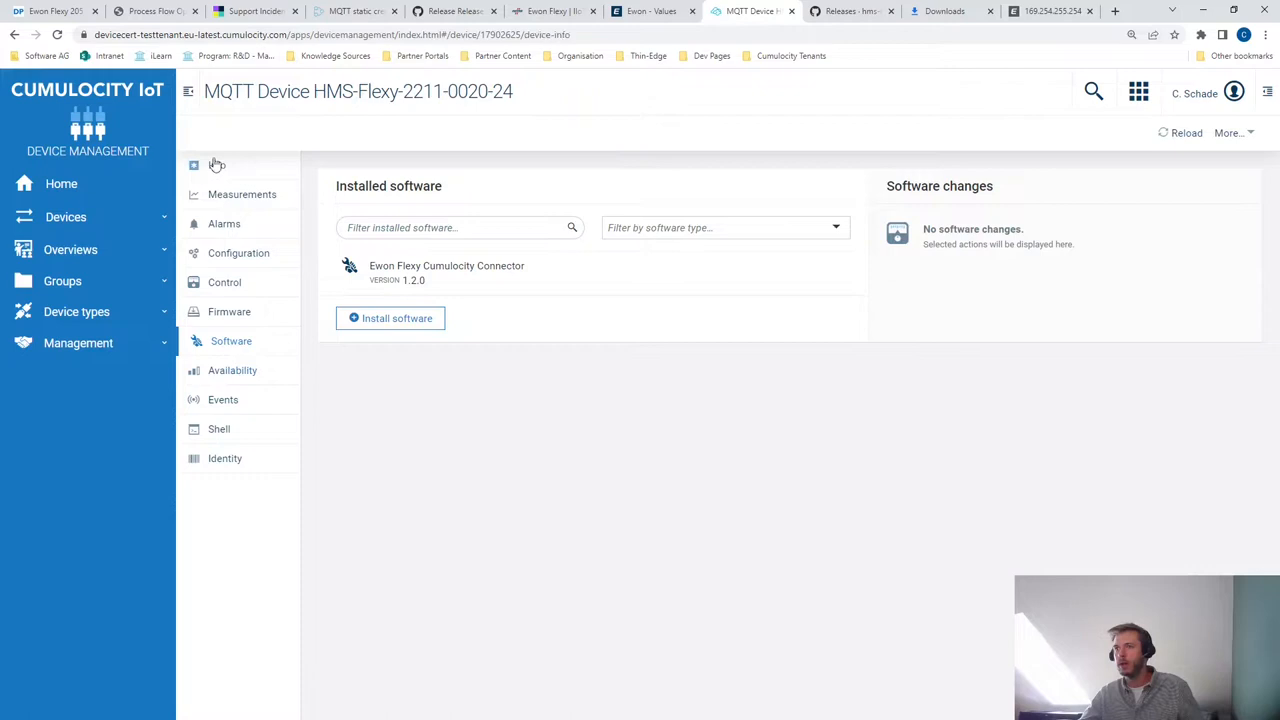
pyautogui.click(219, 165)
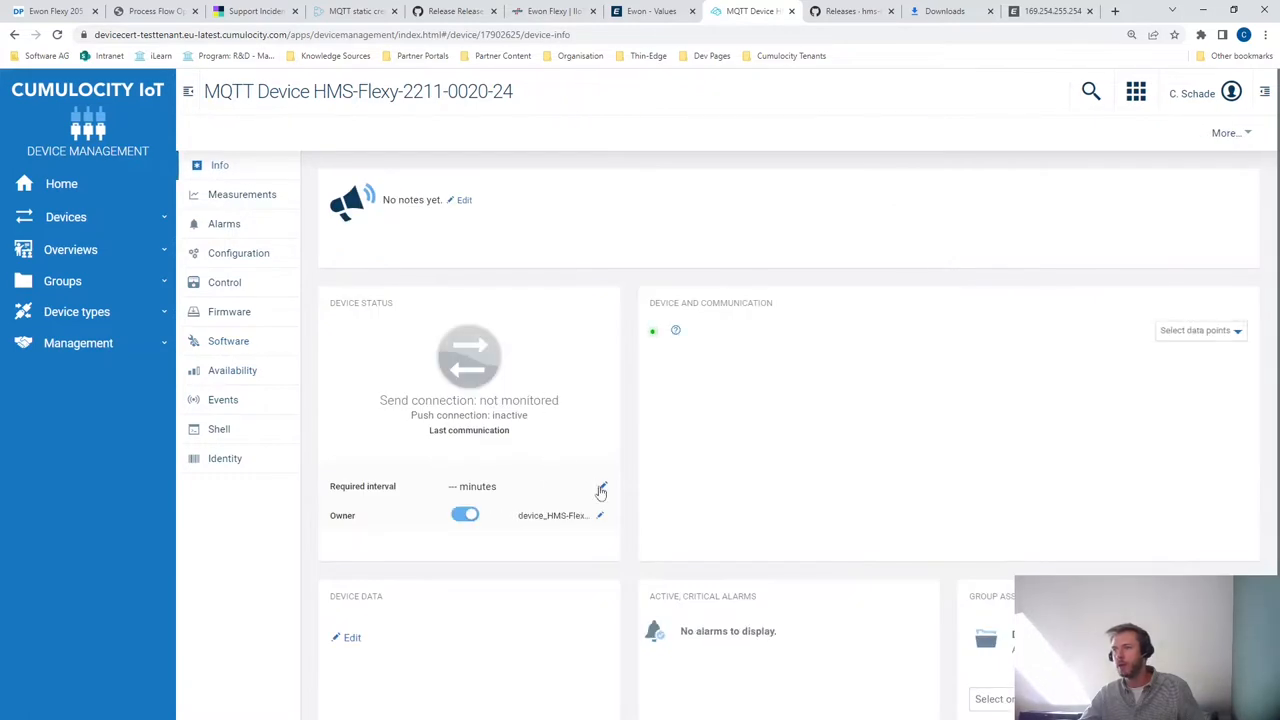
# - Set the device's required interval to 1 minute so send connection shows online
pyautogui.click(600, 487)
pyautogui.write('1')
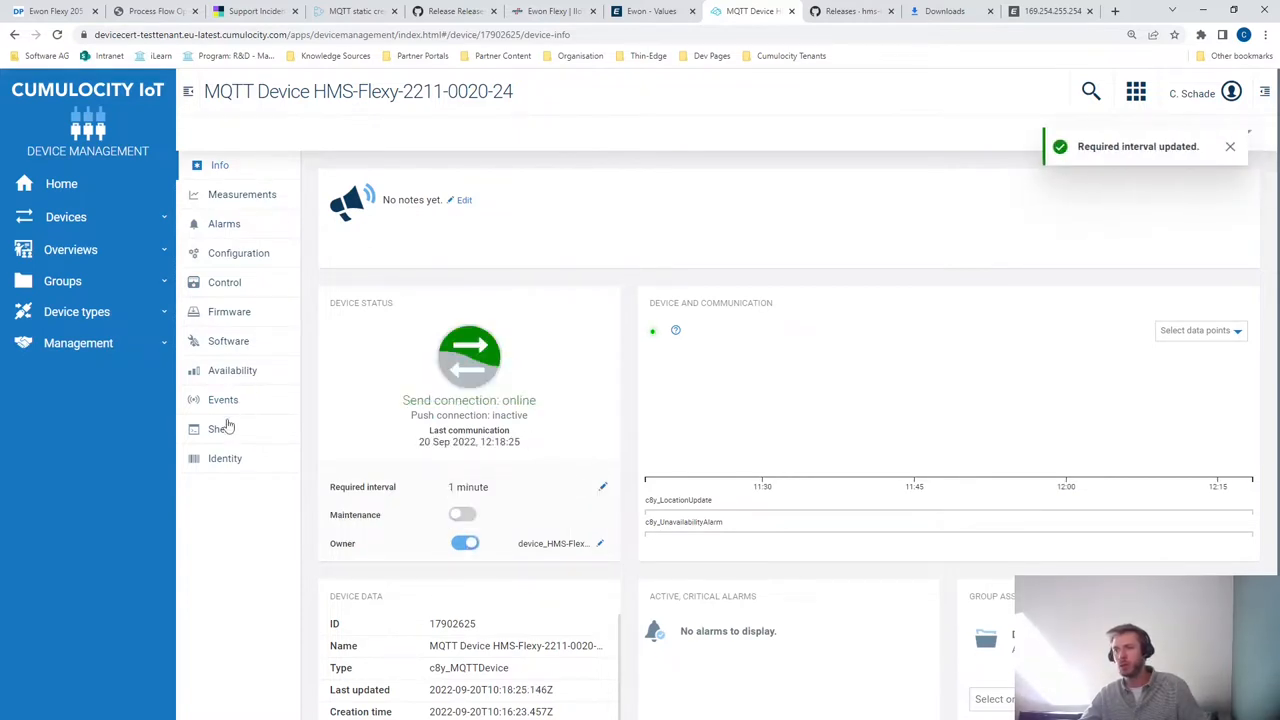
pyautogui.click(221, 428)
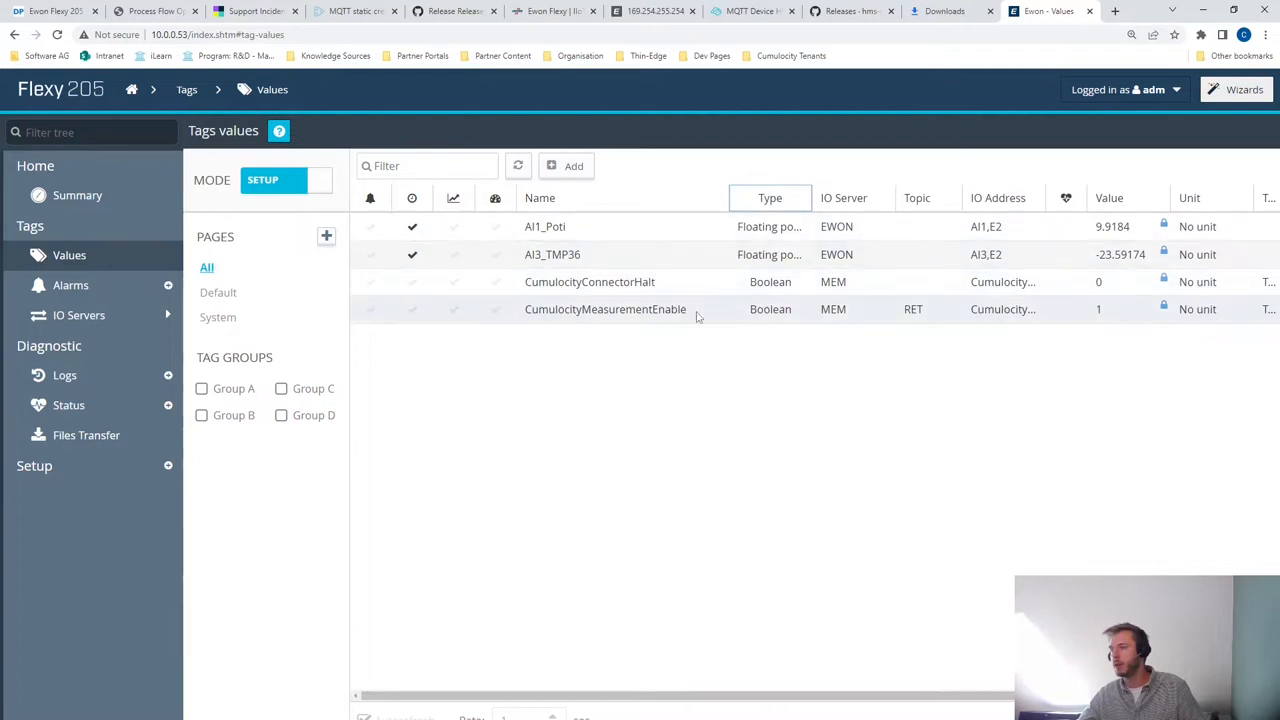
pyautogui.moveTo(695, 316)
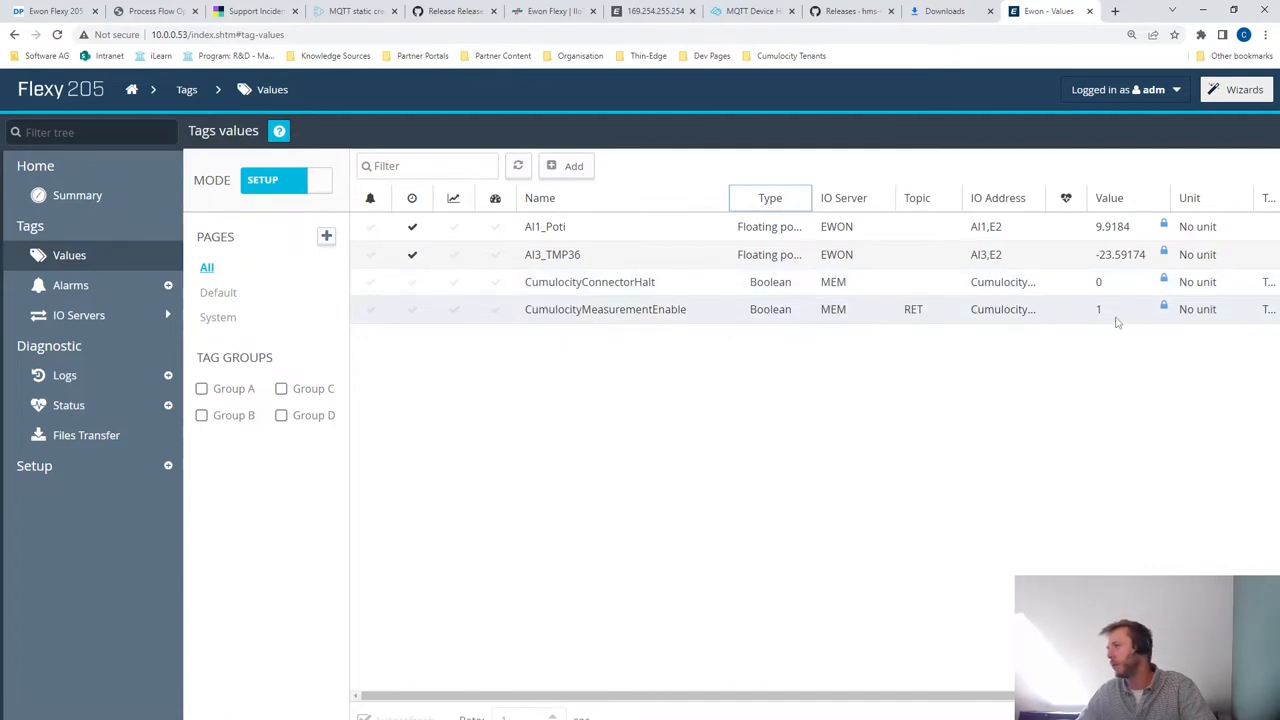
# - Select the CumulocityMeasurementEnable tag on the Flexy, then return to the Cumulocity device page
pyautogui.click(605, 309)
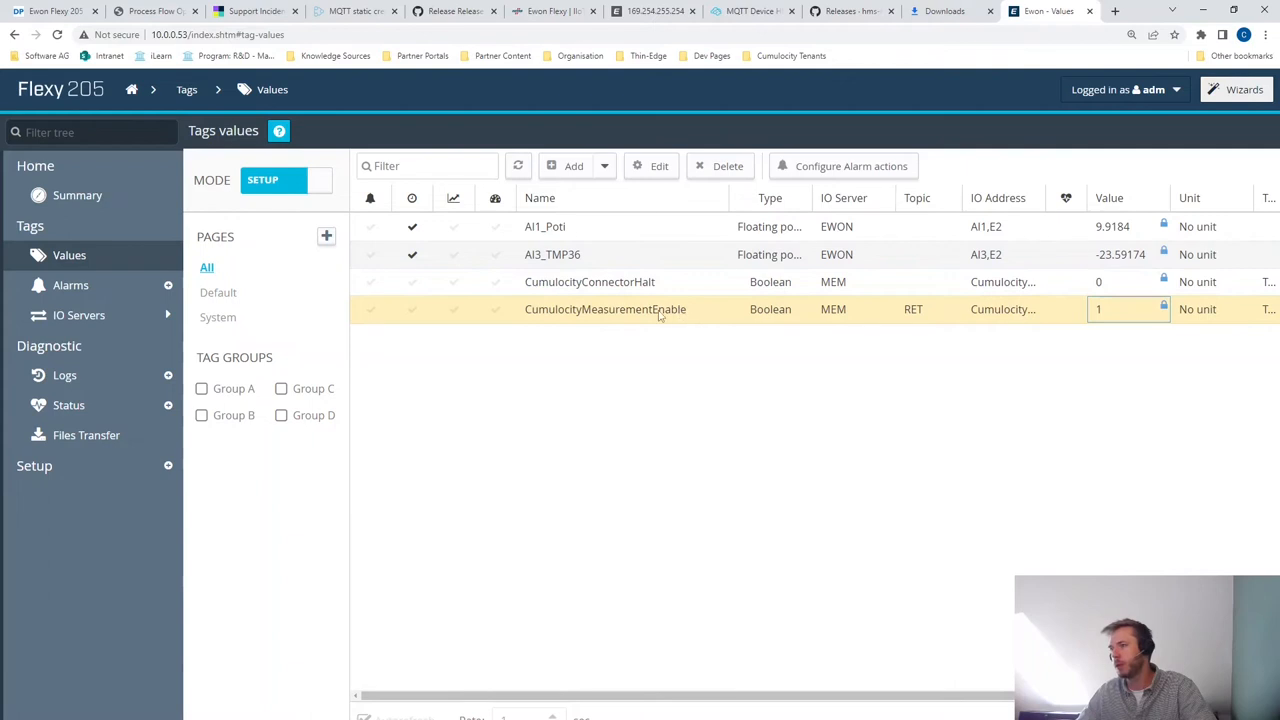
pyautogui.moveTo(692, 315)
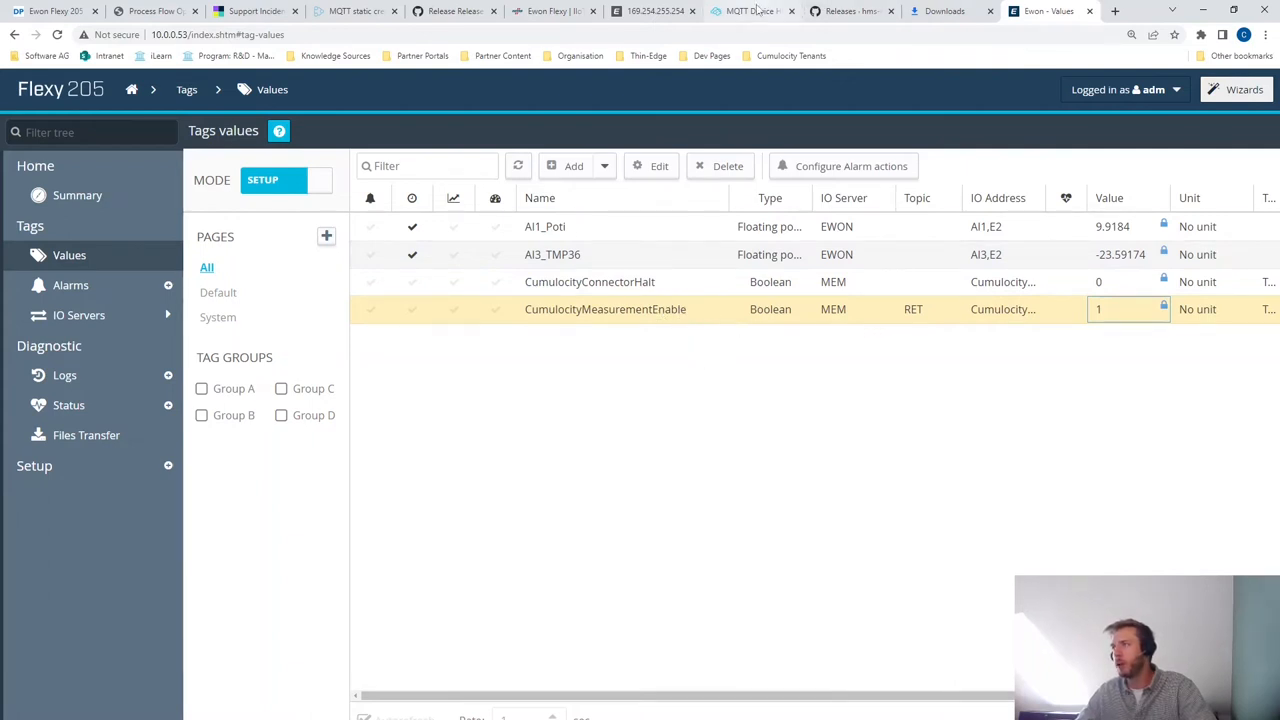
pyautogui.click(751, 11)
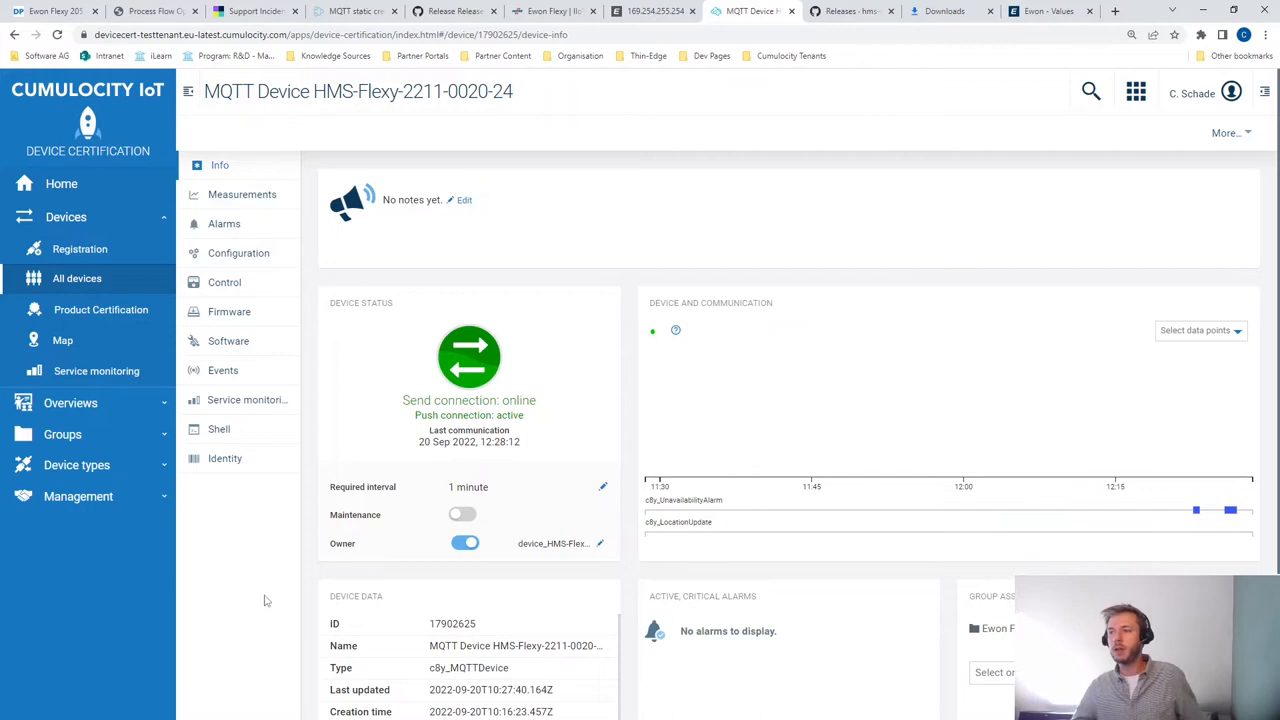
pyautogui.moveTo(252, 568)
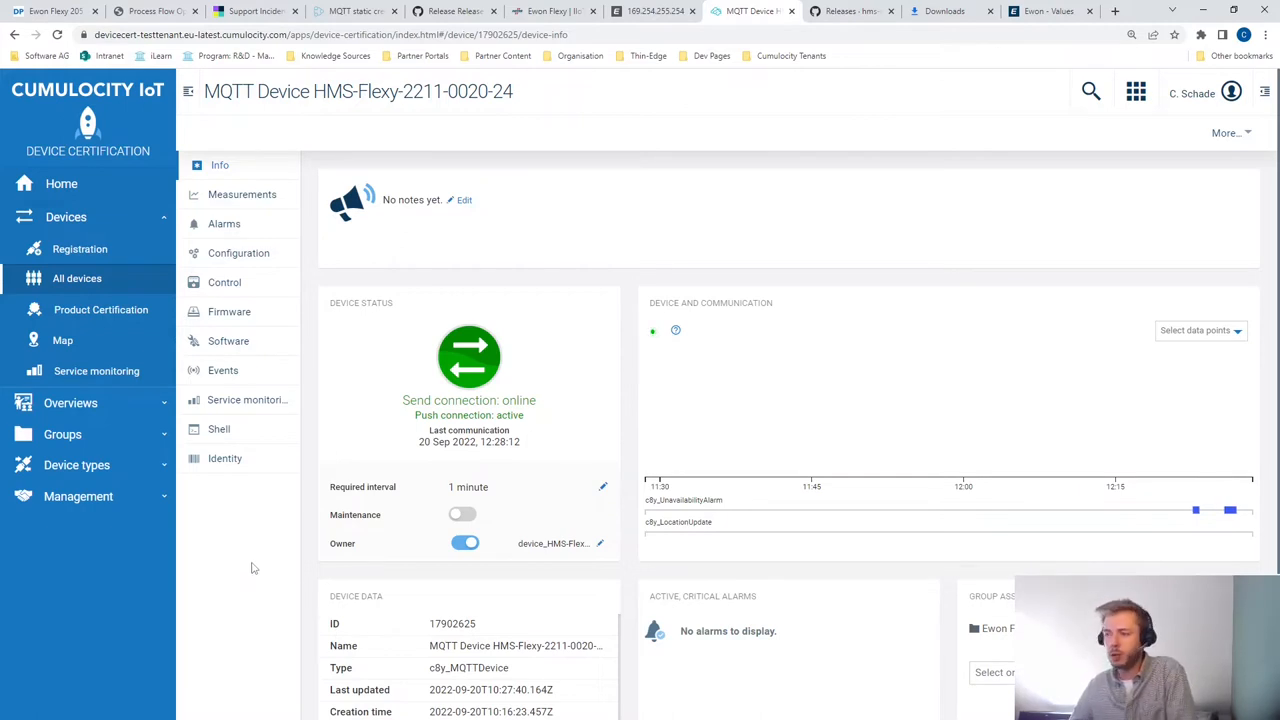